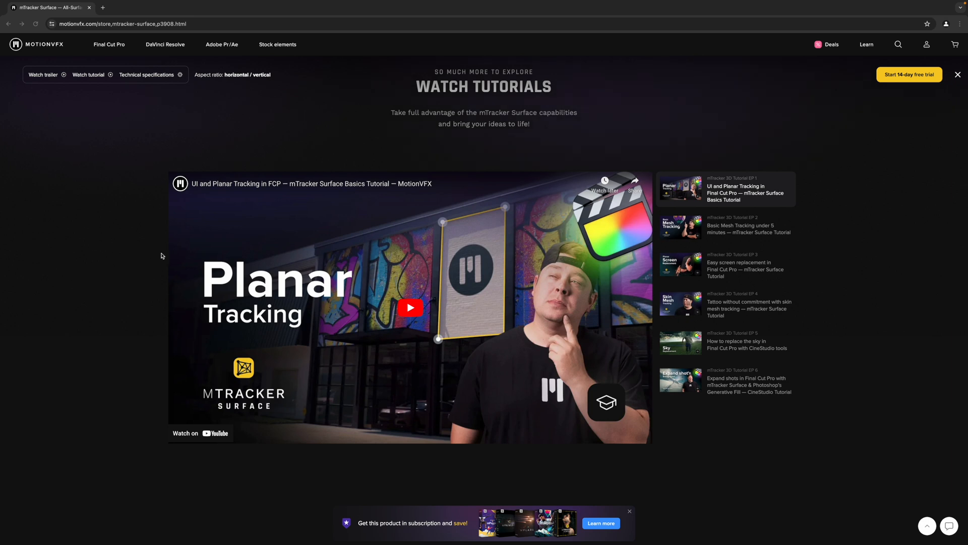
mouse_move(727, 226)
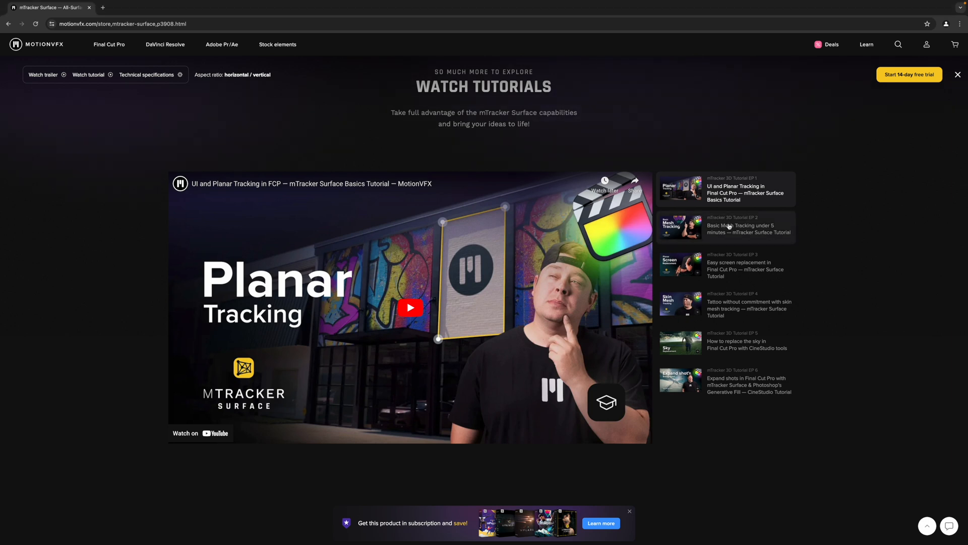
- Load the Basic Mesh Tracking, then the easy screen replacement mTracker Surface tutorials
click(725, 226)
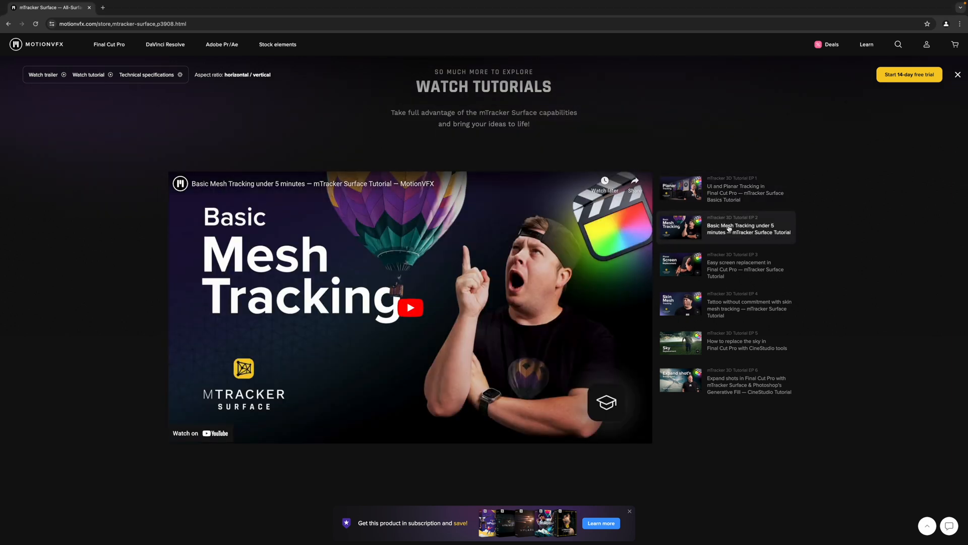
click(726, 266)
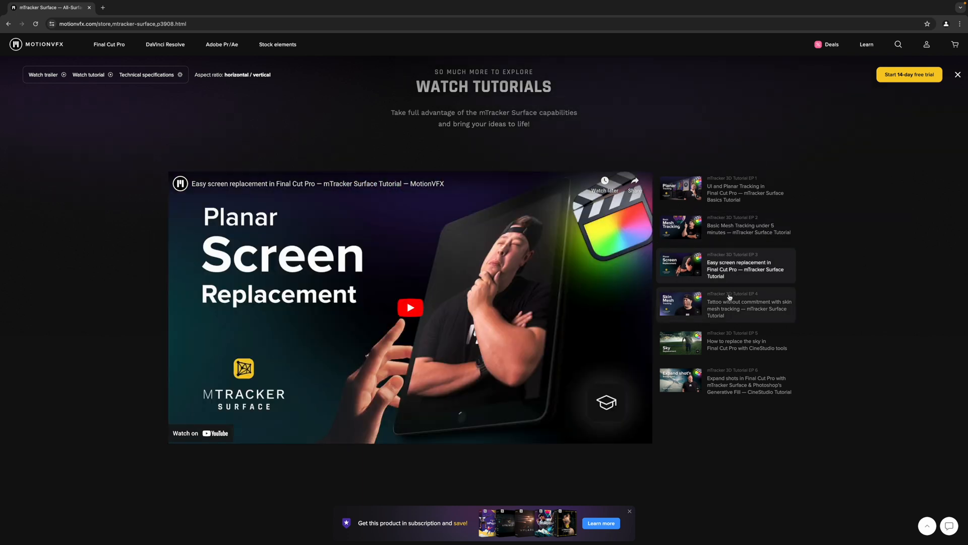
click(726, 303)
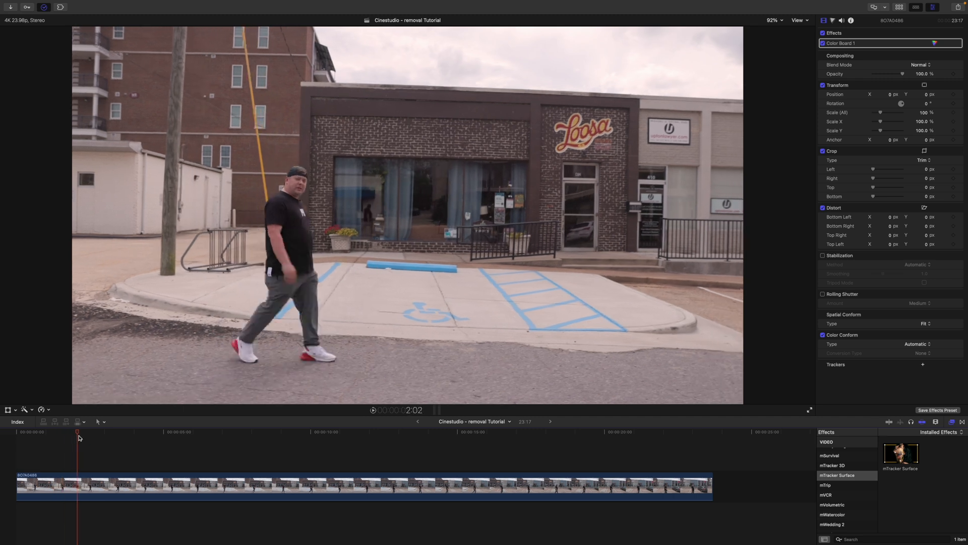
- Scrub the street clip from the presenter's arm raise to a later Loosa sign frame
click(181, 432)
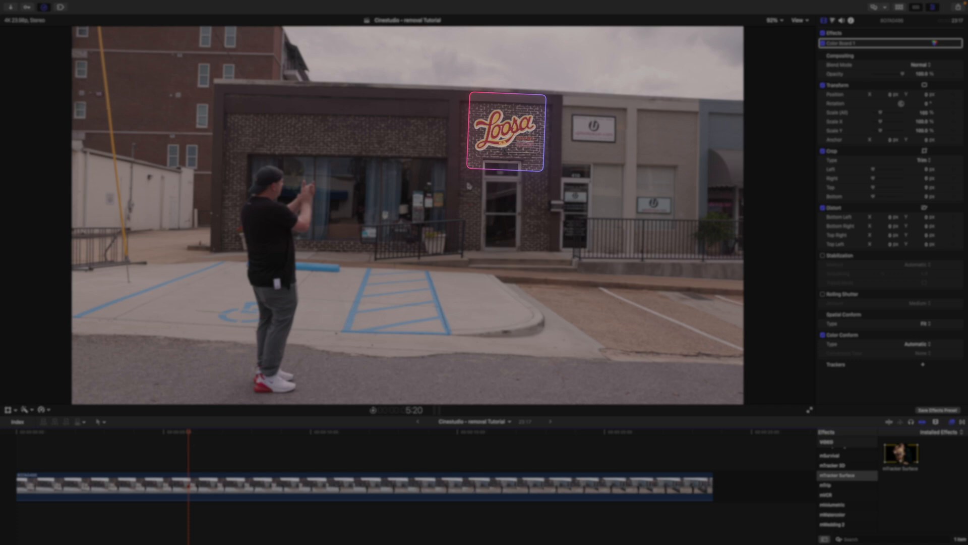
mouse_move(167, 471)
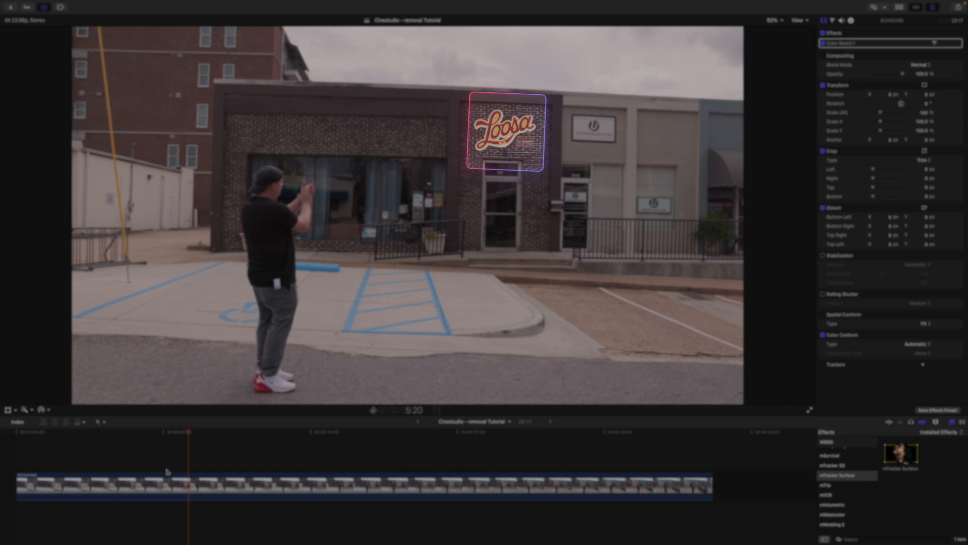
click(294, 432)
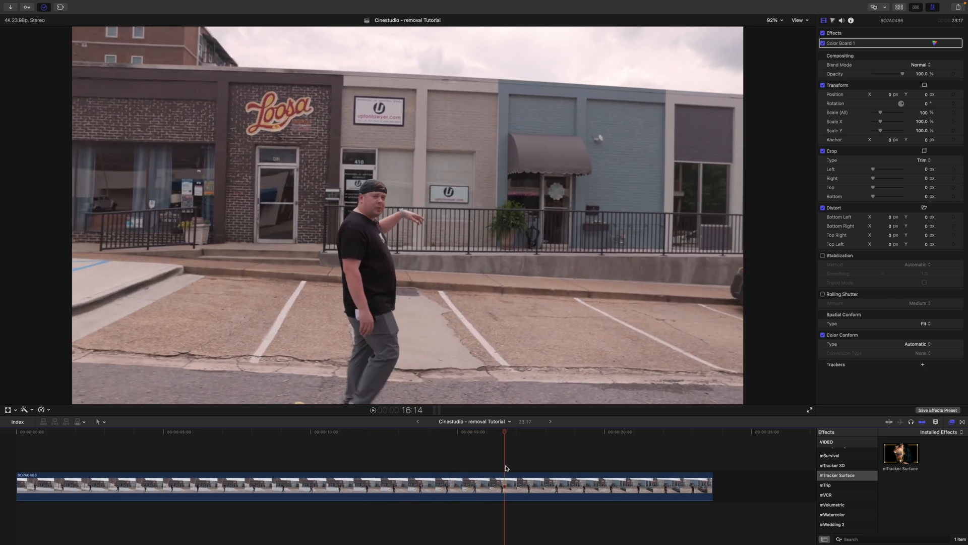
click(588, 432)
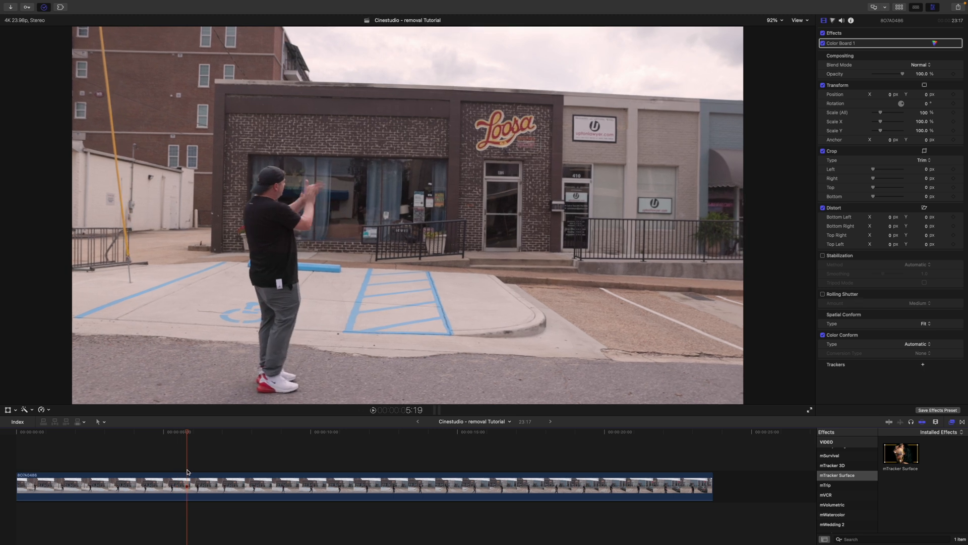
mouse_move(311, 194)
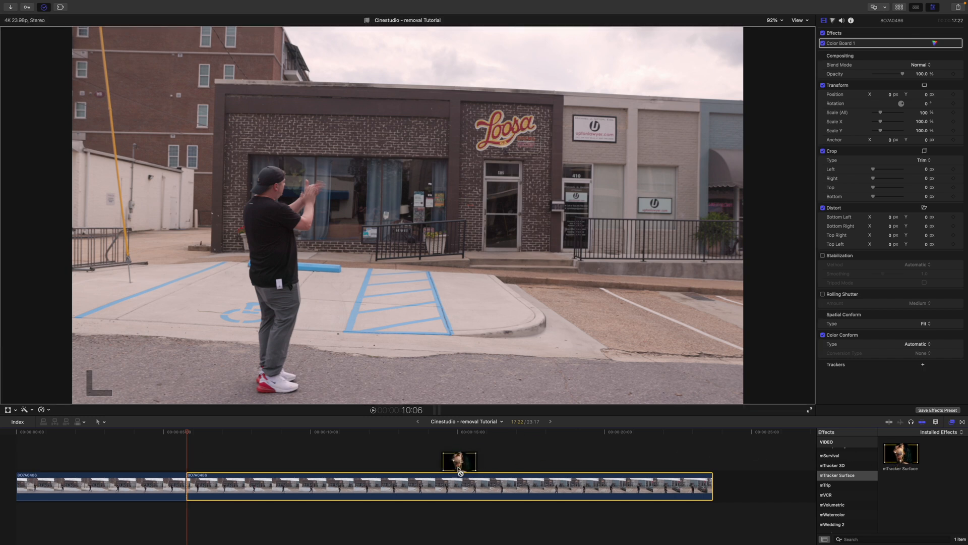
- Apply mTracker Surface and track the Loosa sign shape forward through the clip
double_click(900, 453)
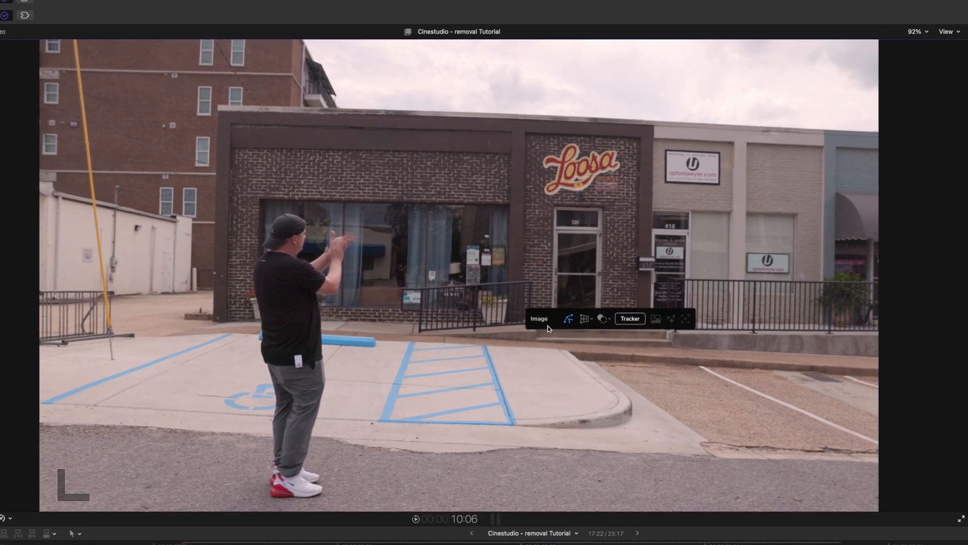
mouse_move(585, 318)
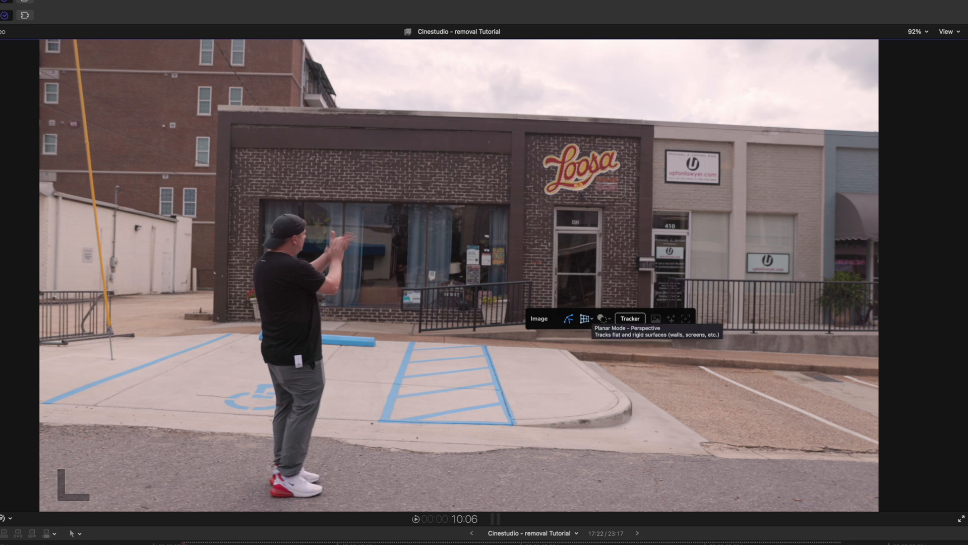
mouse_move(589, 324)
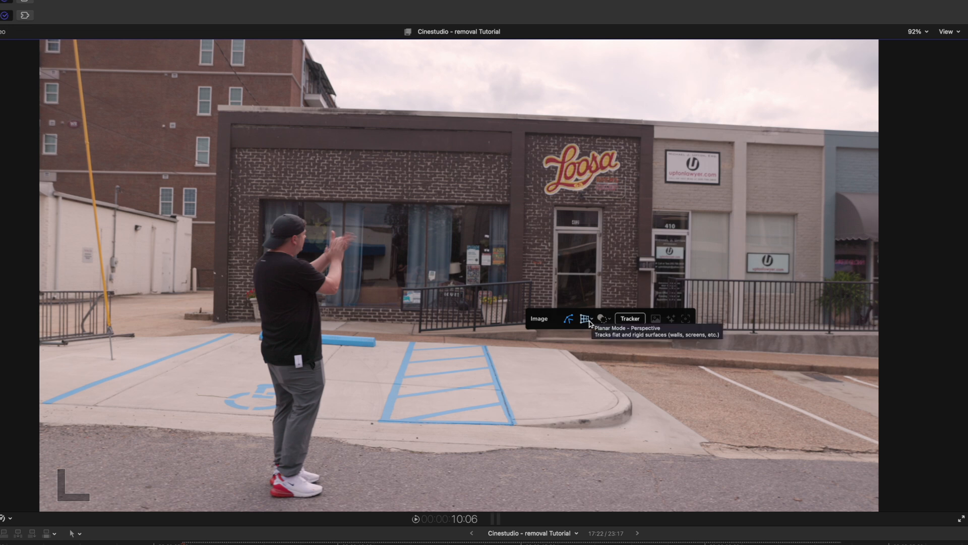
mouse_move(567, 318)
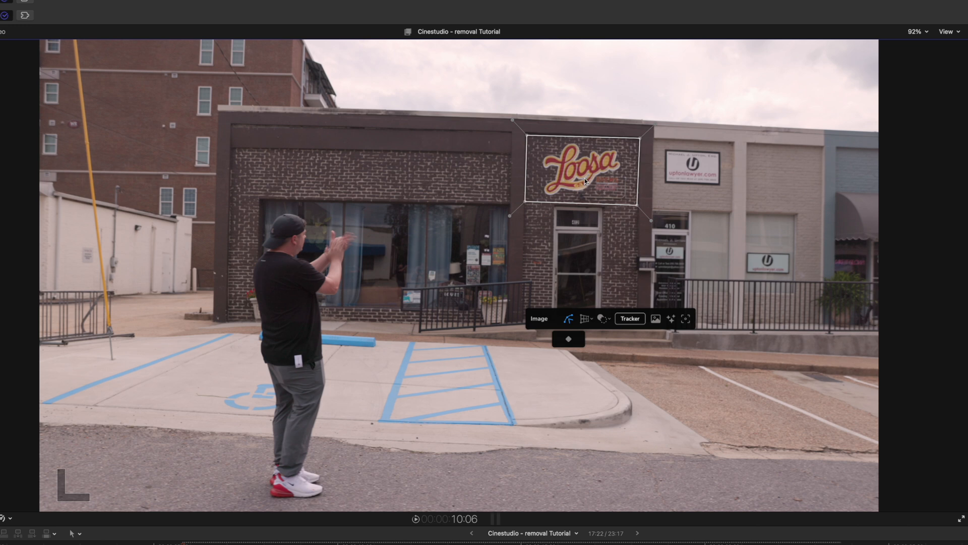
click(630, 318)
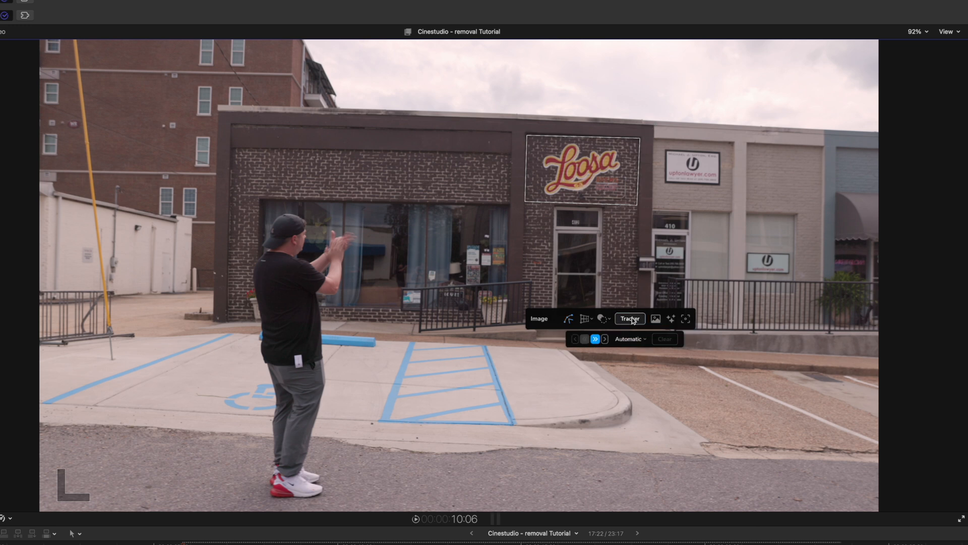
mouse_move(595, 339)
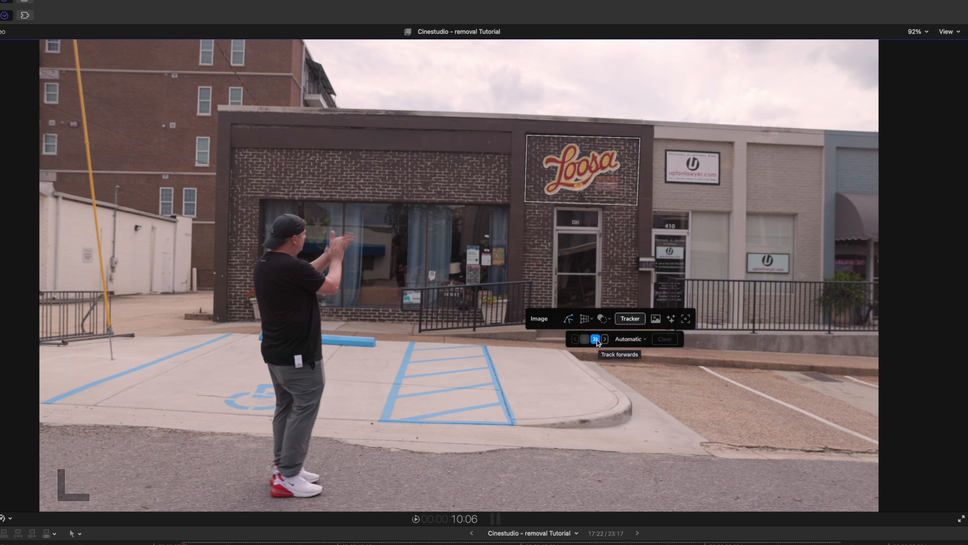
click(595, 339)
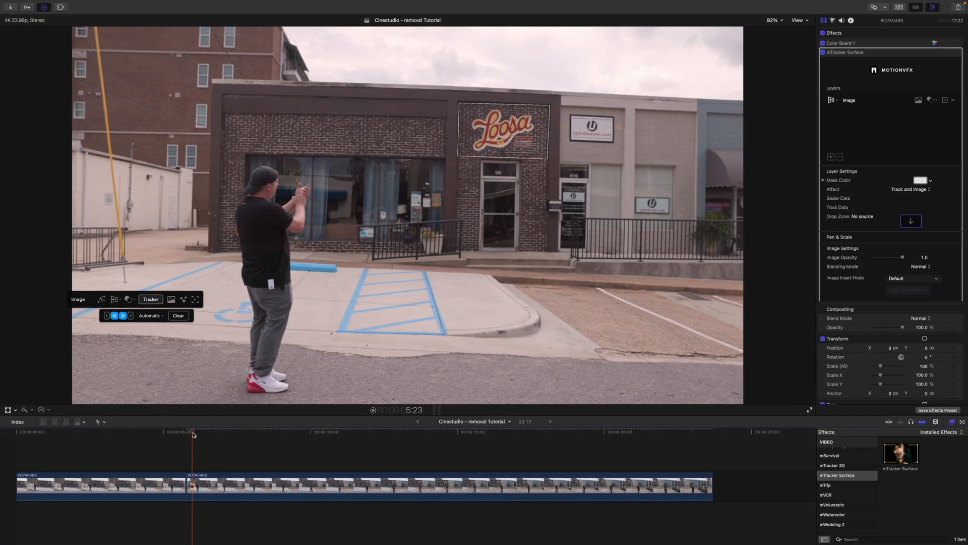
click(424, 432)
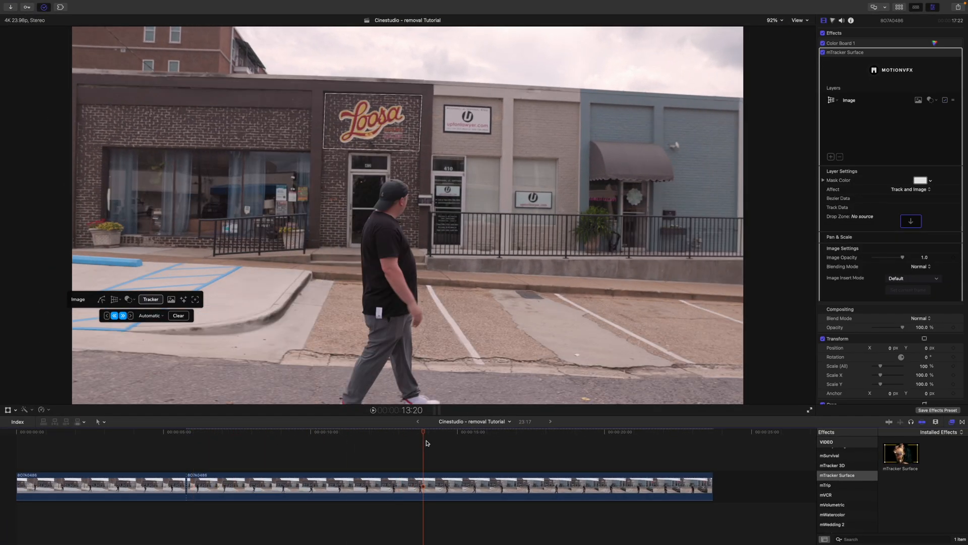
click(665, 432)
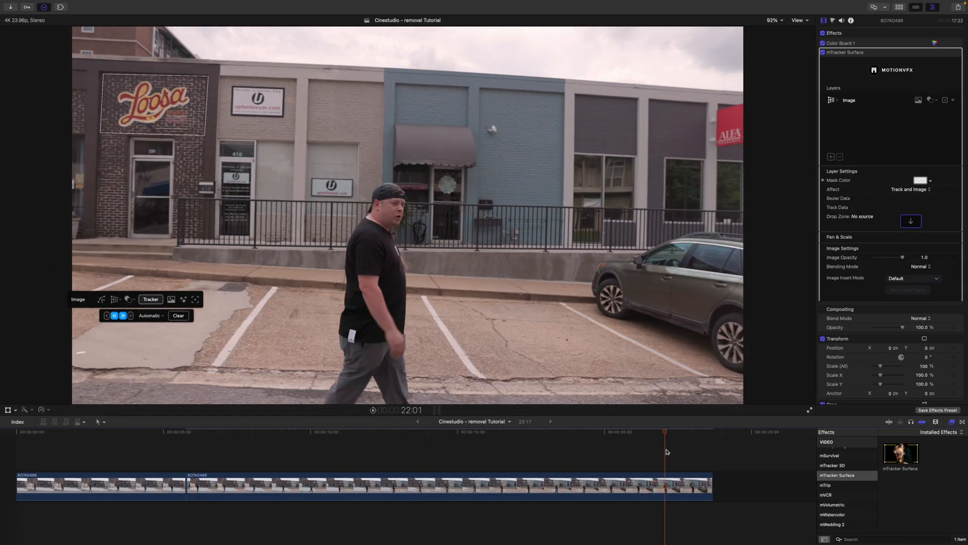
click(252, 431)
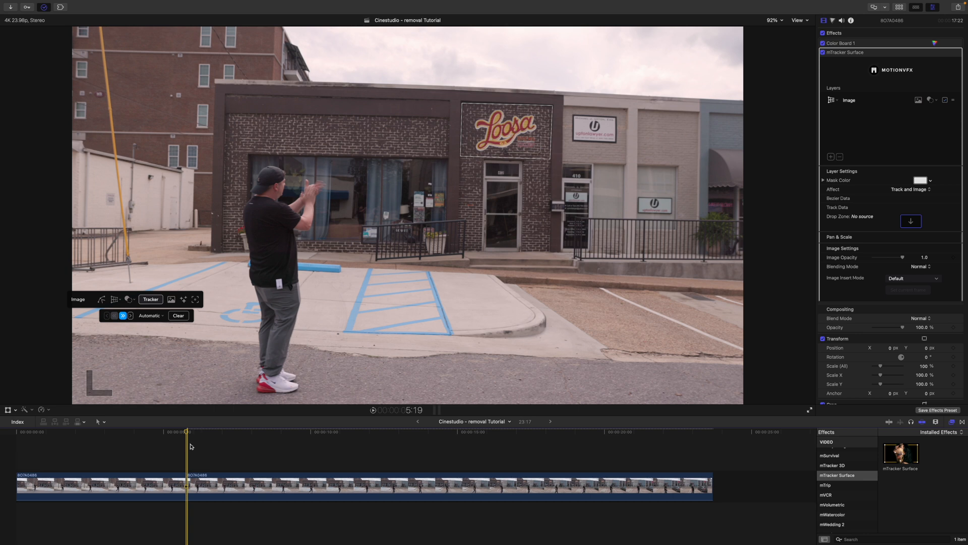
click(196, 432)
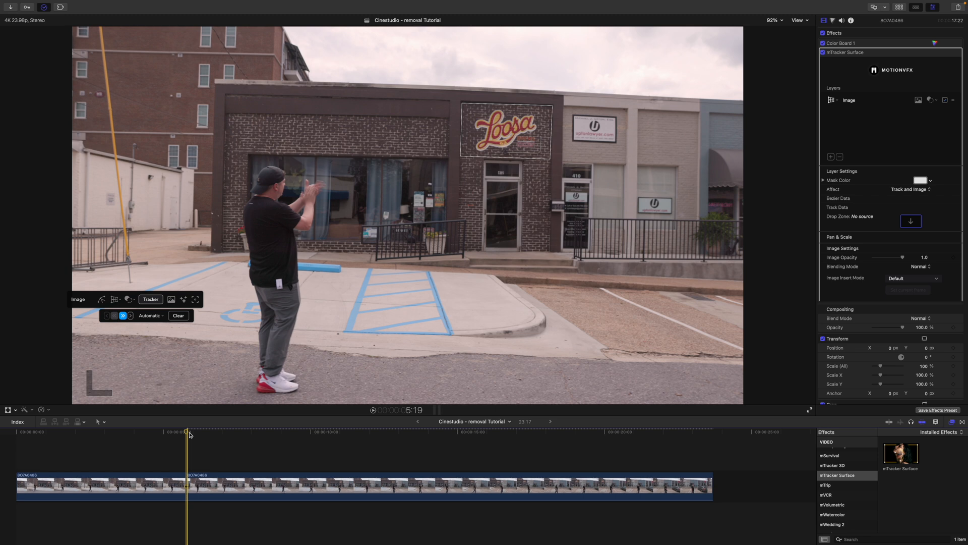
- Set the Save Current Frame format to Photoshop File, then enter '1' on the Info tab
click(64, 5)
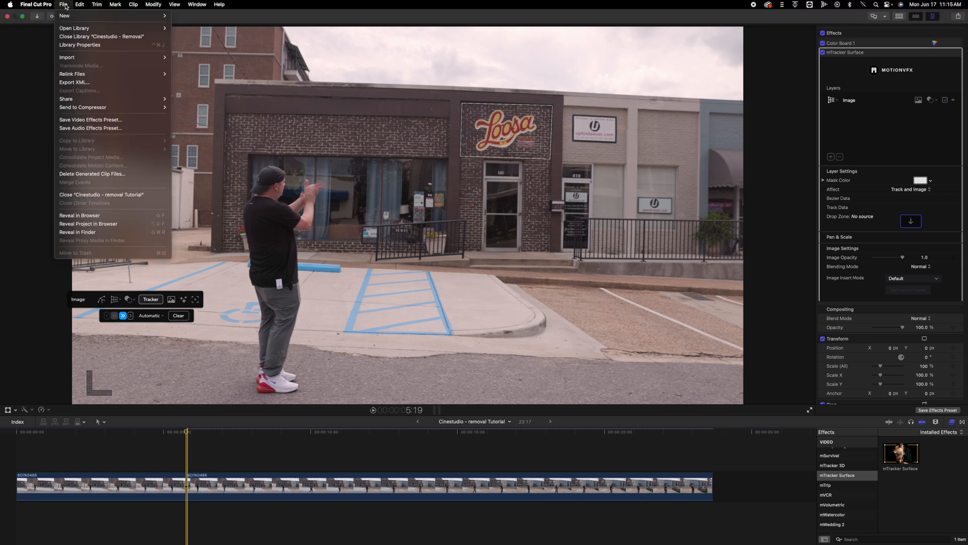
click(66, 99)
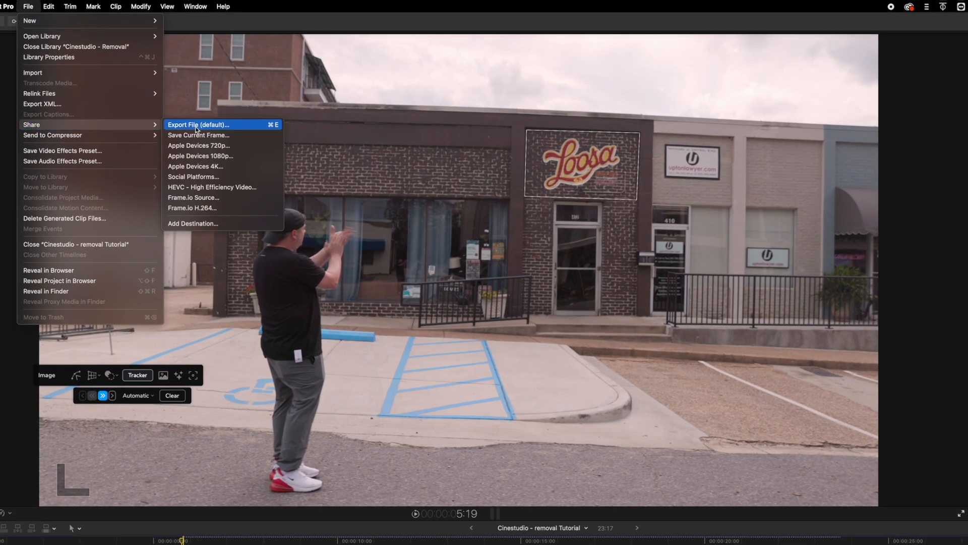
click(199, 135)
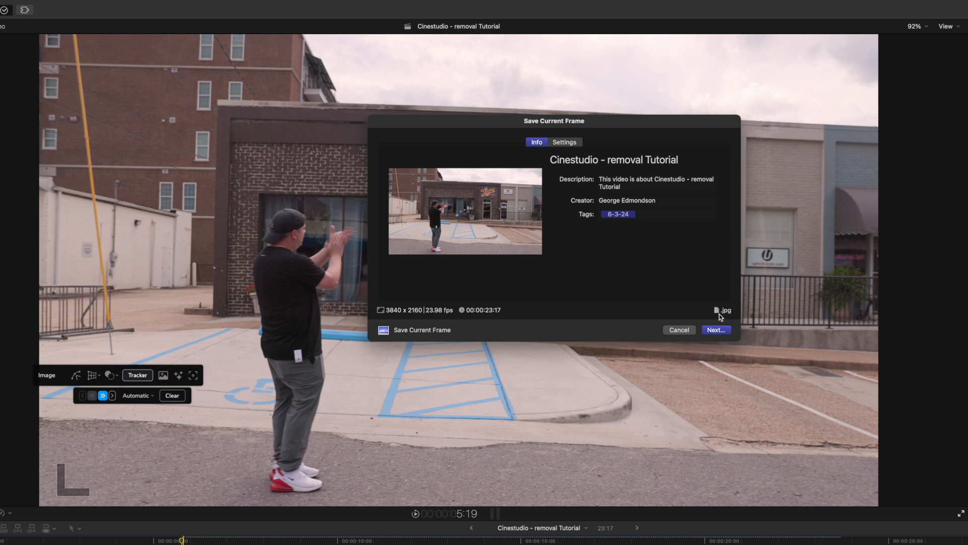
click(564, 143)
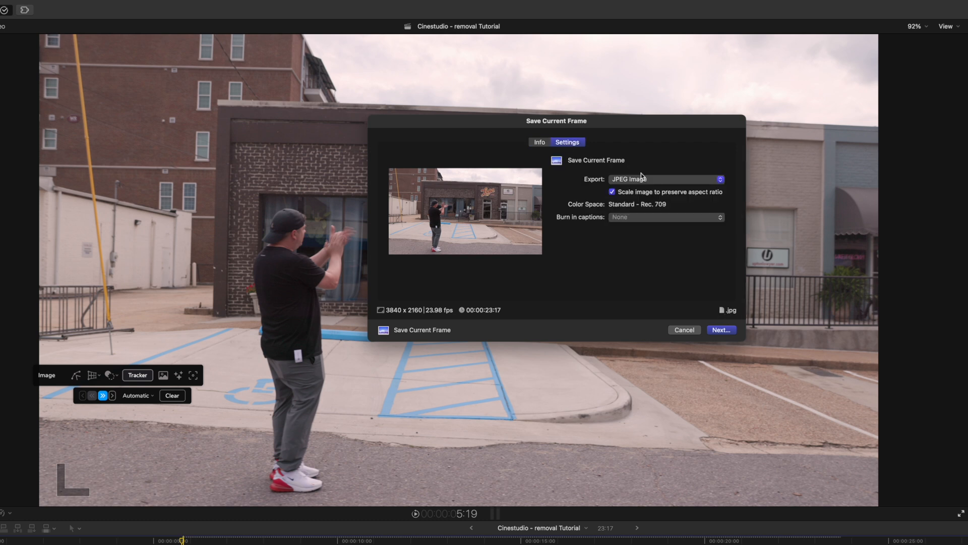
click(665, 179)
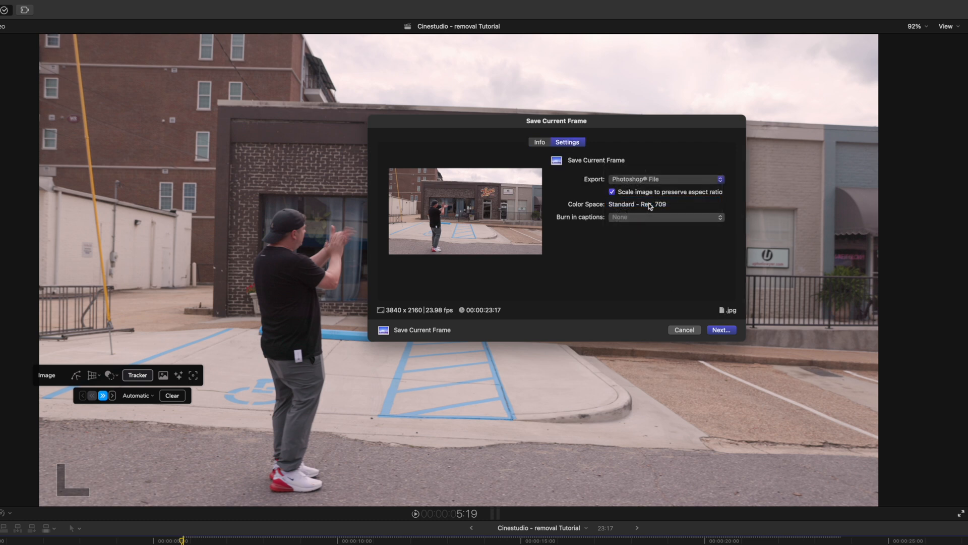
click(666, 178)
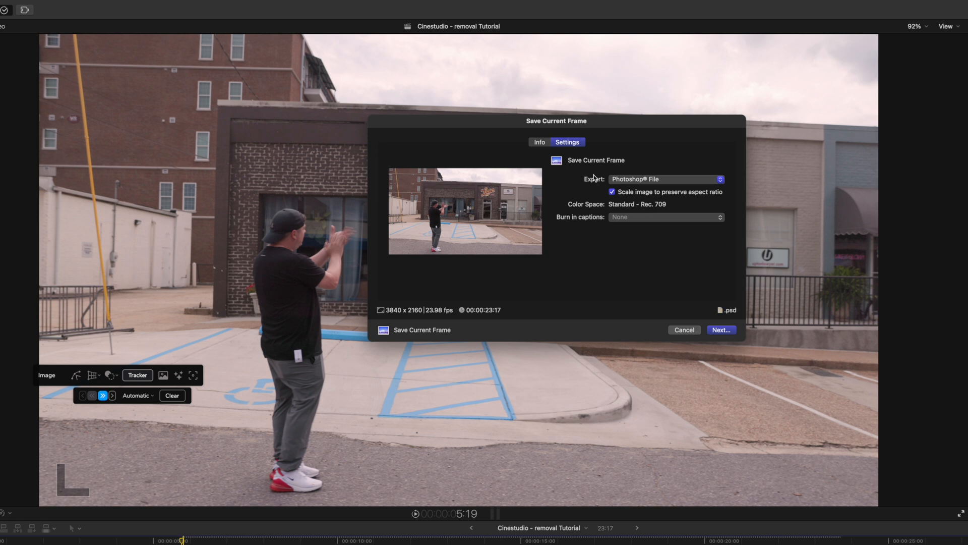
click(537, 142)
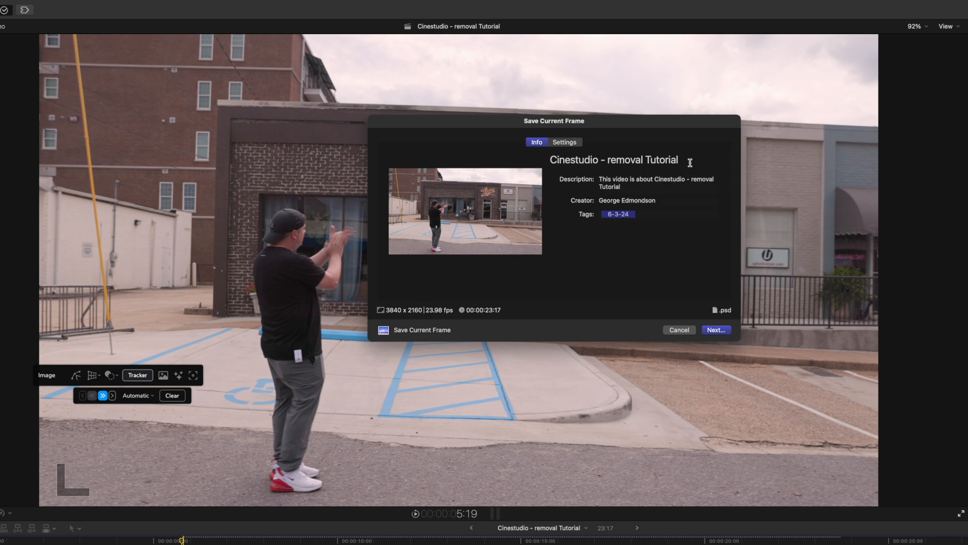
text(1)
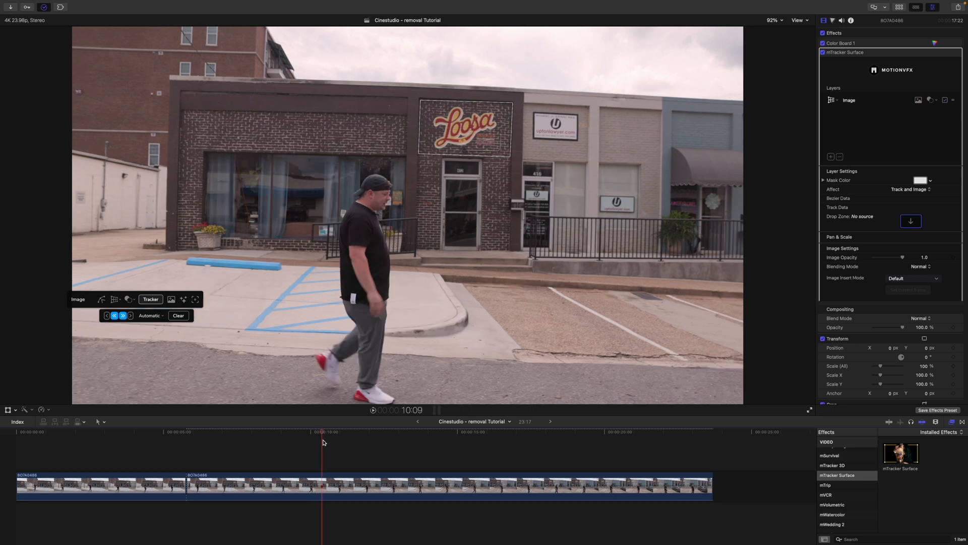
- Mark the 14:21 frame and export it as a Photoshop file via Save Current Frame
click(424, 432)
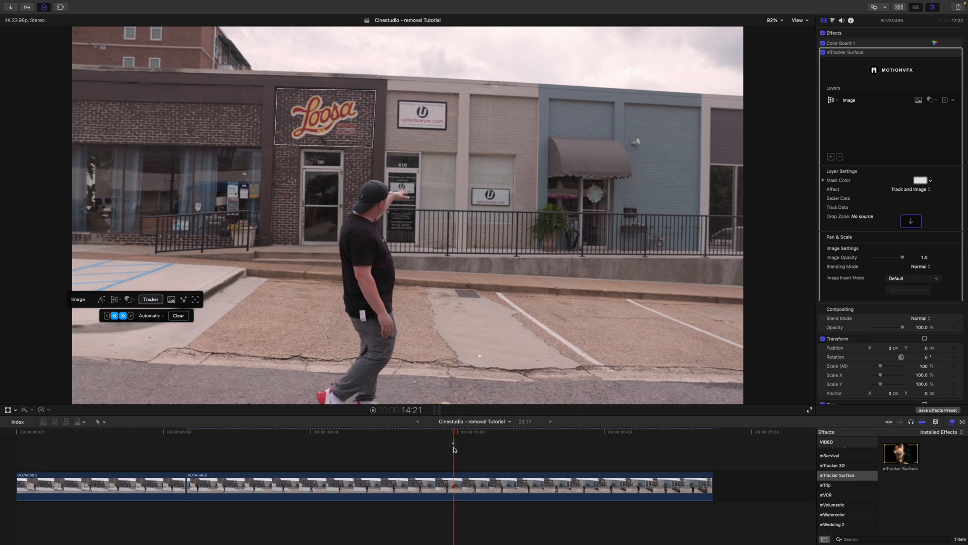
key(m)
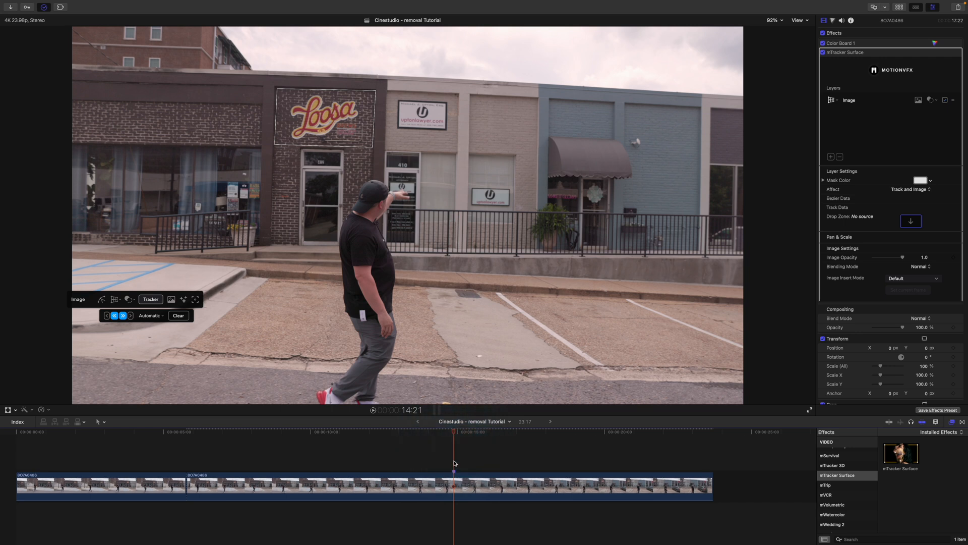
click(62, 4)
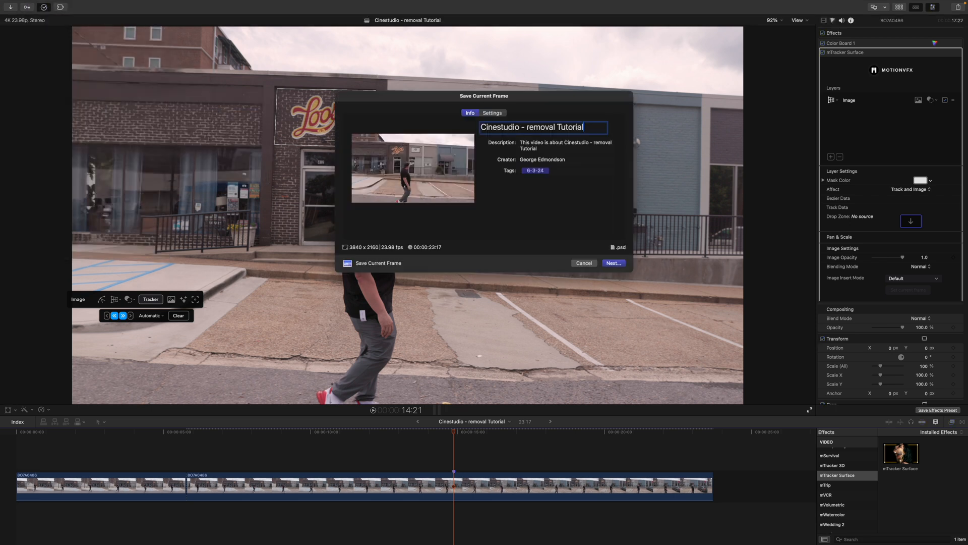
click(583, 262)
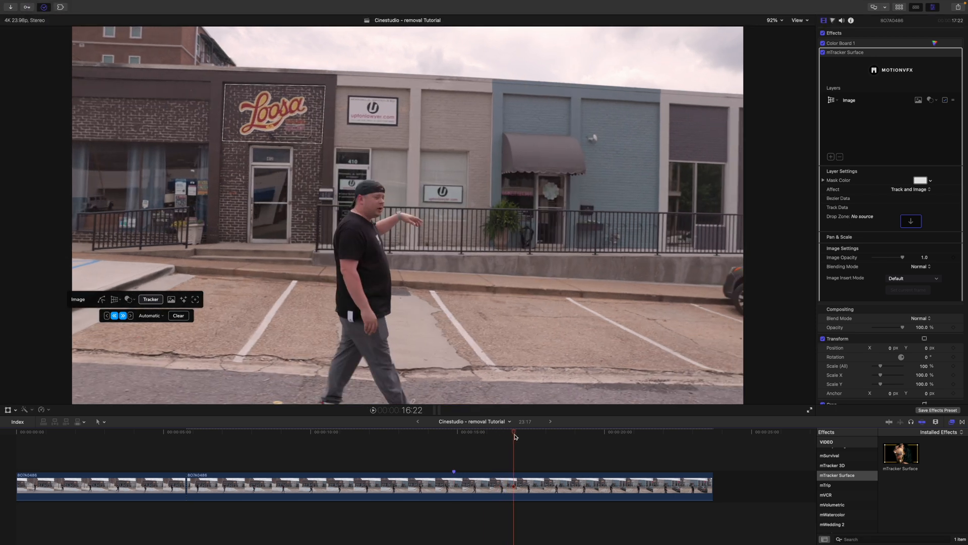
click(566, 434)
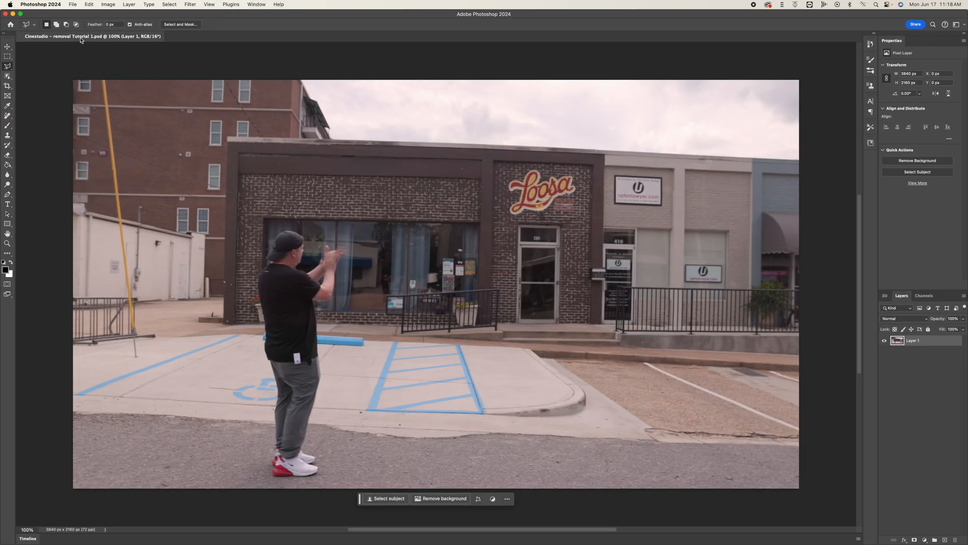
mouse_move(80, 39)
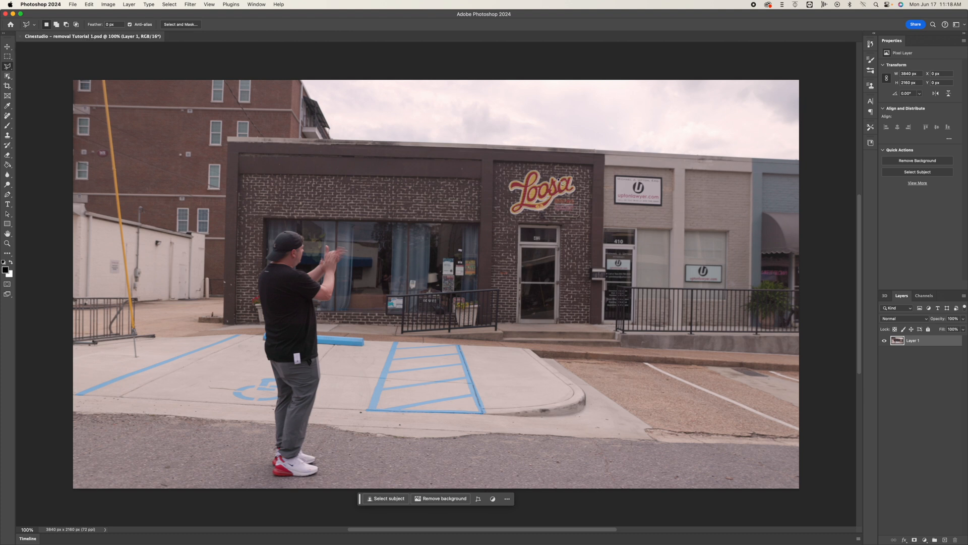
mouse_move(504, 169)
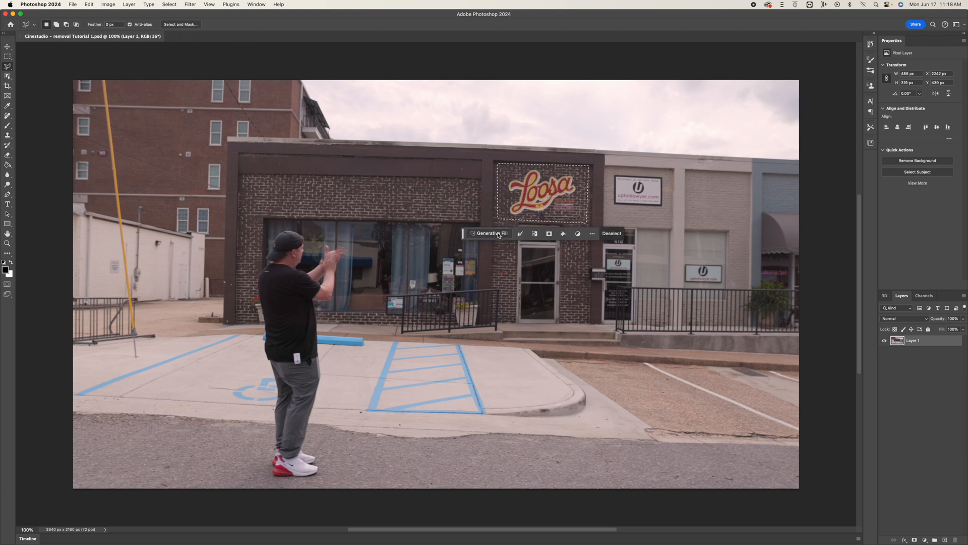
- Generative Fill the Loosa sign selection with the prompt 'remove'
click(490, 233)
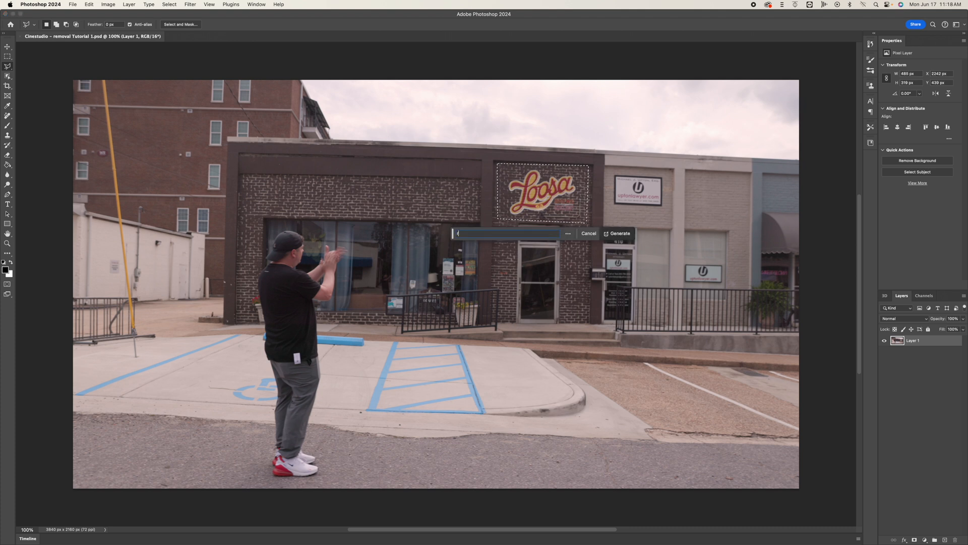
click(620, 234)
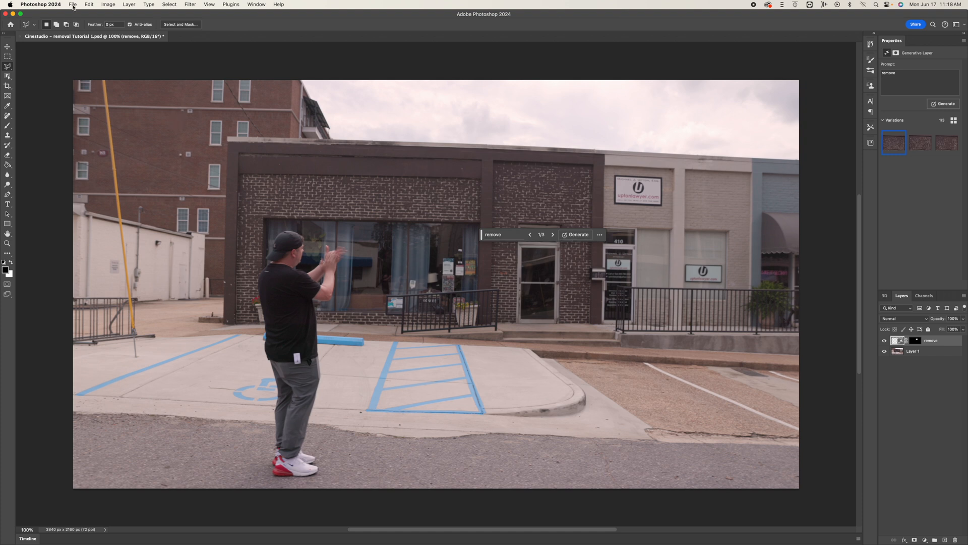
- Open the next exported frame and switch to another generated 'remove' variation
click(72, 4)
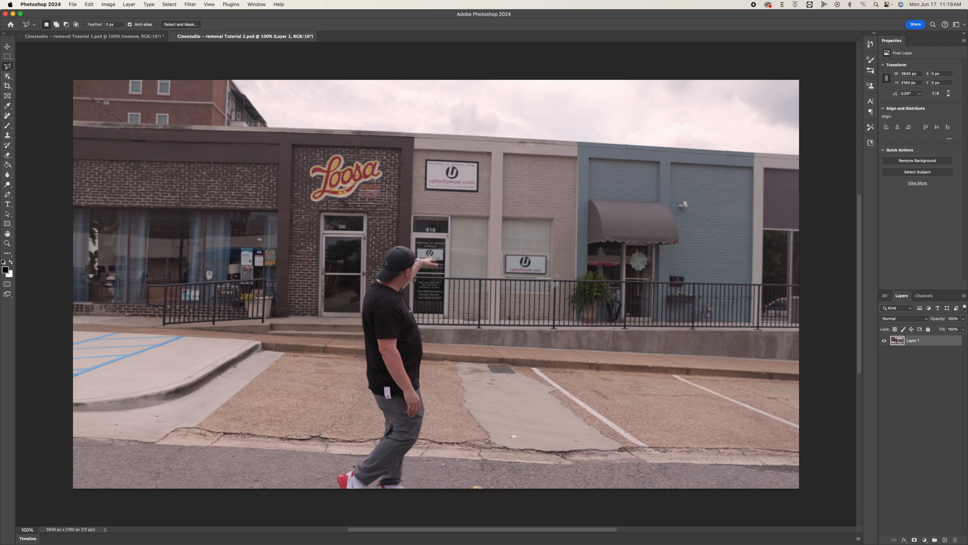
mouse_move(554, 224)
text(remove)
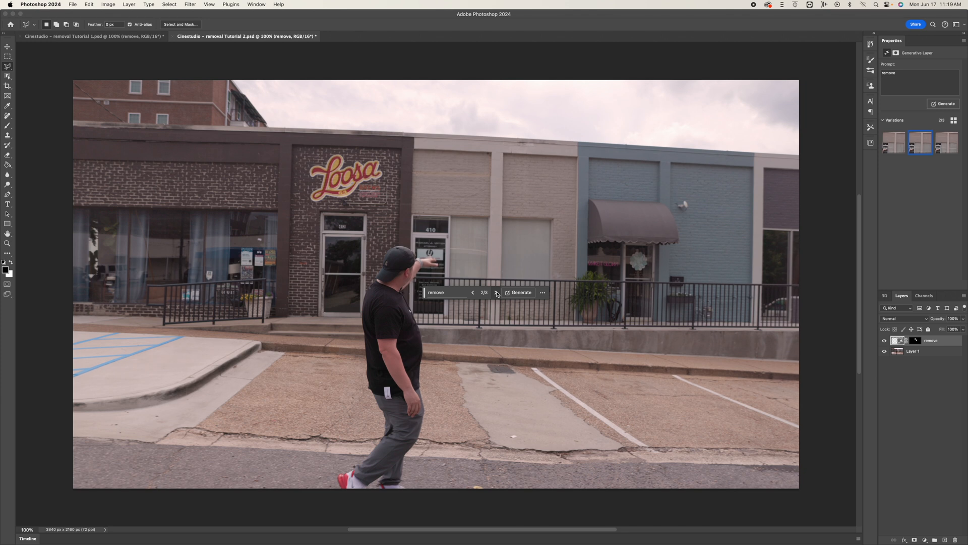
click(72, 5)
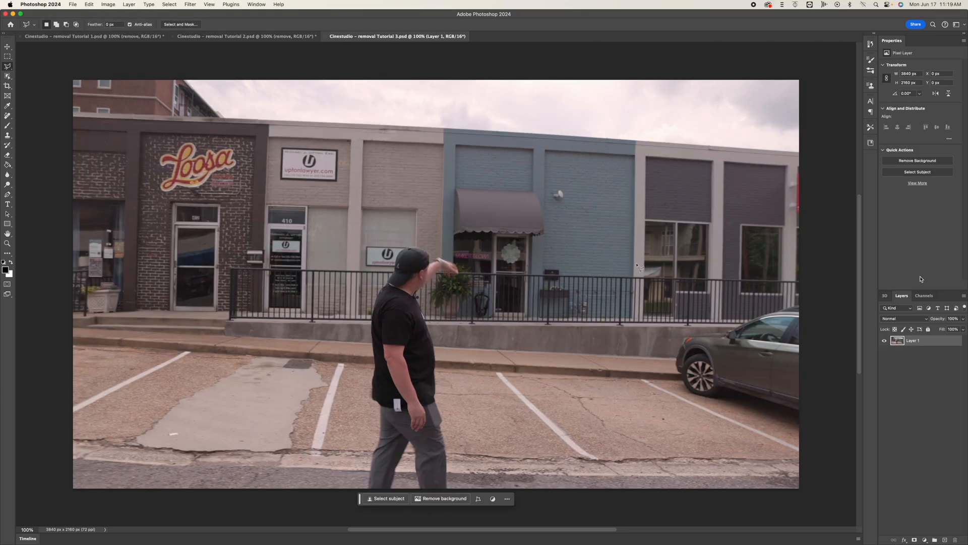
mouse_move(454, 216)
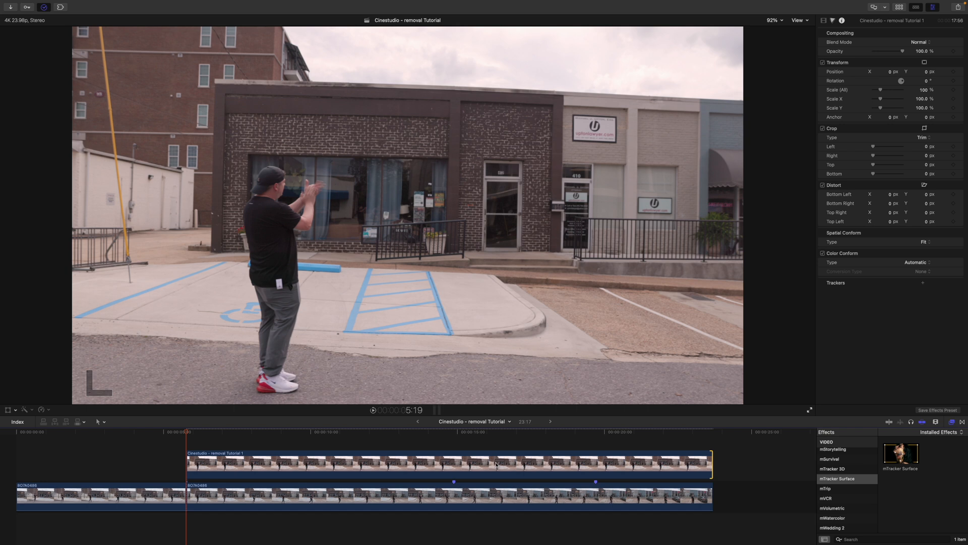
mouse_move(459, 438)
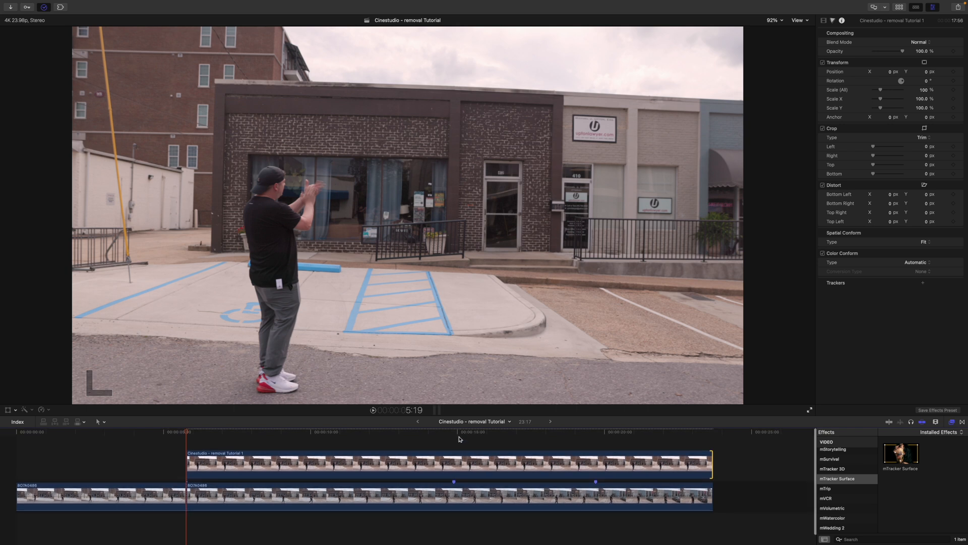
- Place the three cleaned Photoshop frames as connected clips above the storefront footage
click(433, 463)
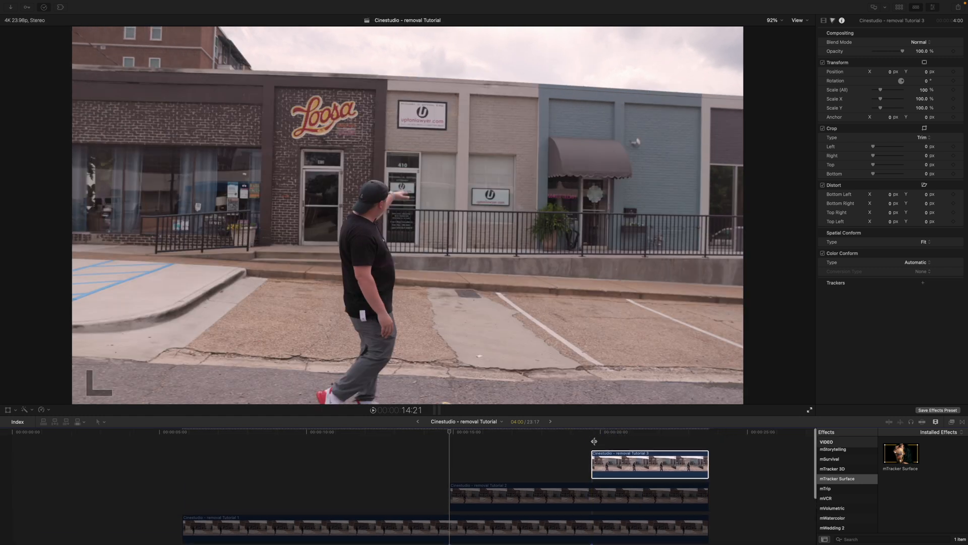
click(591, 431)
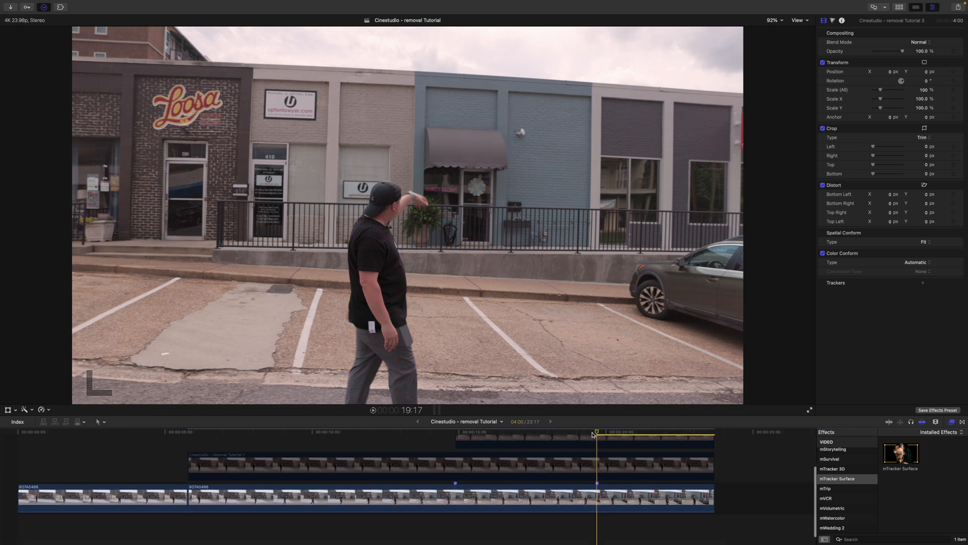
click(194, 432)
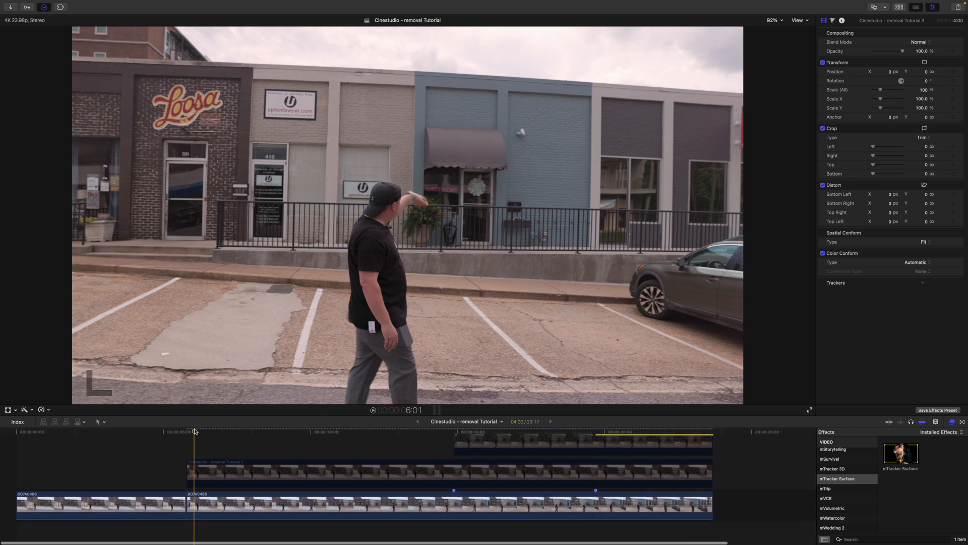
- Use the Tutorial 1 clip as mTracker Surface's patch source in Fullscreen insert mode
click(210, 501)
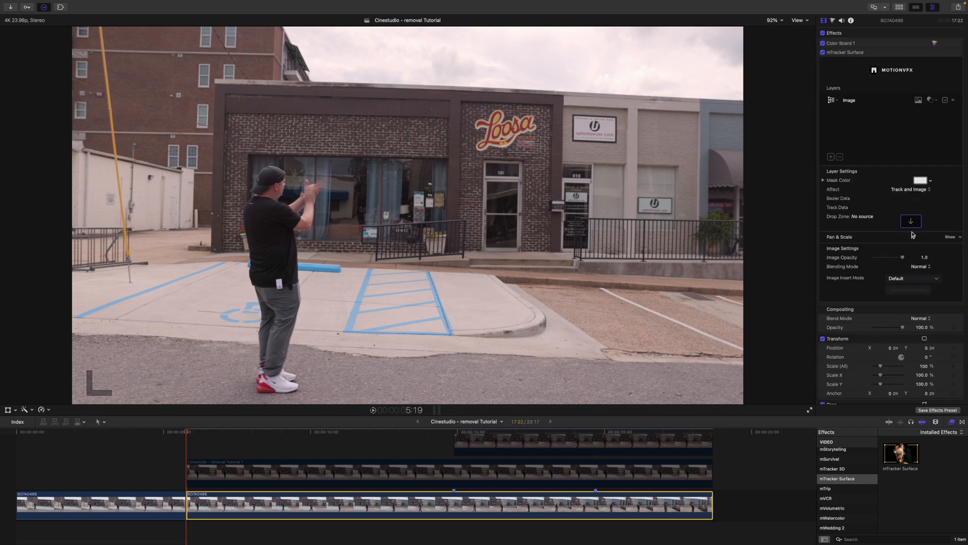
click(911, 221)
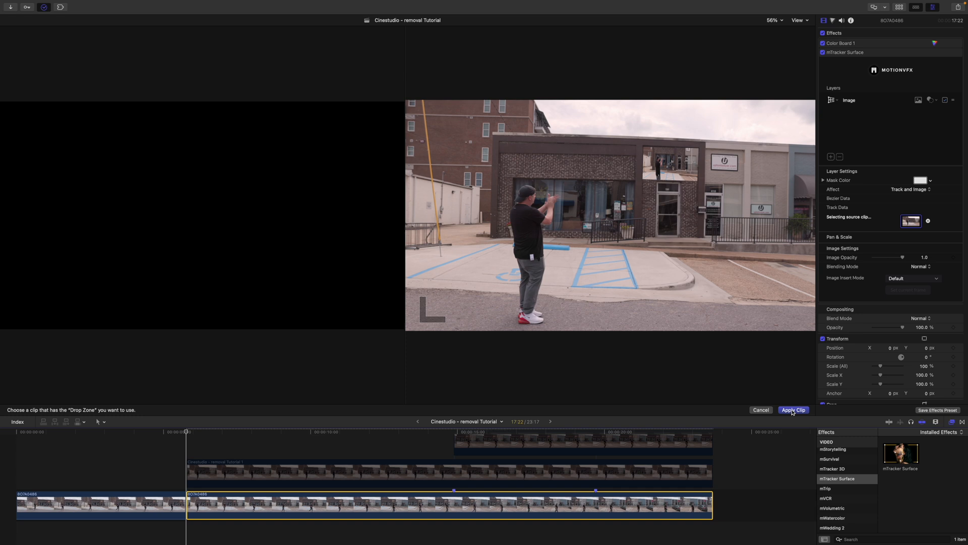
click(795, 409)
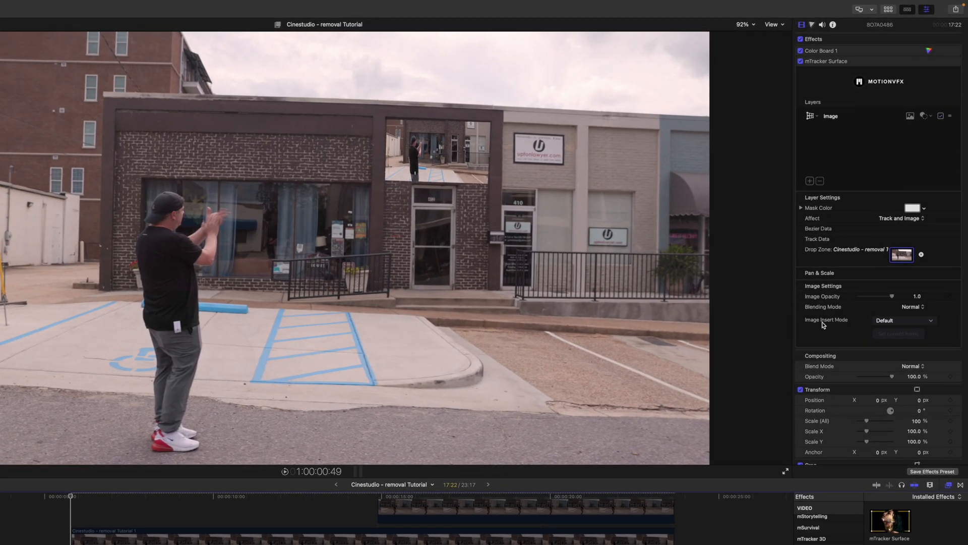
click(902, 320)
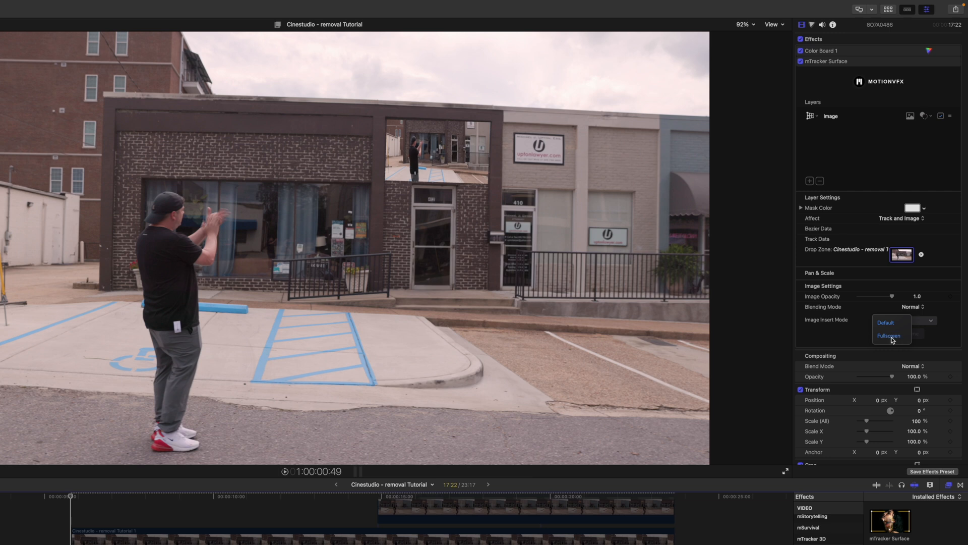
click(888, 335)
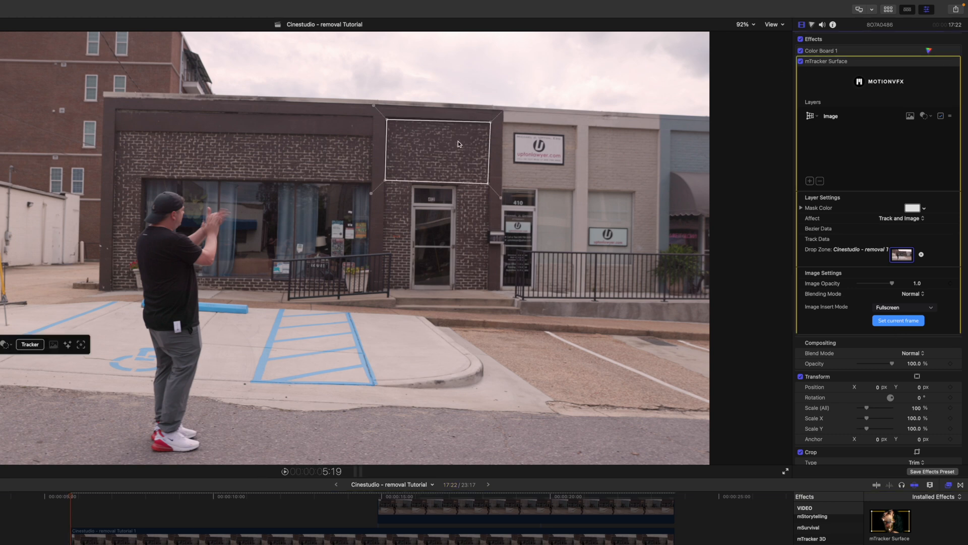
mouse_move(449, 140)
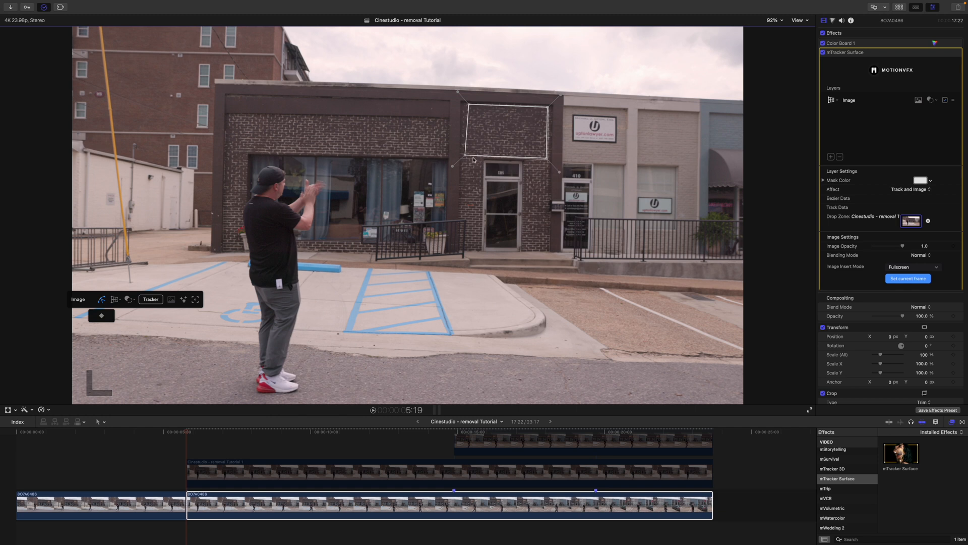
click(234, 435)
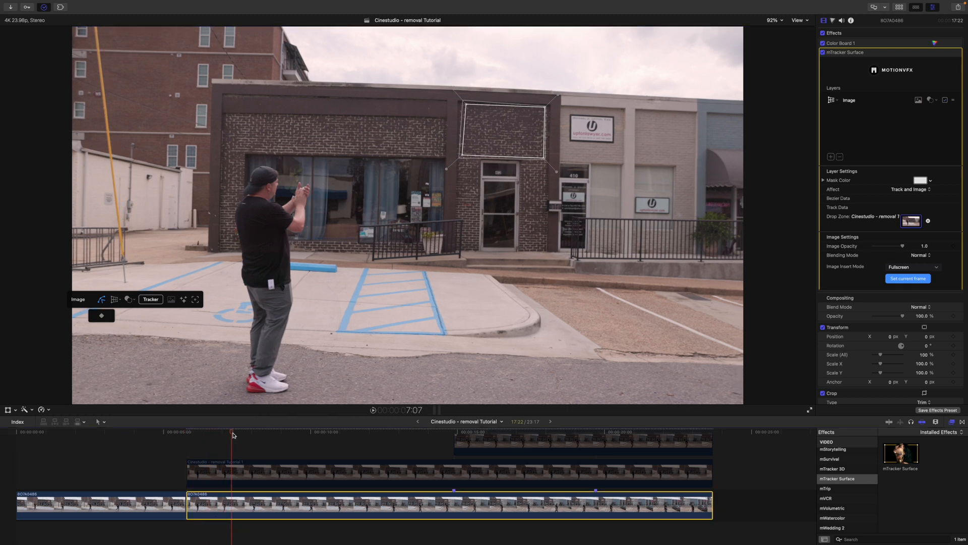
click(385, 435)
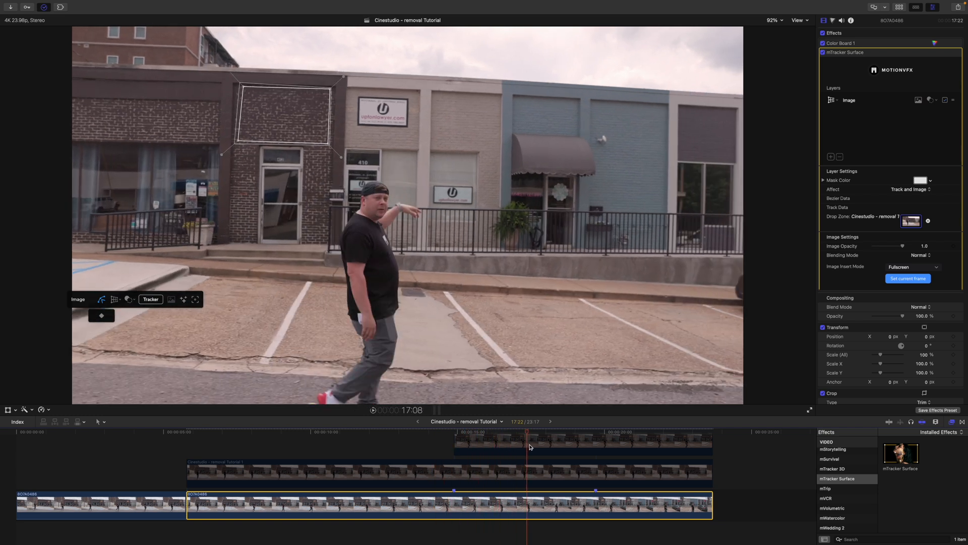
click(659, 438)
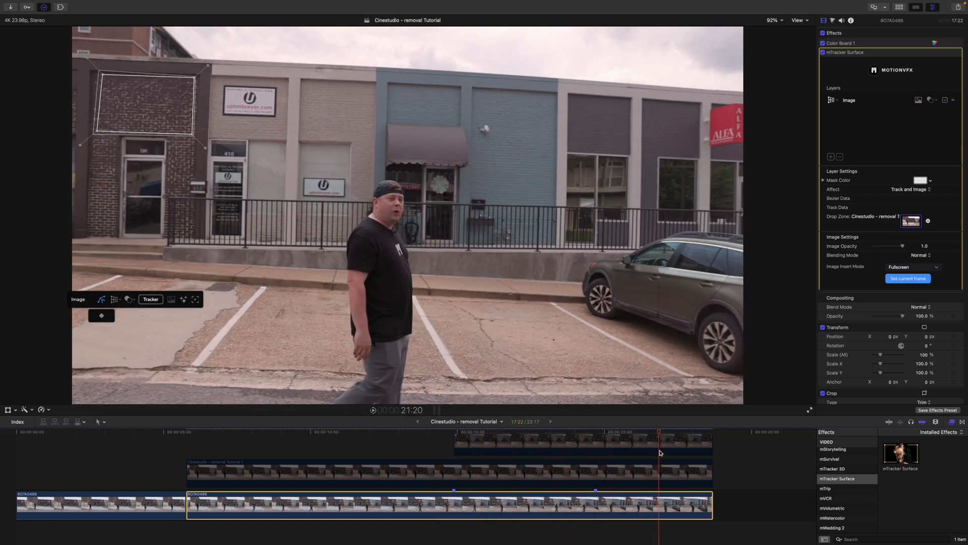
click(295, 445)
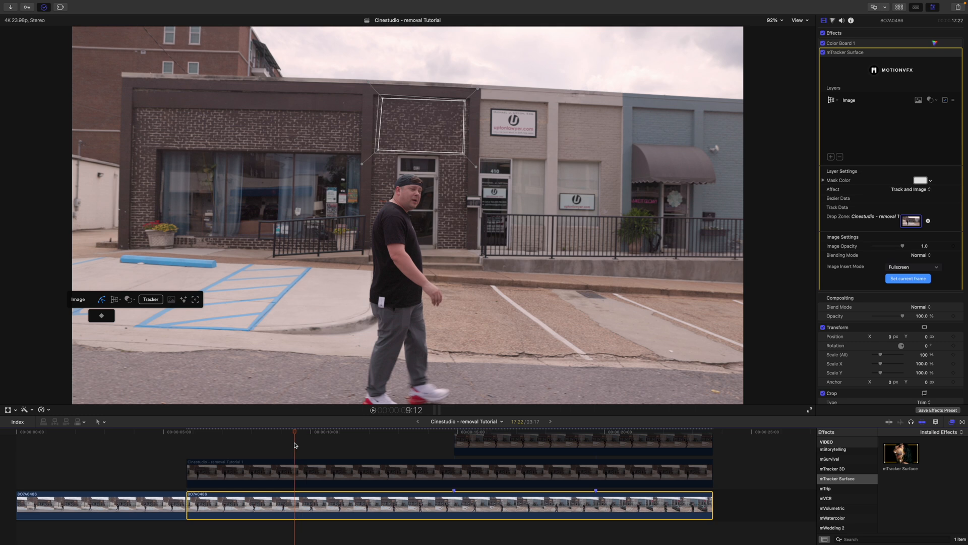
click(445, 460)
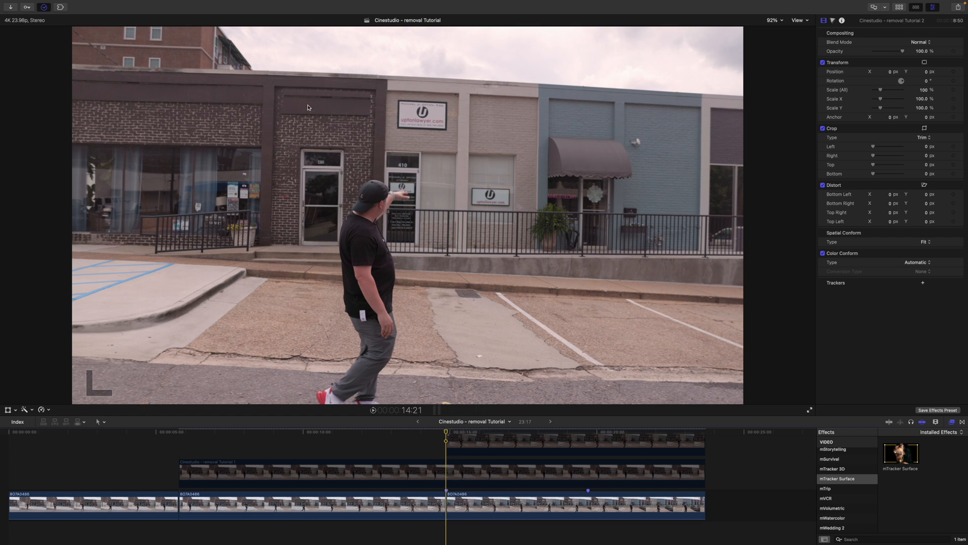
mouse_move(330, 109)
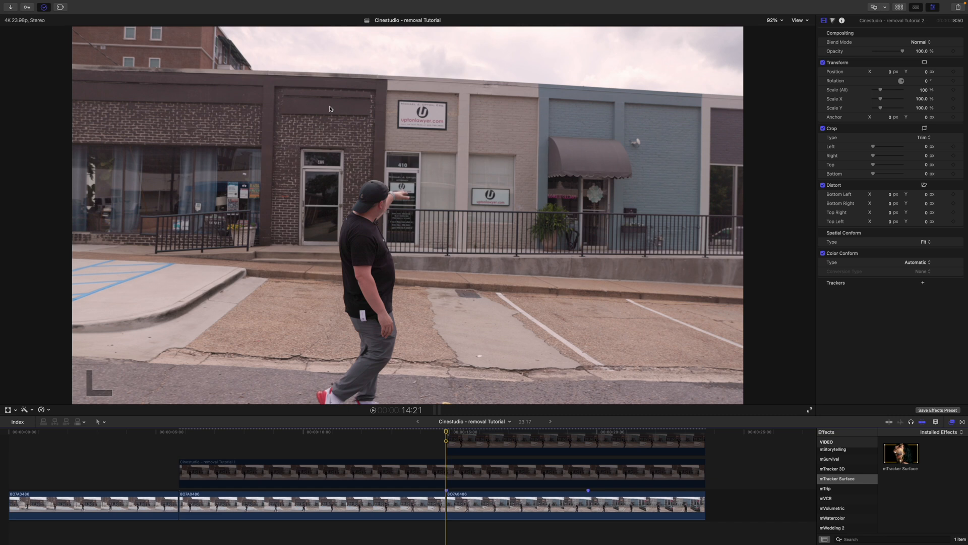
mouse_move(332, 118)
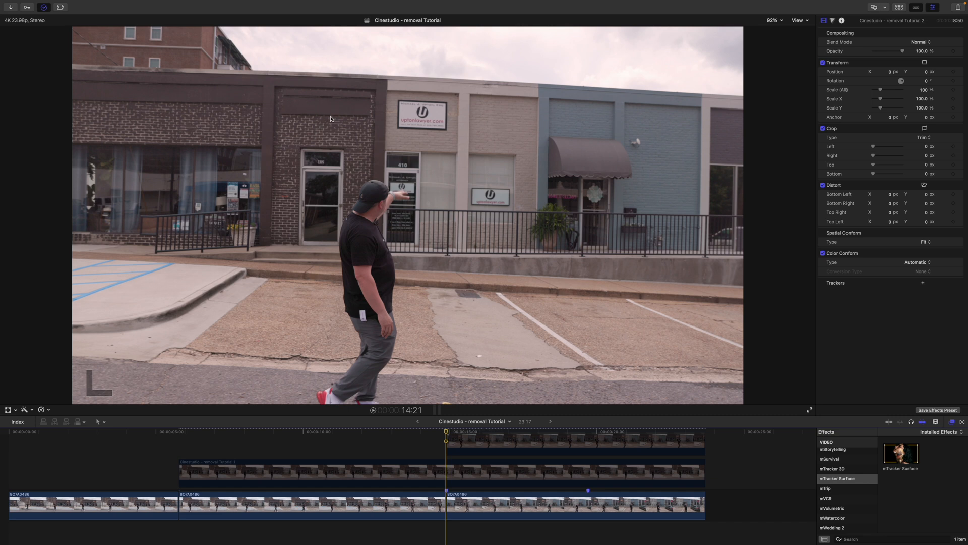
mouse_move(335, 116)
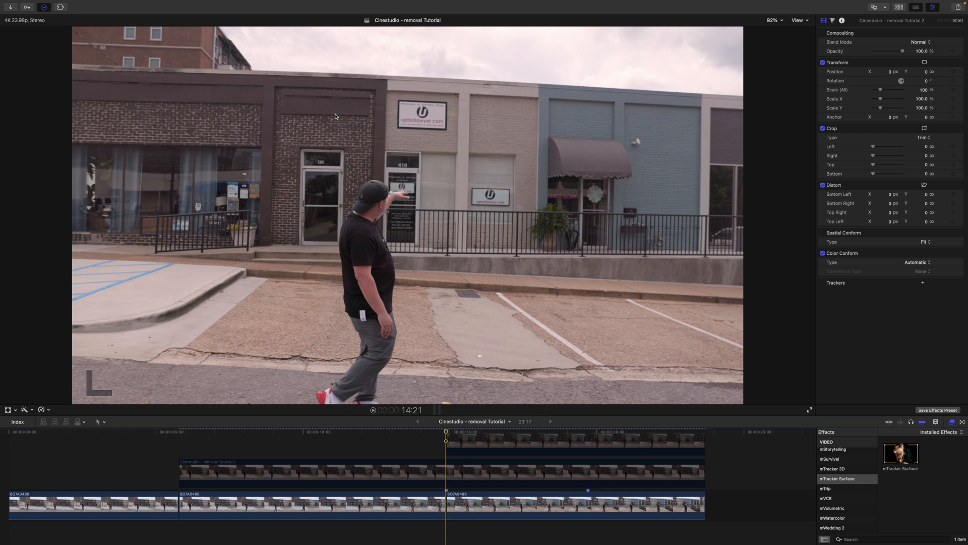
mouse_move(481, 374)
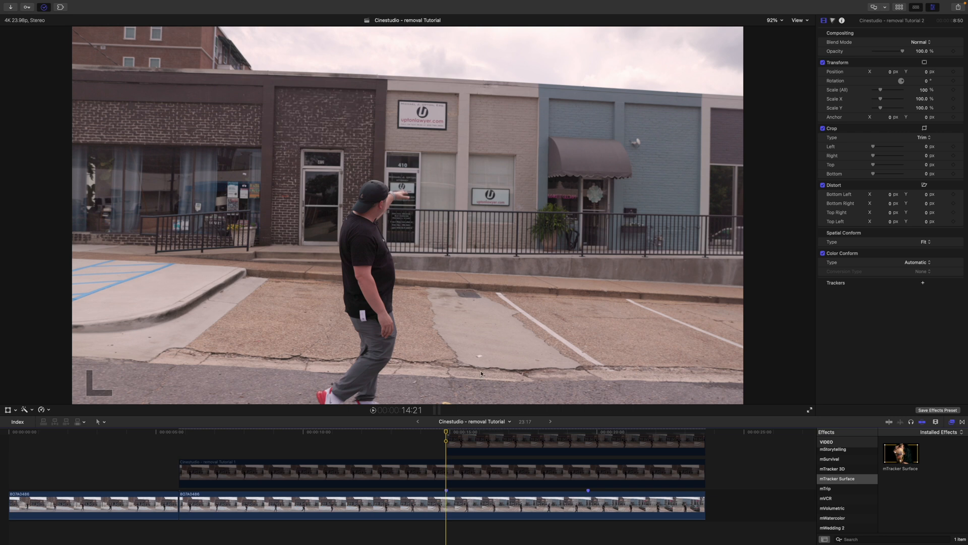
- Compound the storyline clips into 'Cinestudio - removal Tutorial Clip' and return to 14:21
click(442, 505)
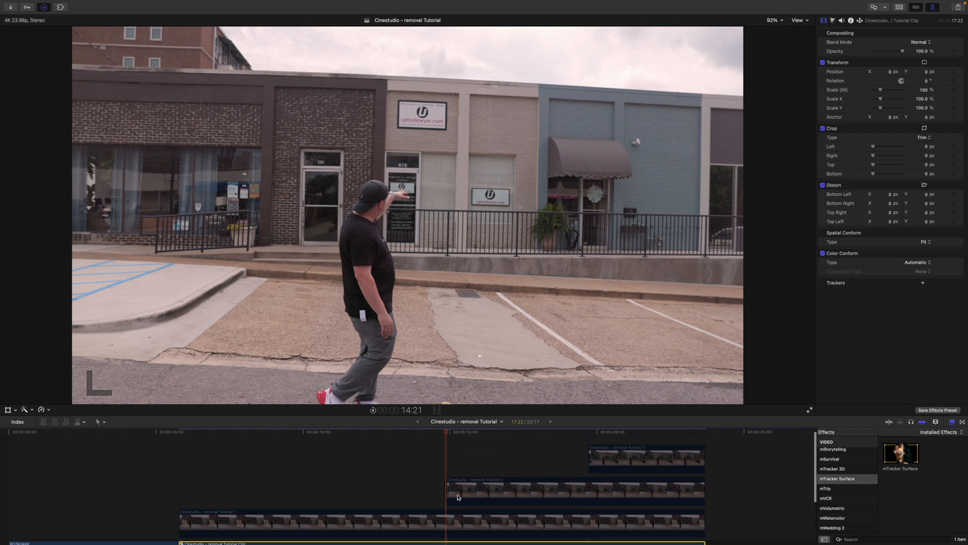
mouse_move(595, 451)
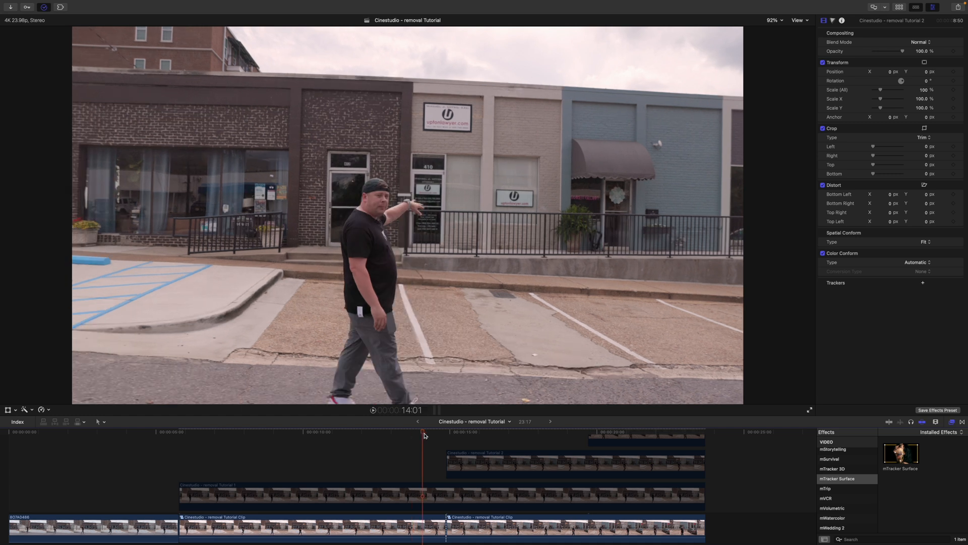
click(594, 431)
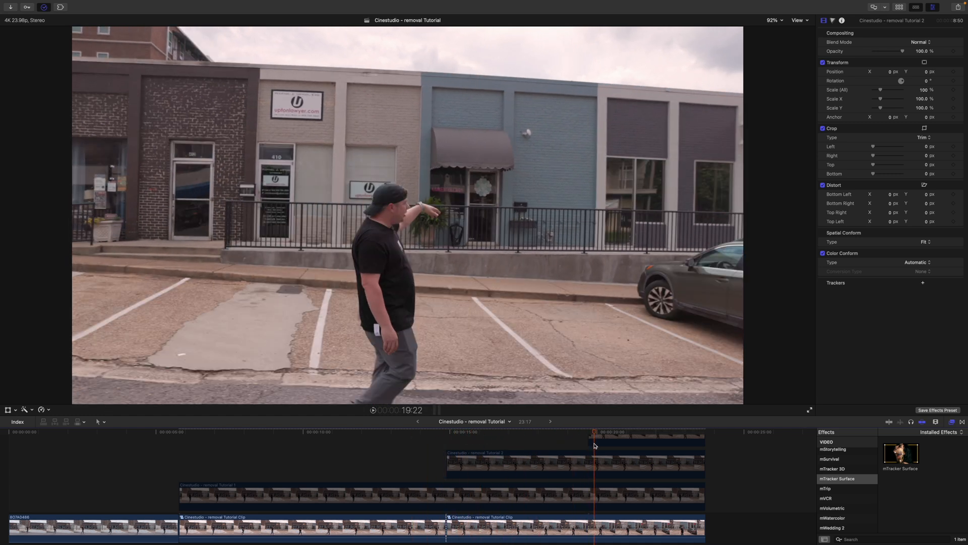
click(446, 431)
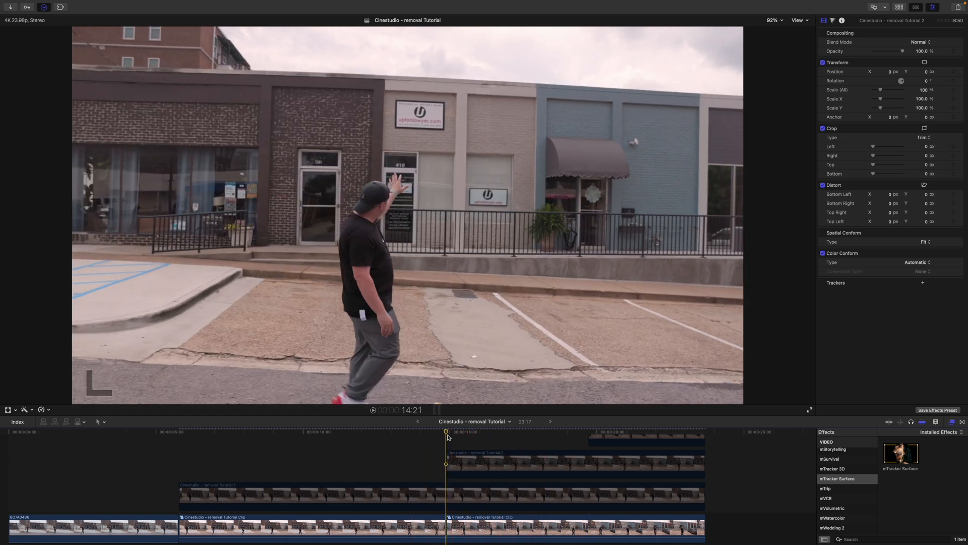
click(575, 528)
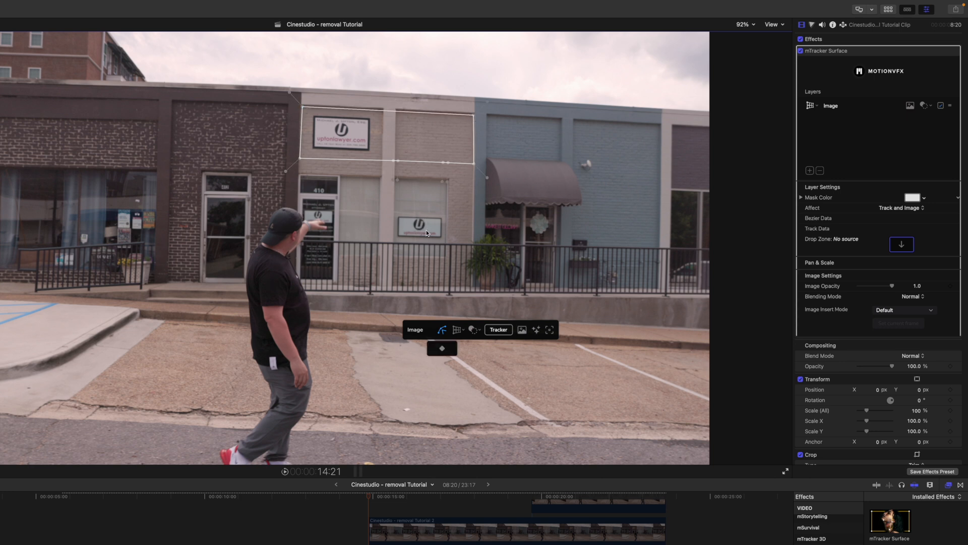
mouse_move(435, 226)
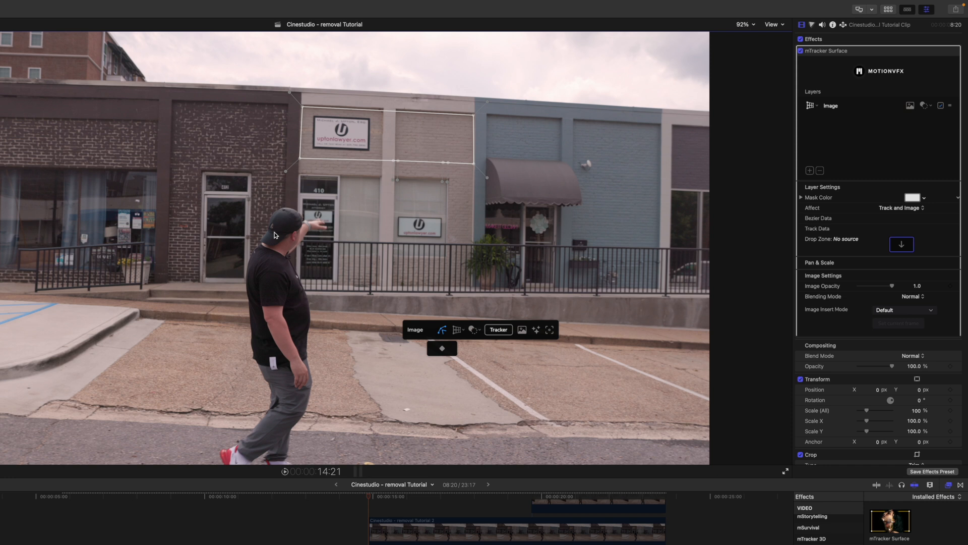
mouse_move(421, 244)
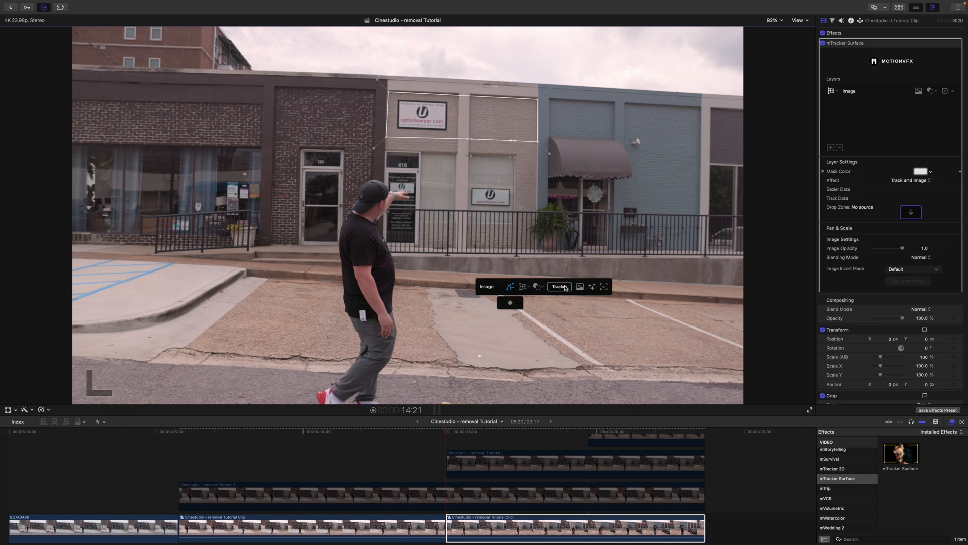
- Bring up the Tracker options for the upper sign's patch shape
click(559, 286)
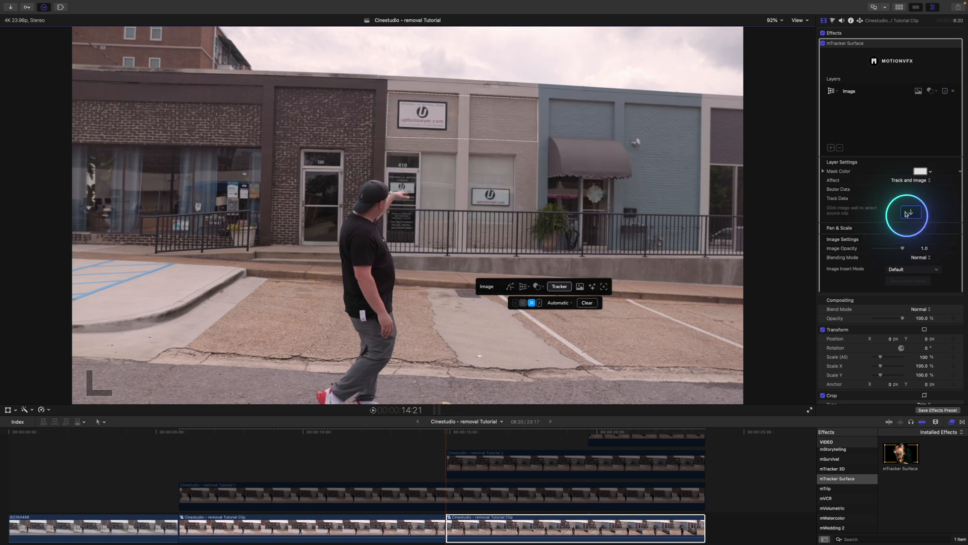
- Load the clean-plate source clip into the Drop Zone with Image Insert Mode set to Fullscreen
click(910, 212)
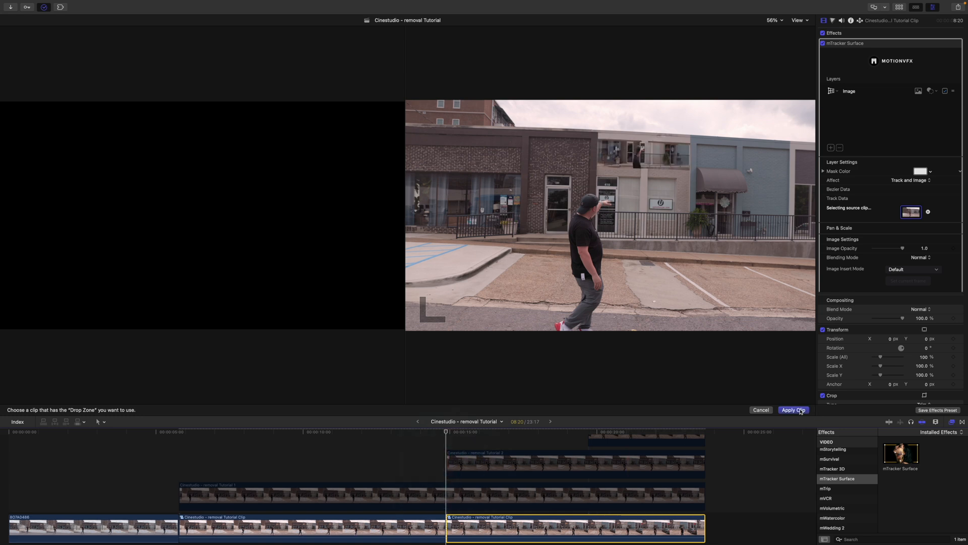
click(793, 410)
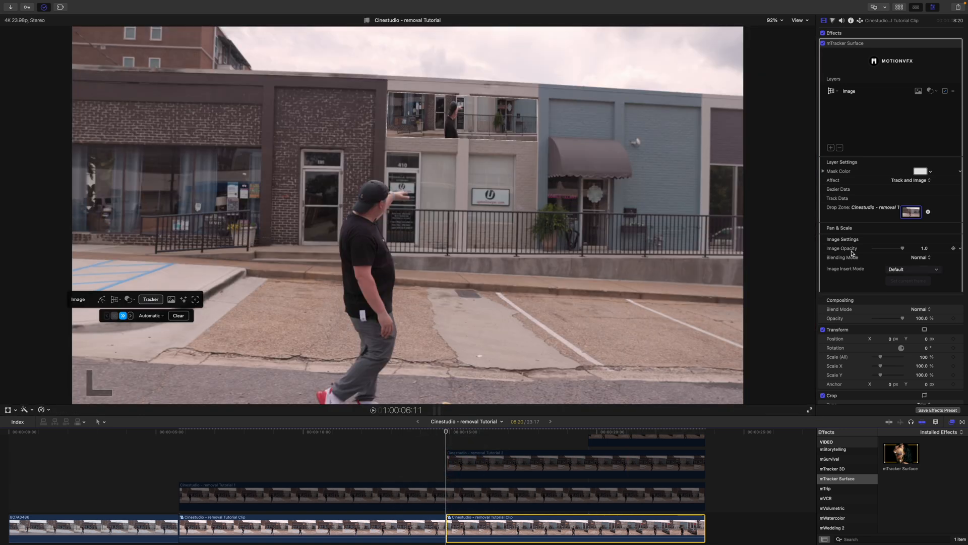
click(935, 269)
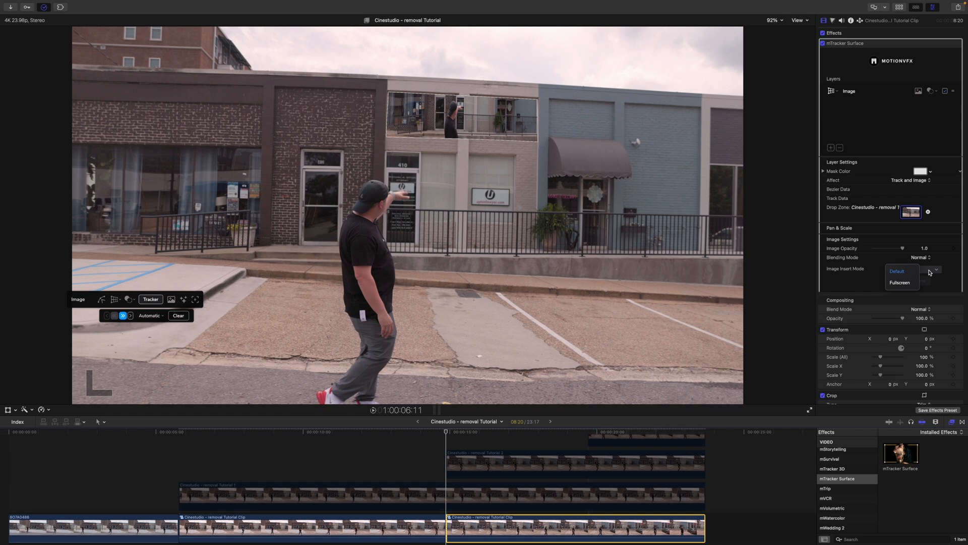
click(901, 283)
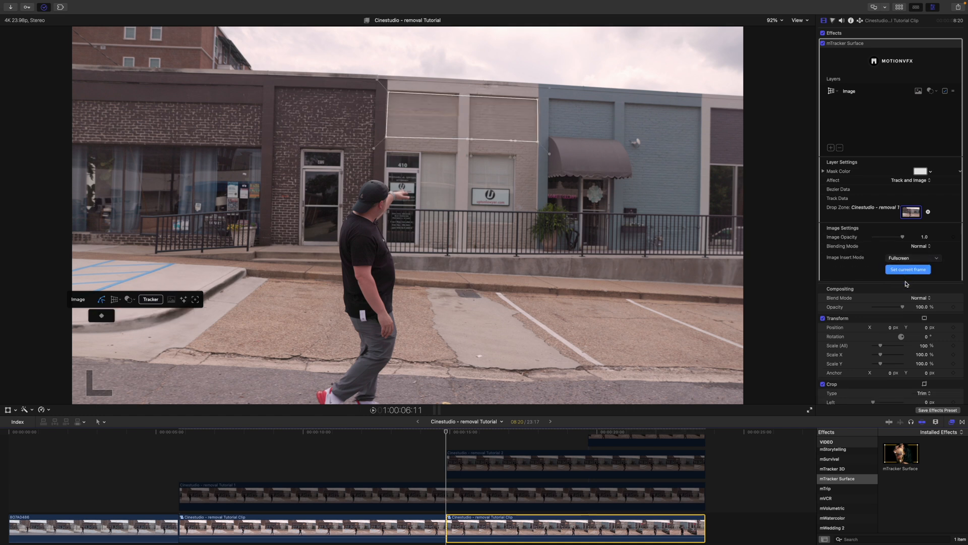
- Scrub later in the shot to check the sign patch holds
click(461, 435)
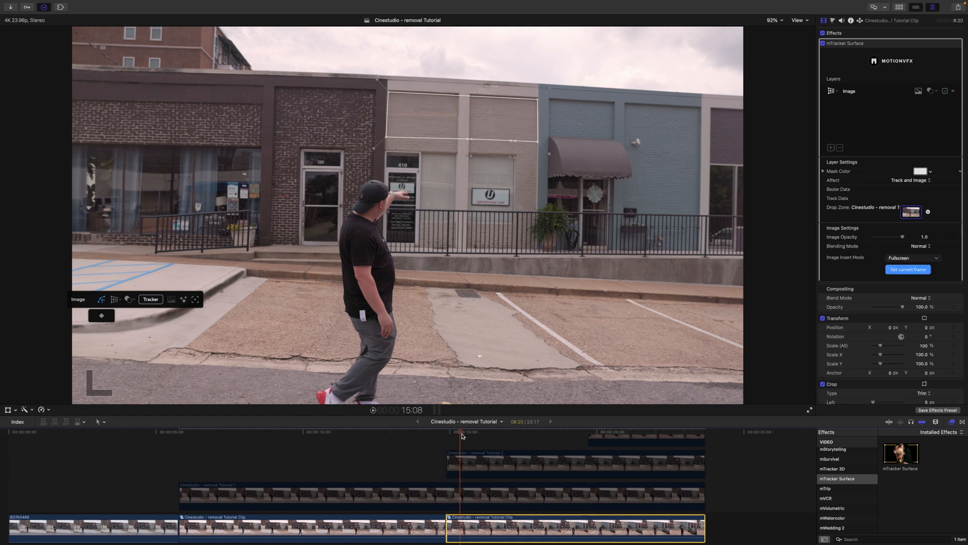
click(623, 432)
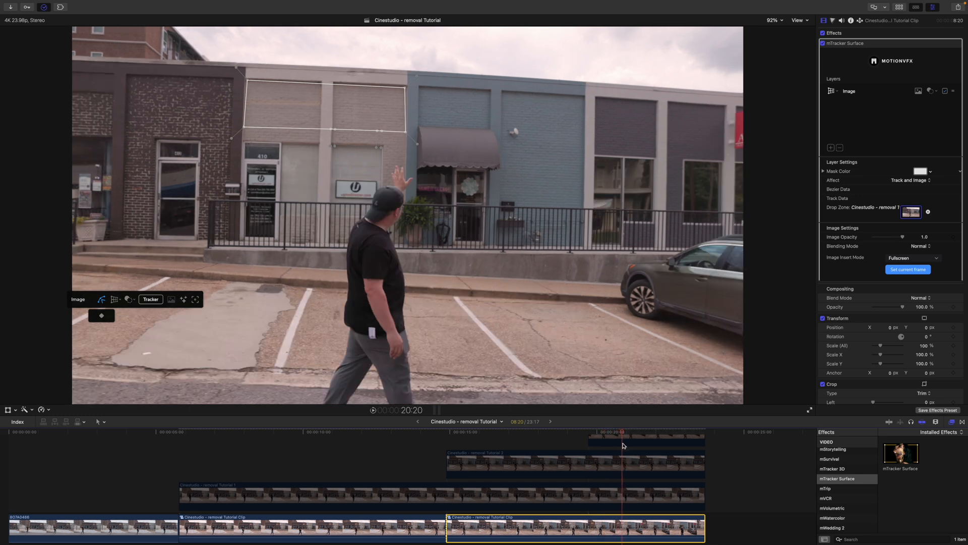
click(464, 435)
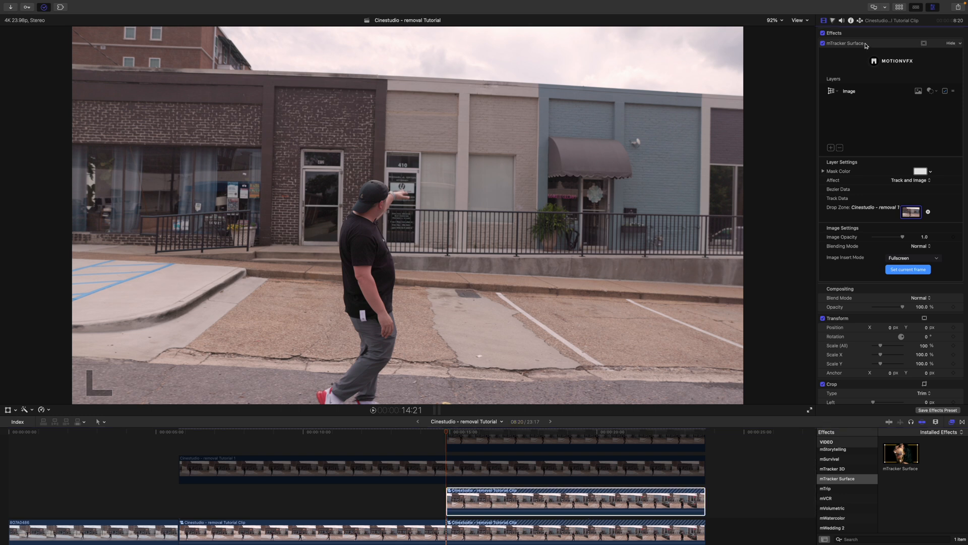
- Trim the connected mTracker patch clip to a short stretch before 20 seconds, previewing it
scroll(down, 3)
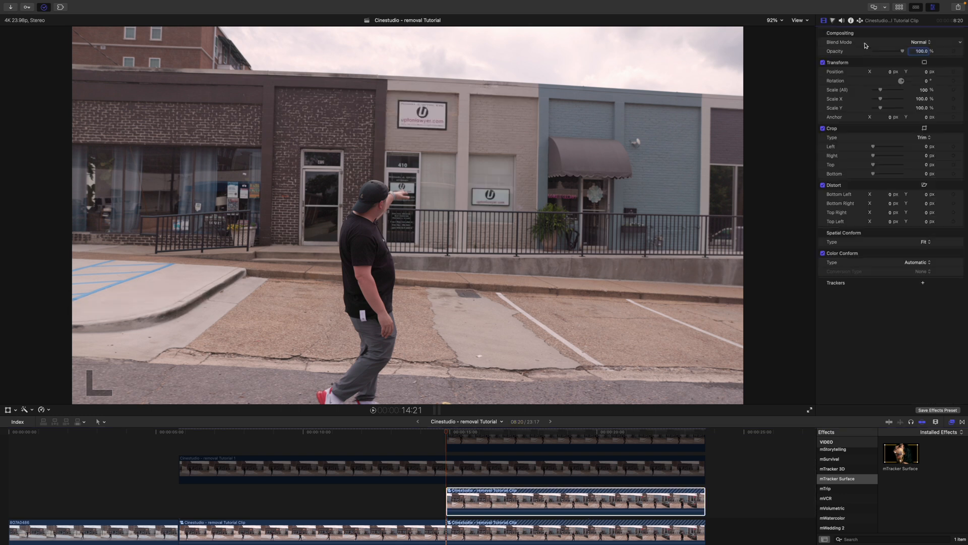
click(460, 434)
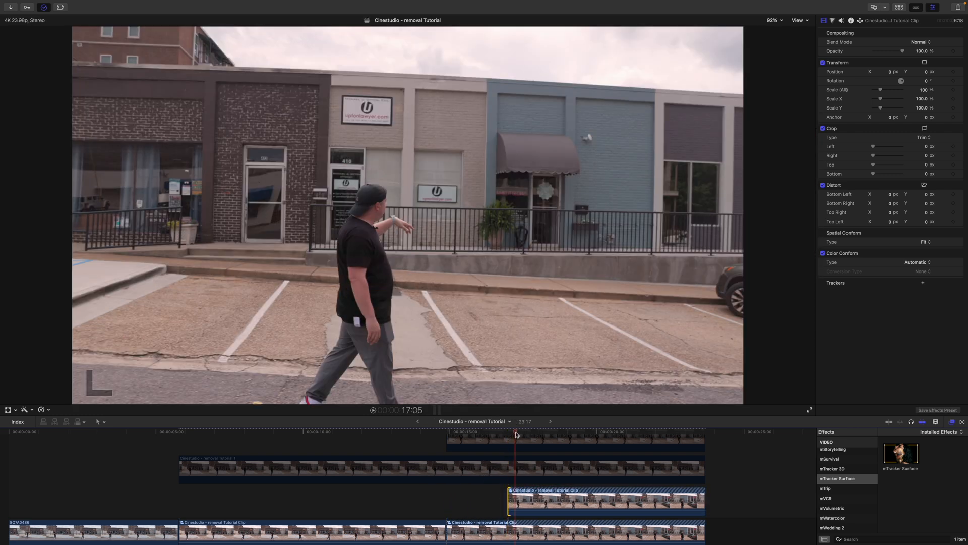
click(545, 435)
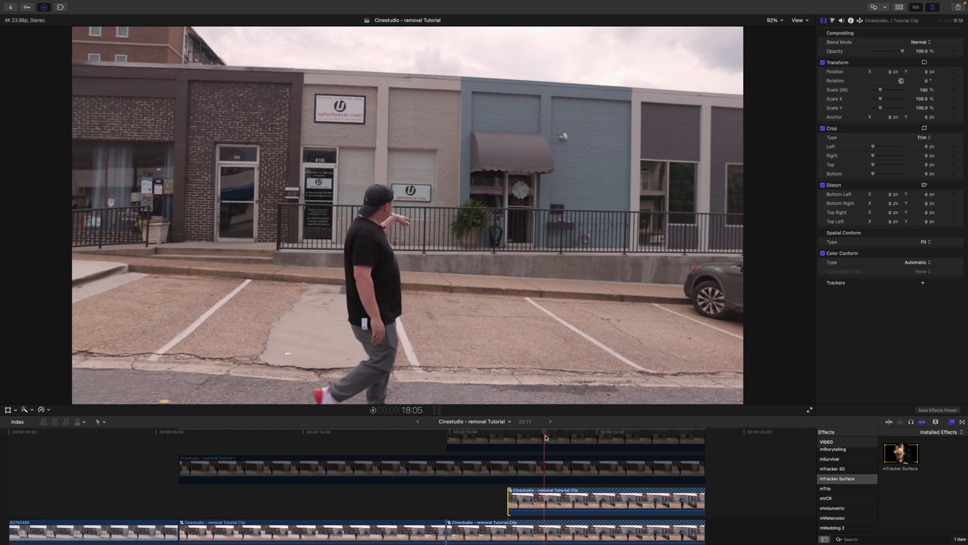
click(545, 436)
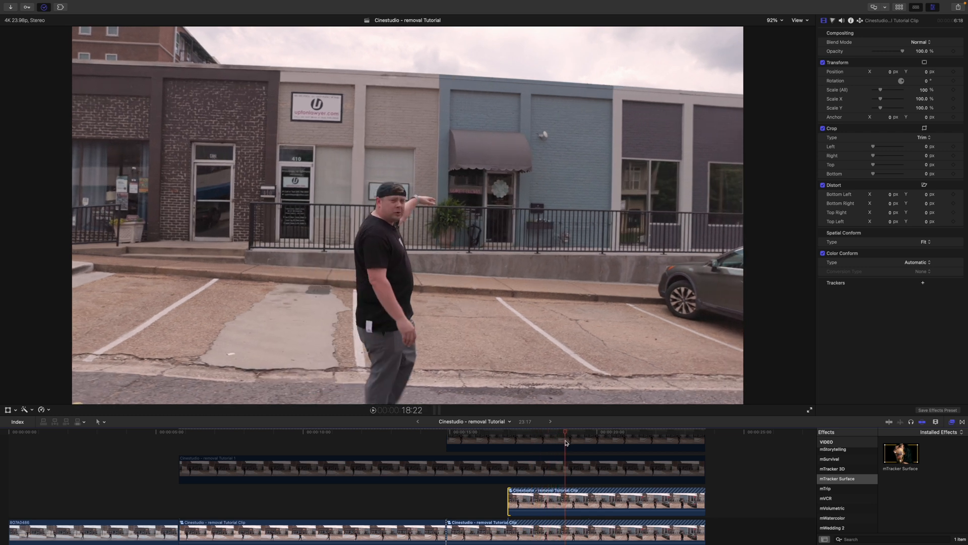
click(587, 432)
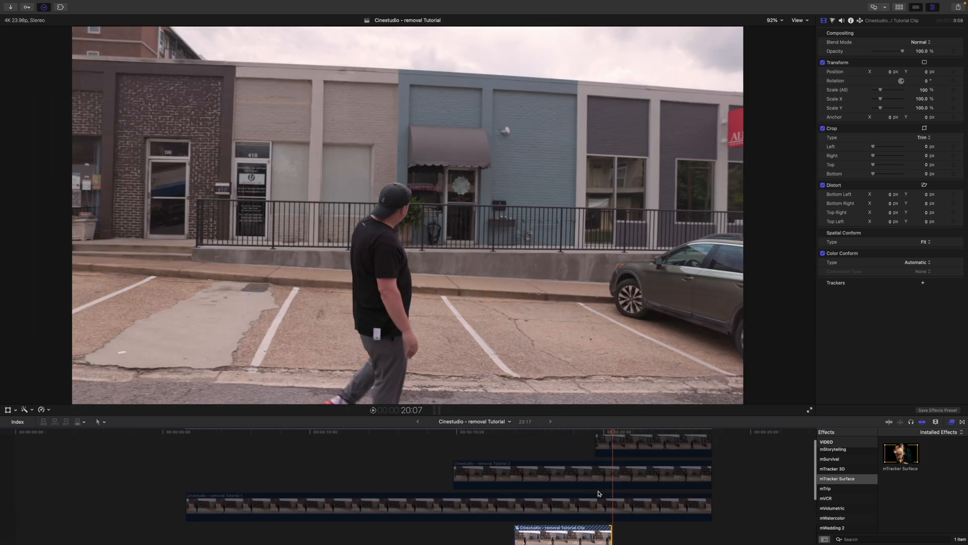
click(514, 433)
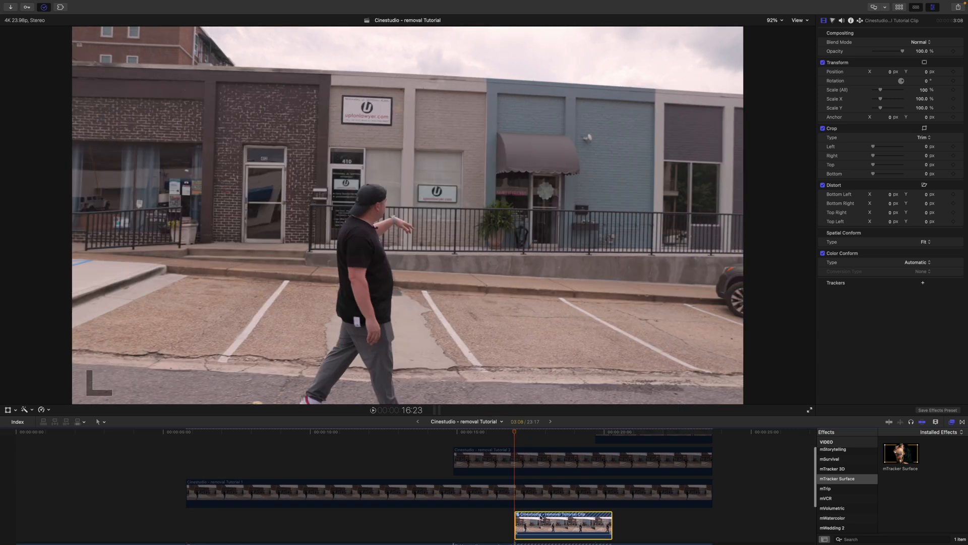
mouse_move(762, 475)
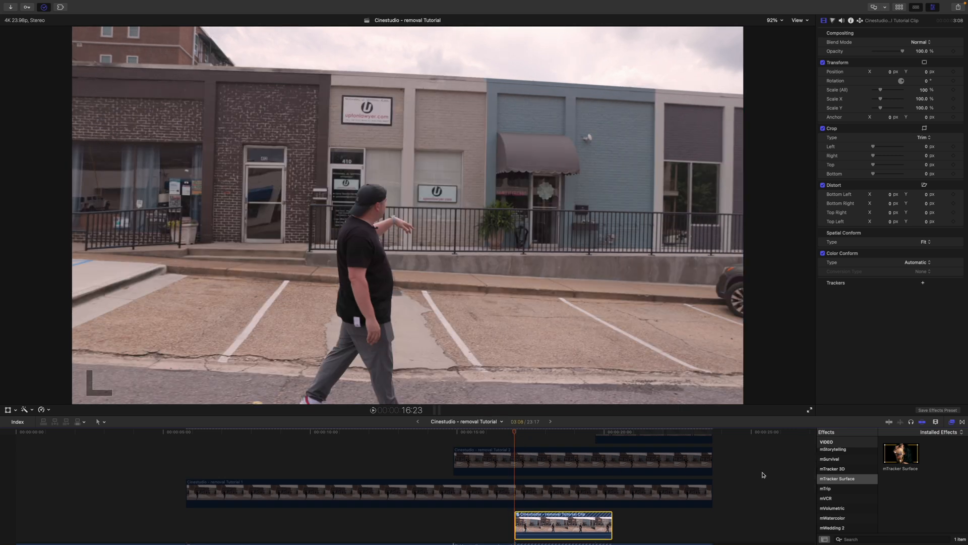
scroll(down, 3)
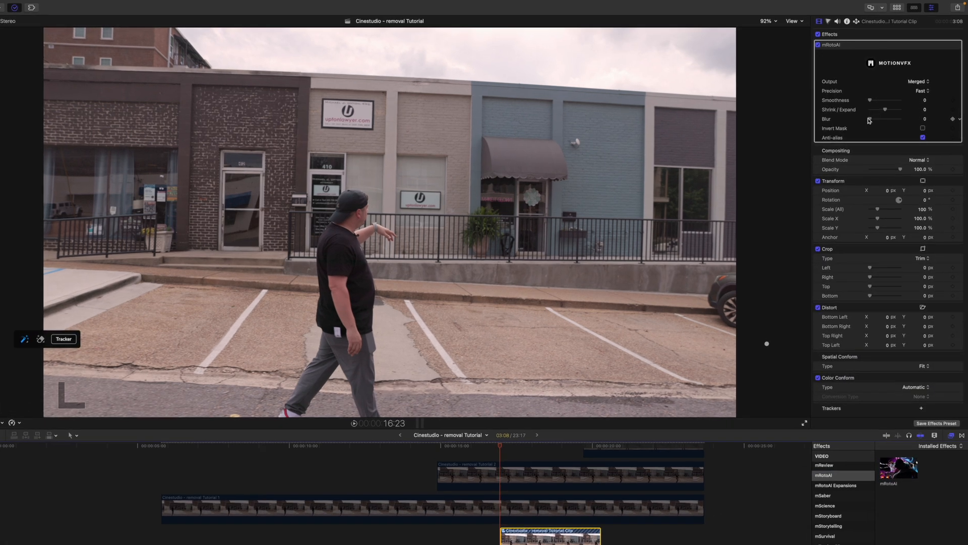
- Set the mRotoAI Precision pop-up to Accurate
click(919, 91)
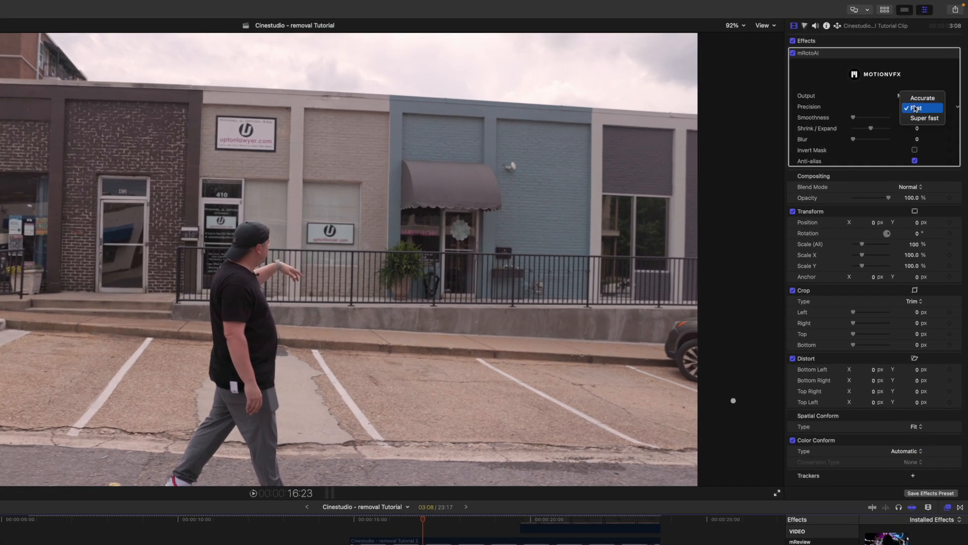
click(921, 99)
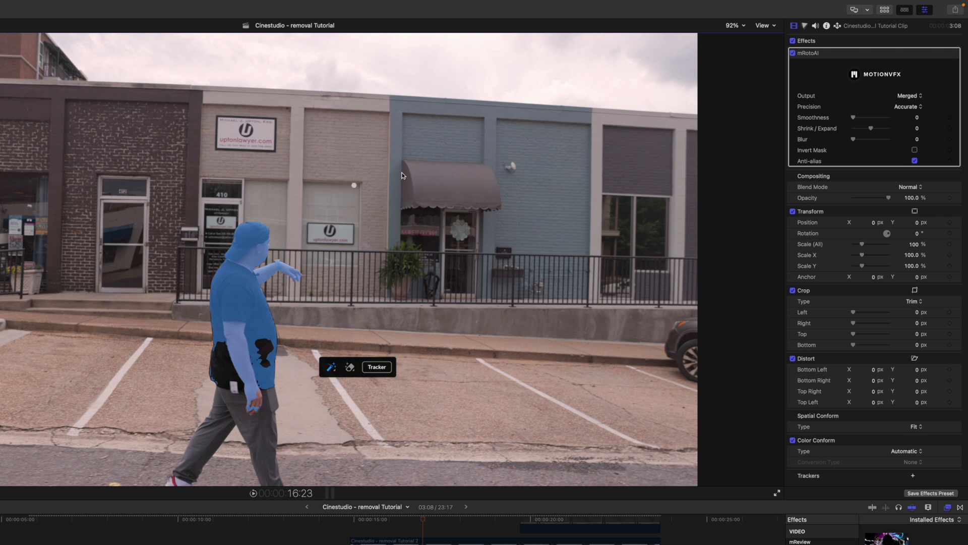
mouse_move(748, 116)
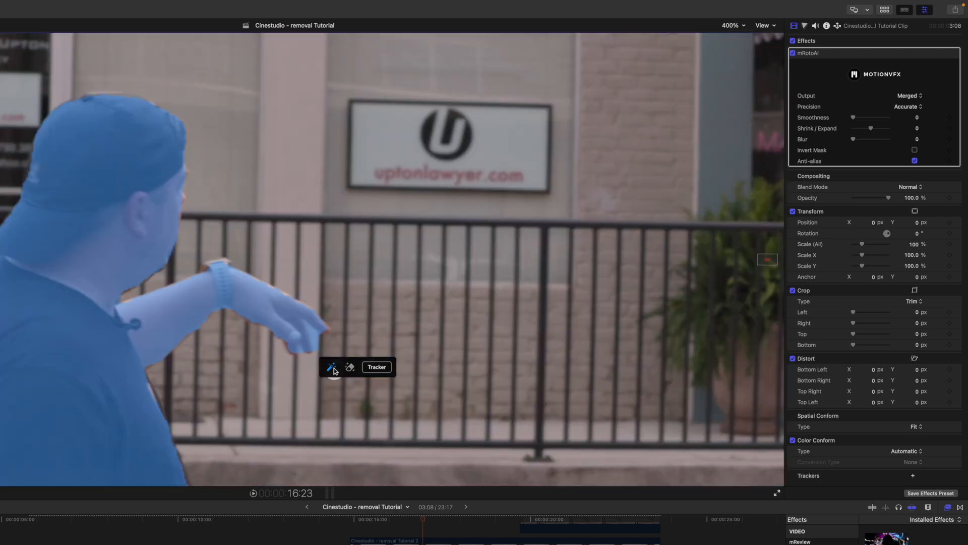
- Switch the mRotoAI brush to add mode for painting over the presenter's head and arm
click(331, 367)
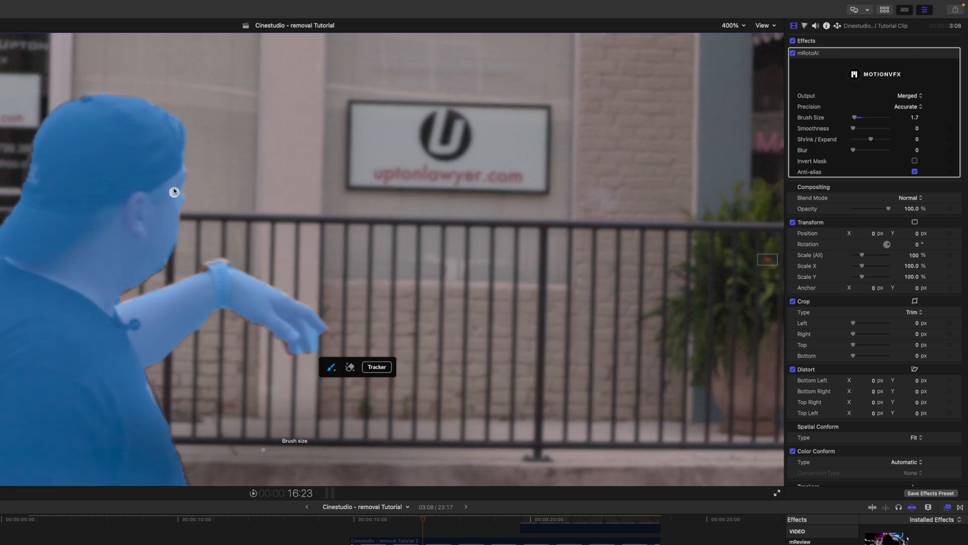
mouse_move(105, 167)
text(.05)
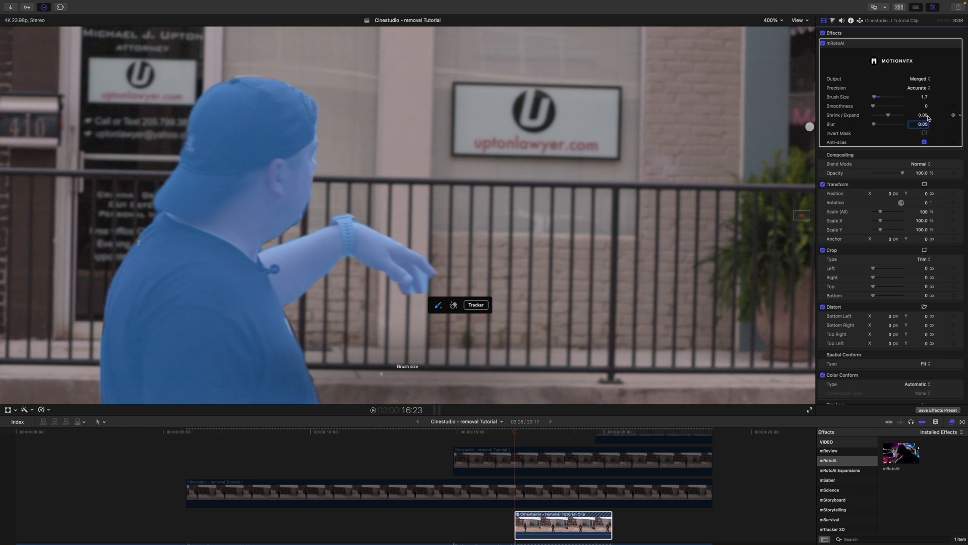
mouse_move(252, 250)
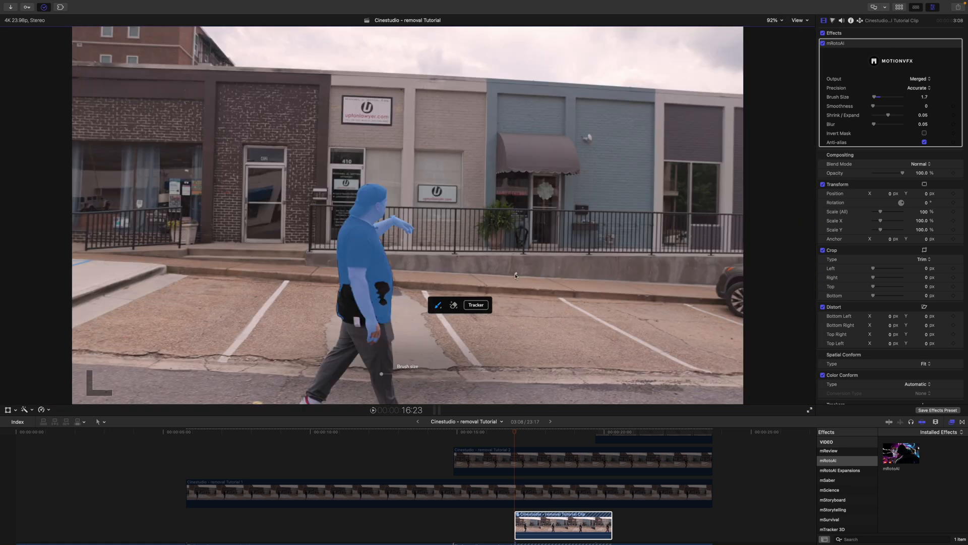
- Track the presenter's mask forward through the clip
click(475, 304)
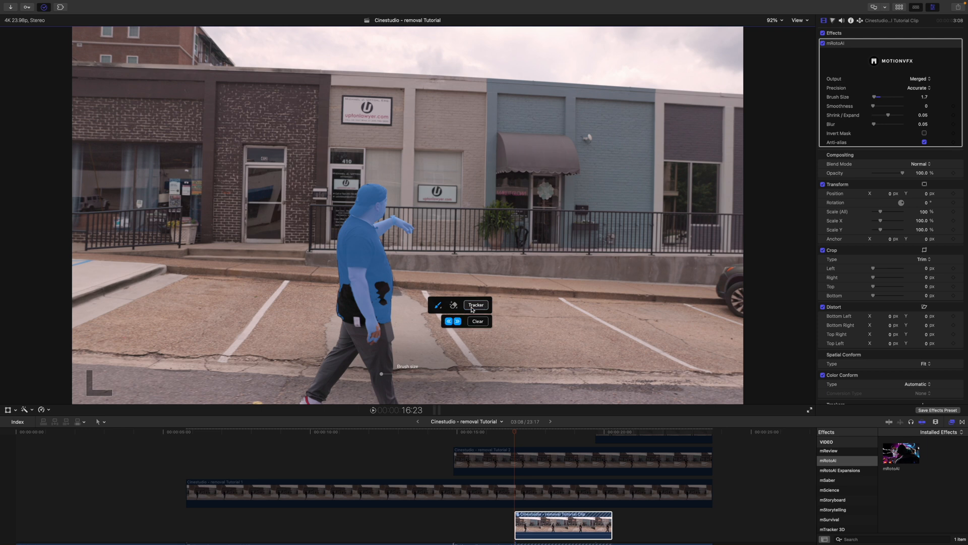
click(476, 304)
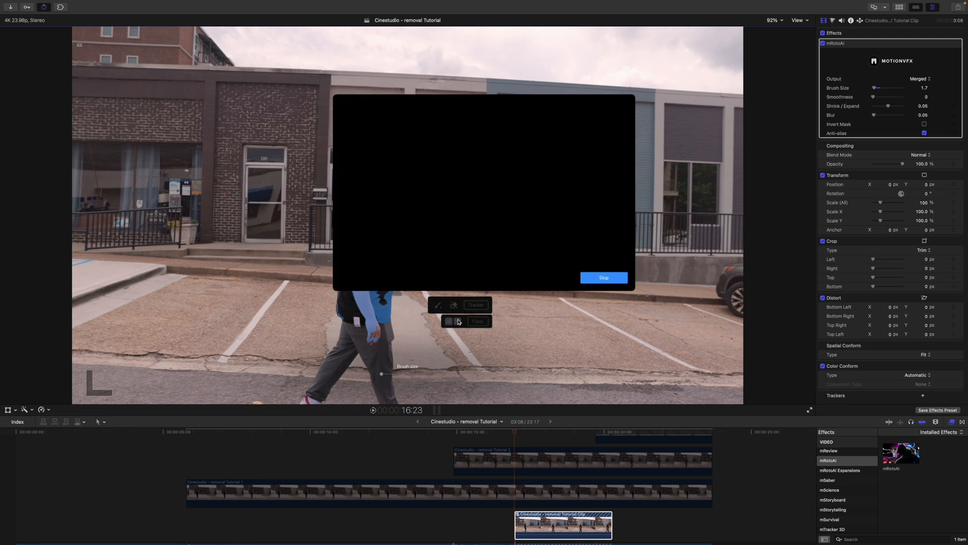
click(603, 277)
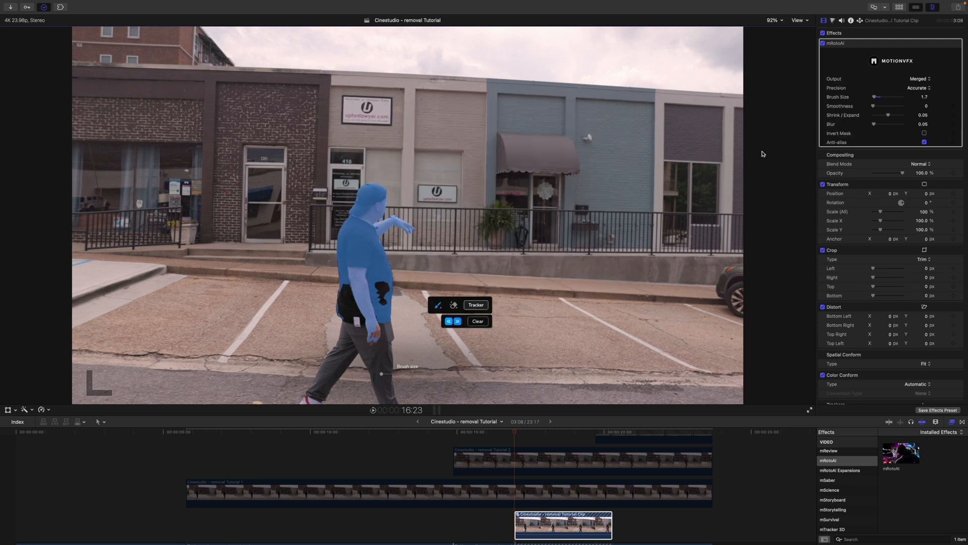
- Set mRotoAI Output to Masked Video
click(919, 79)
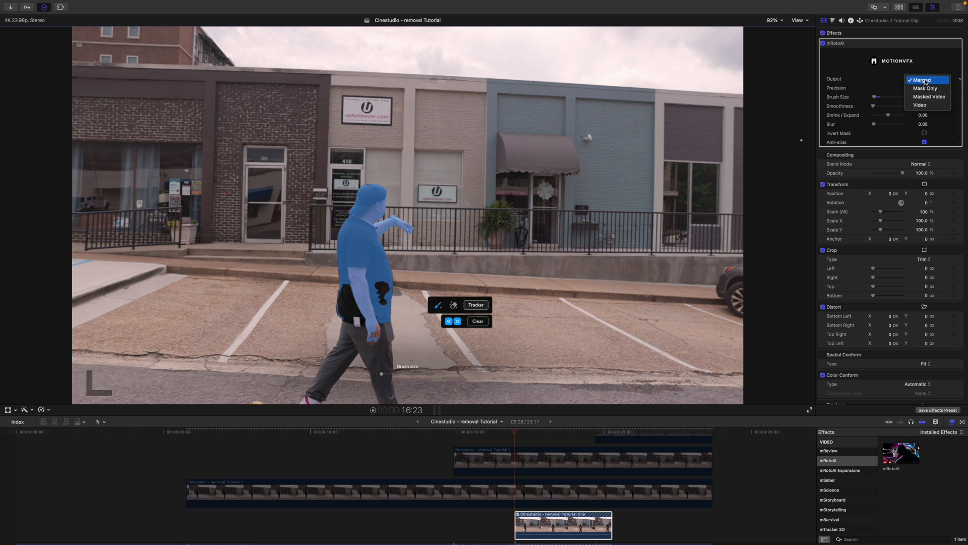
click(930, 96)
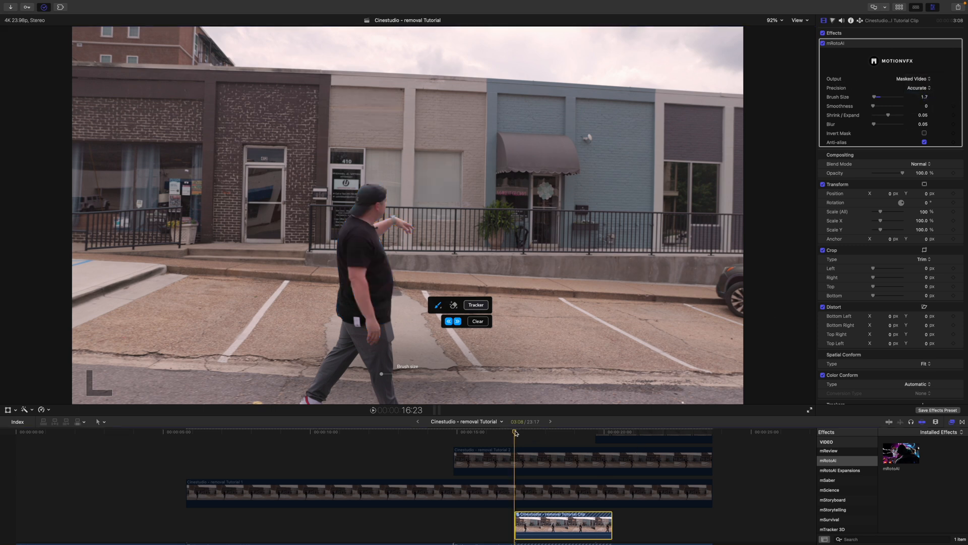
- Move the playhead to 19:01, where the presenter turns toward the camera
click(535, 432)
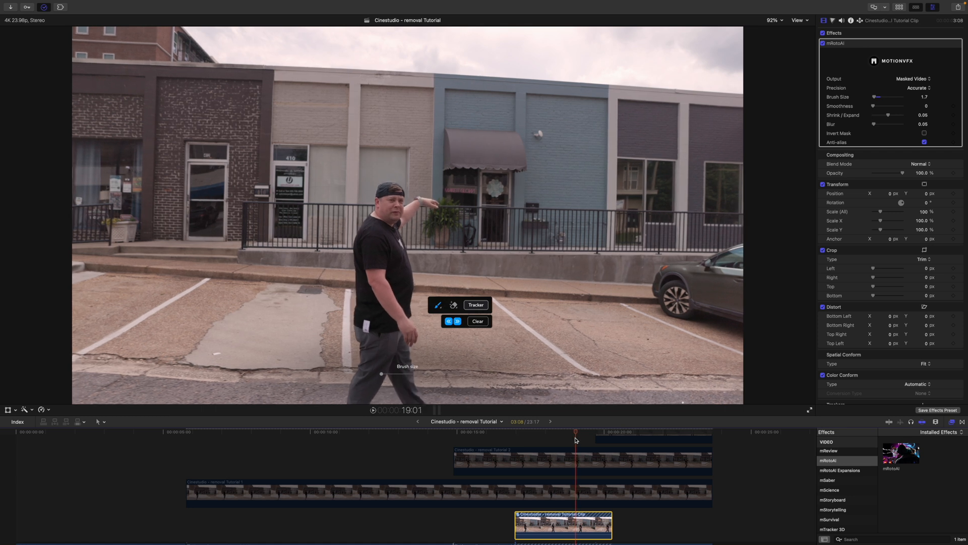
click(774, 19)
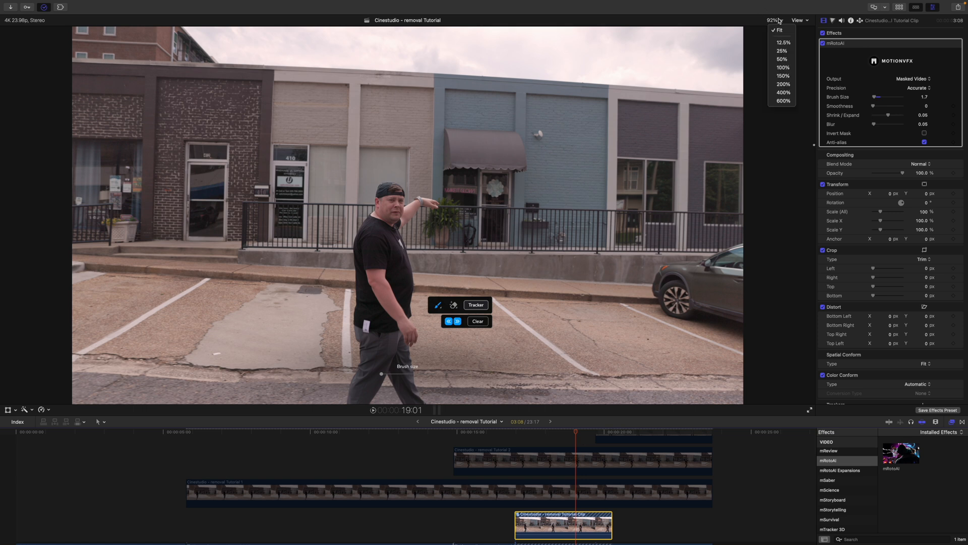
- At 400% zoom, fix the mask around the presenter's head and cap, then return to Fit
click(783, 92)
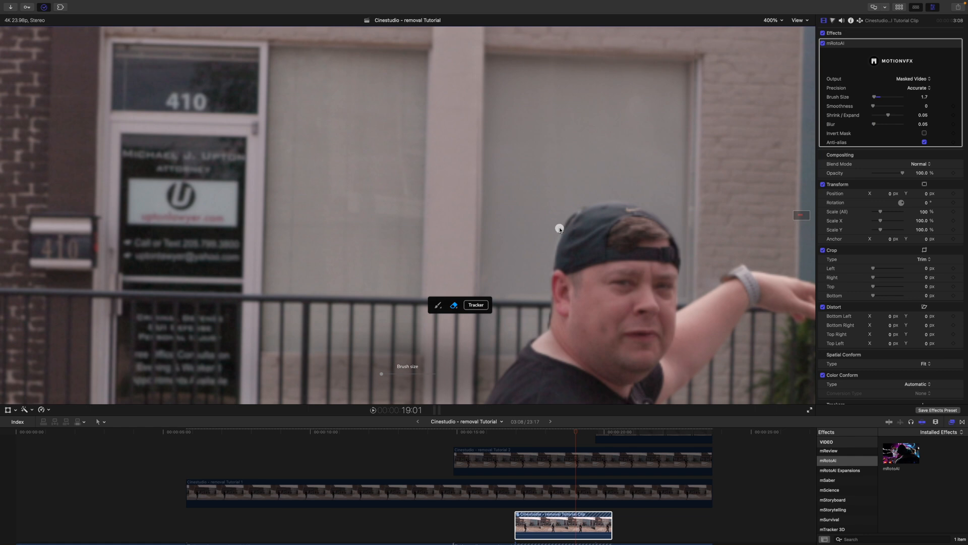
click(558, 228)
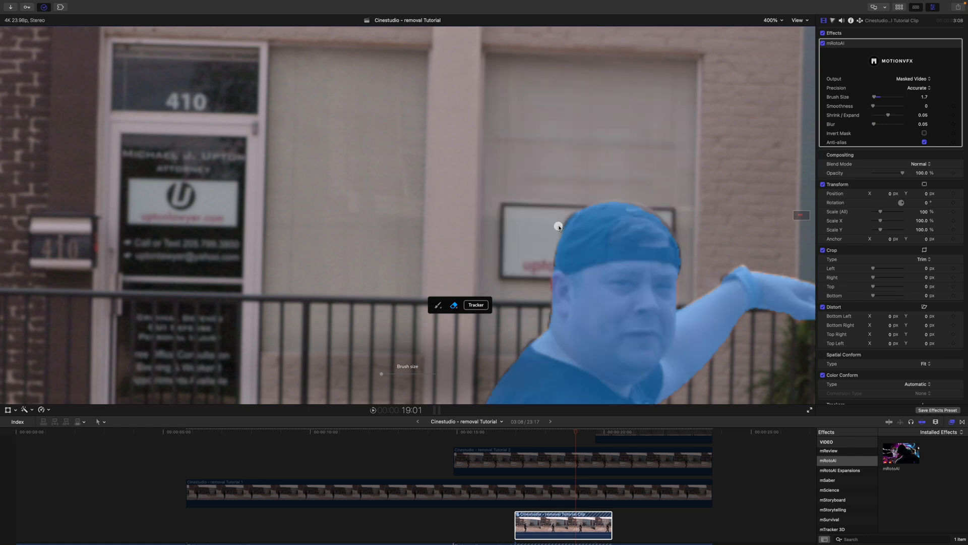
mouse_move(569, 215)
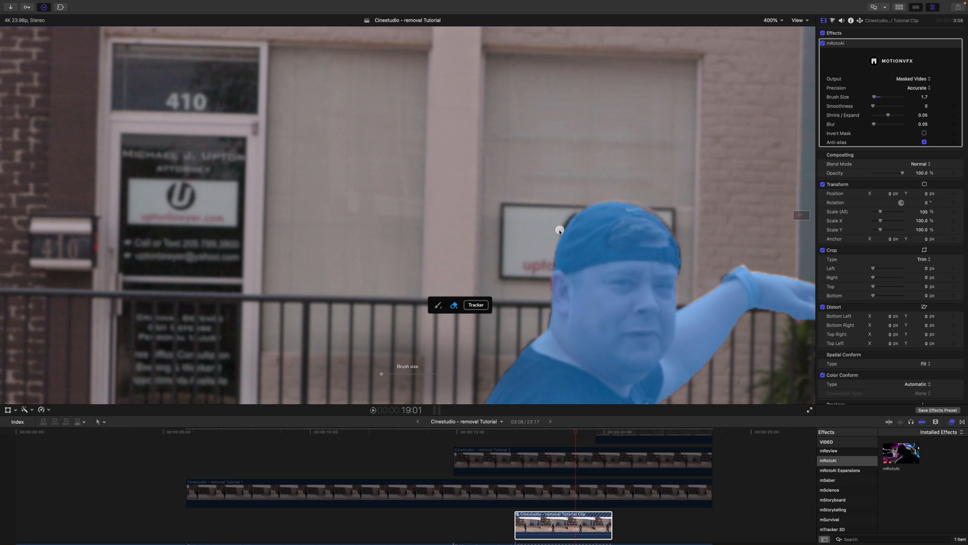
mouse_move(560, 231)
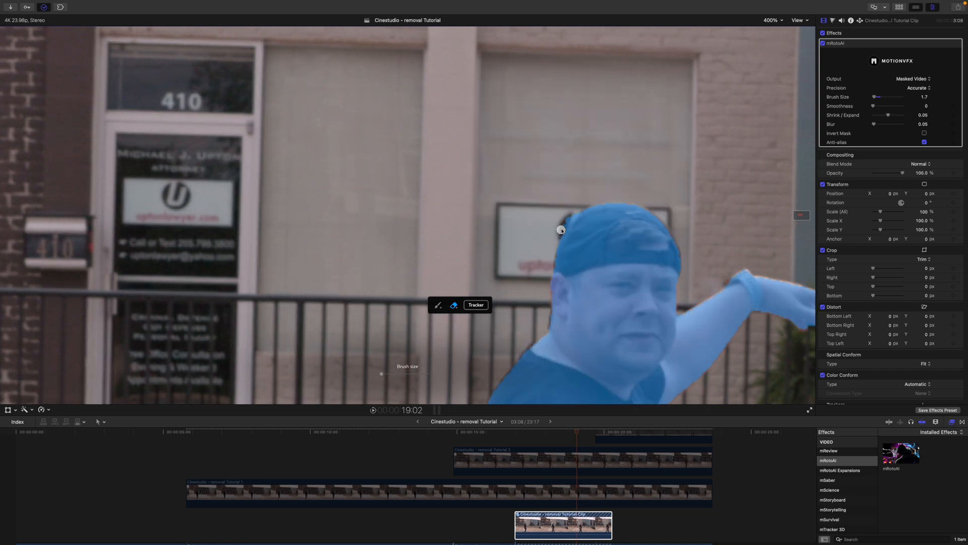
mouse_move(573, 217)
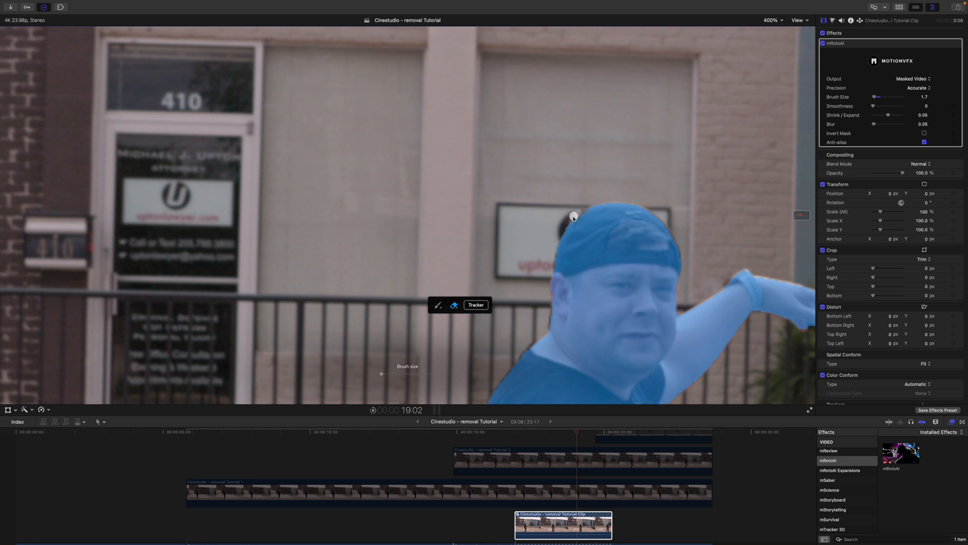
mouse_move(555, 243)
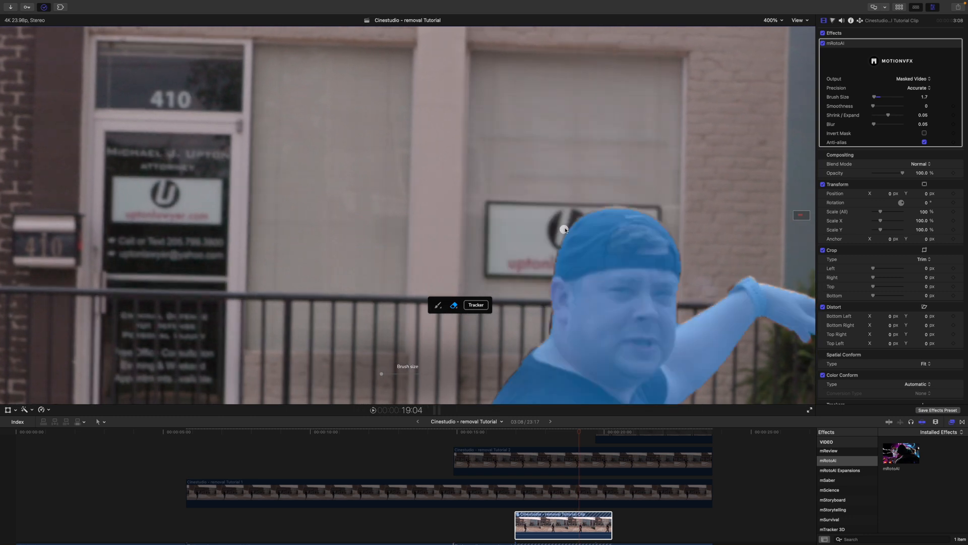
click(772, 19)
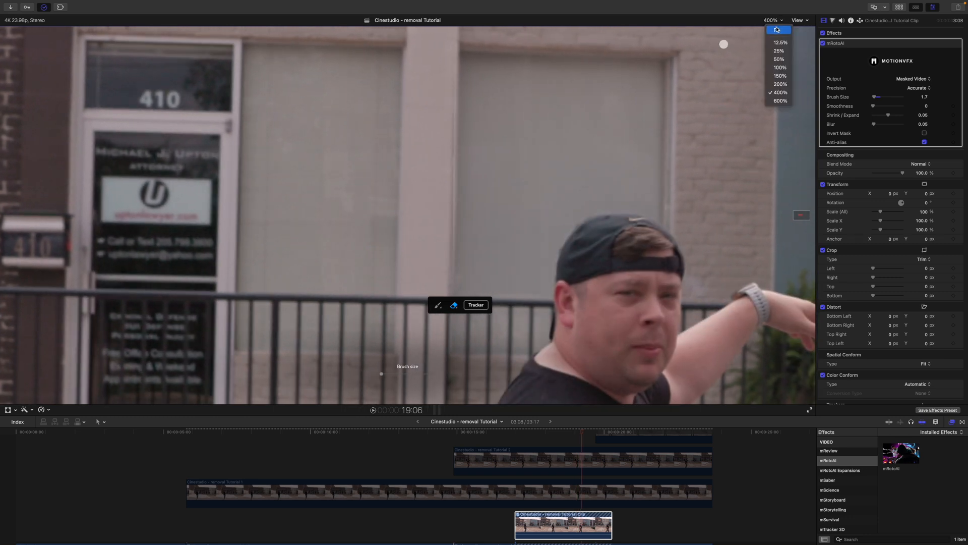
click(779, 29)
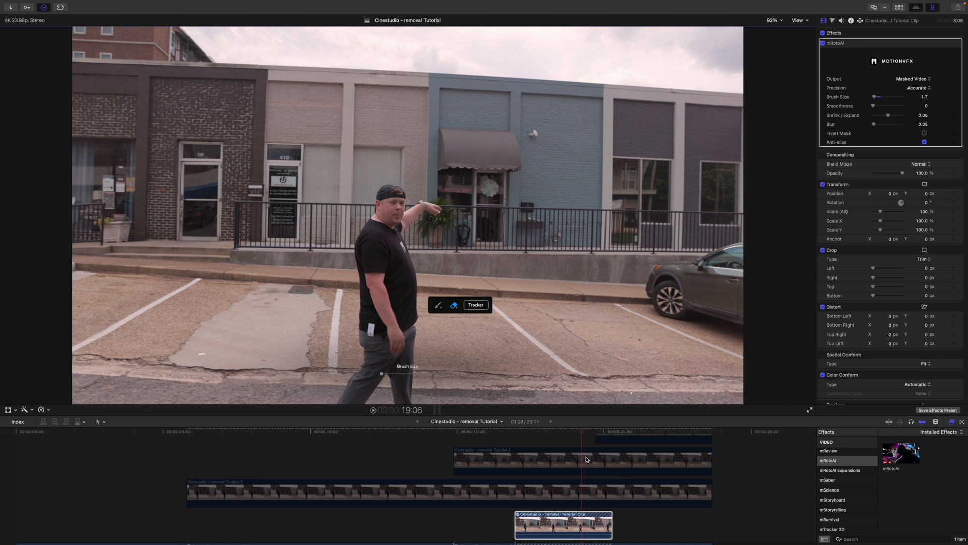
- Select the background storefront clip at the 19:17 playhead for blading
click(558, 435)
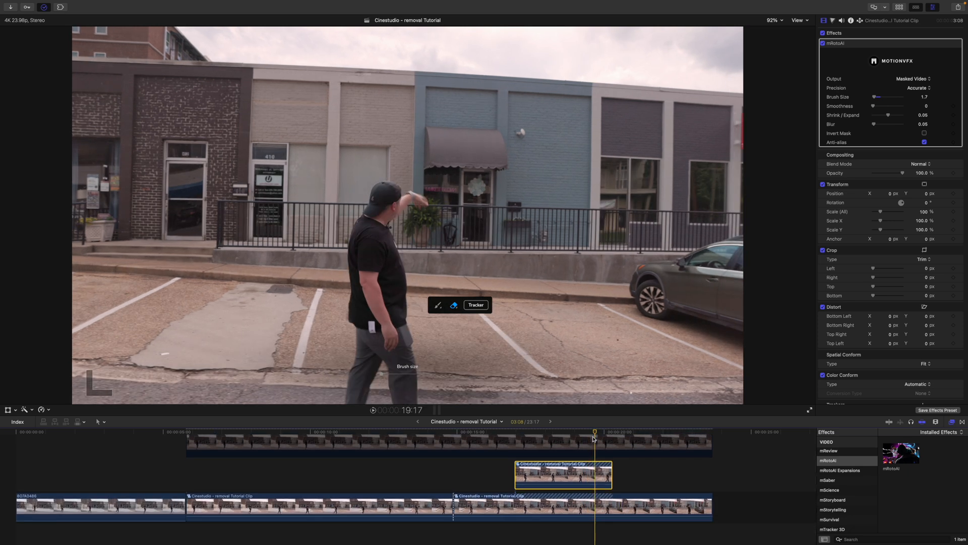
mouse_move(592, 507)
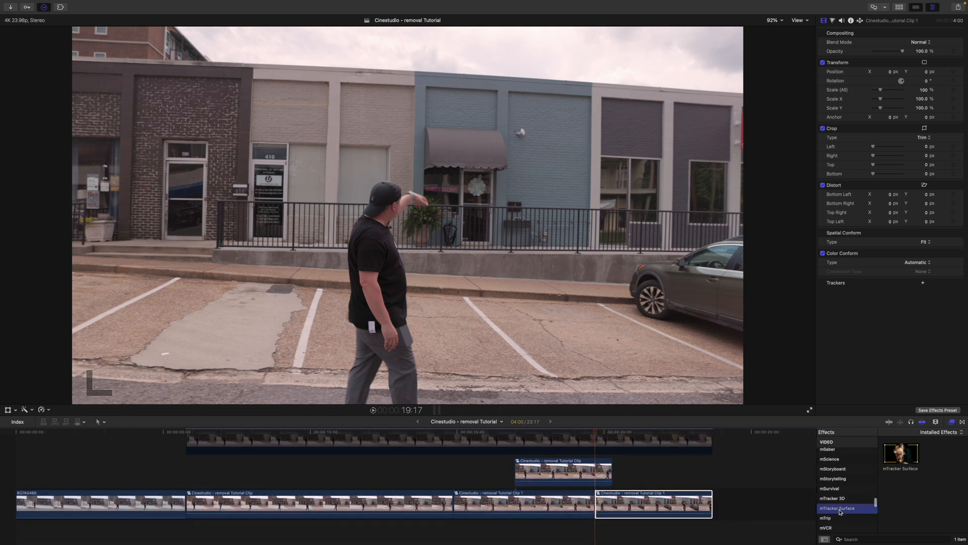
- Apply mTracker Surface to the 19:17 section, review the facade, and return to 19:17
double_click(838, 507)
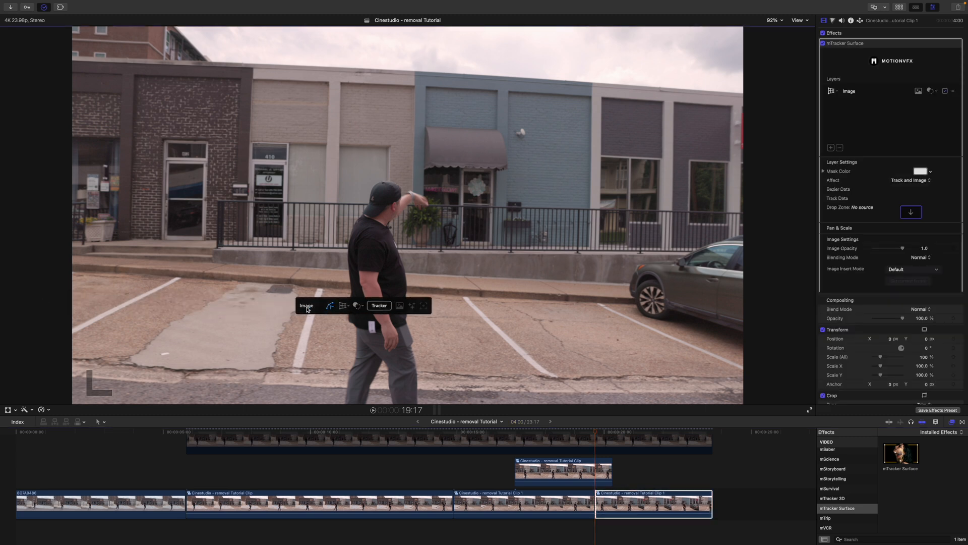
mouse_move(423, 128)
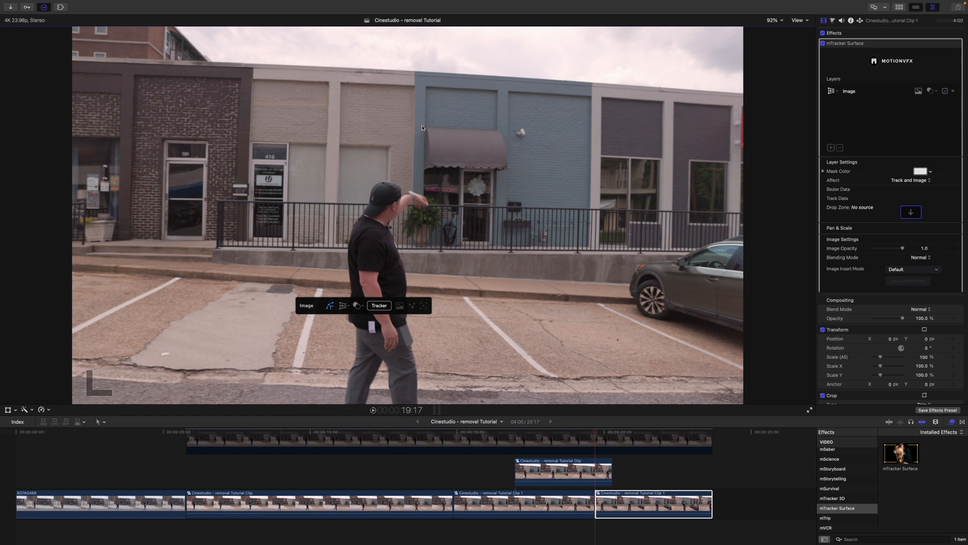
mouse_move(419, 170)
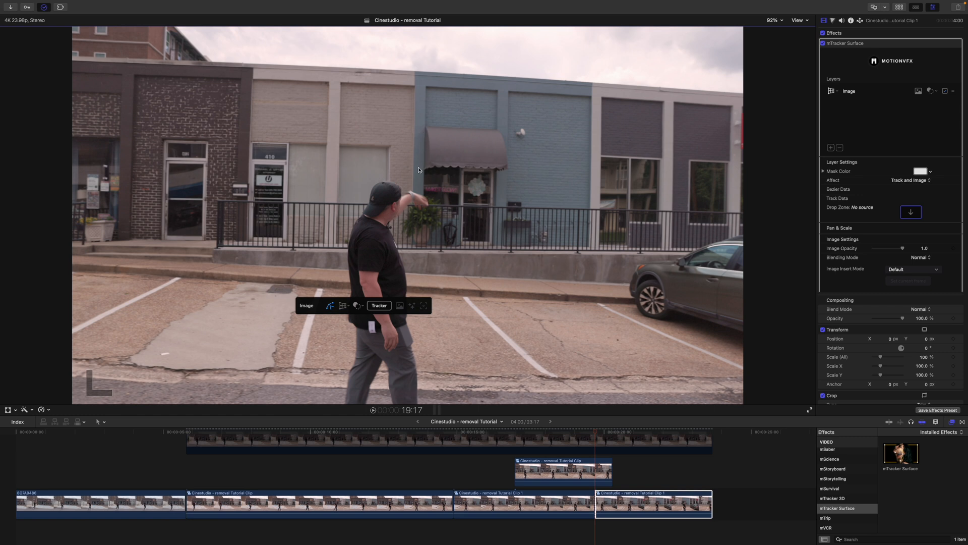
mouse_move(472, 160)
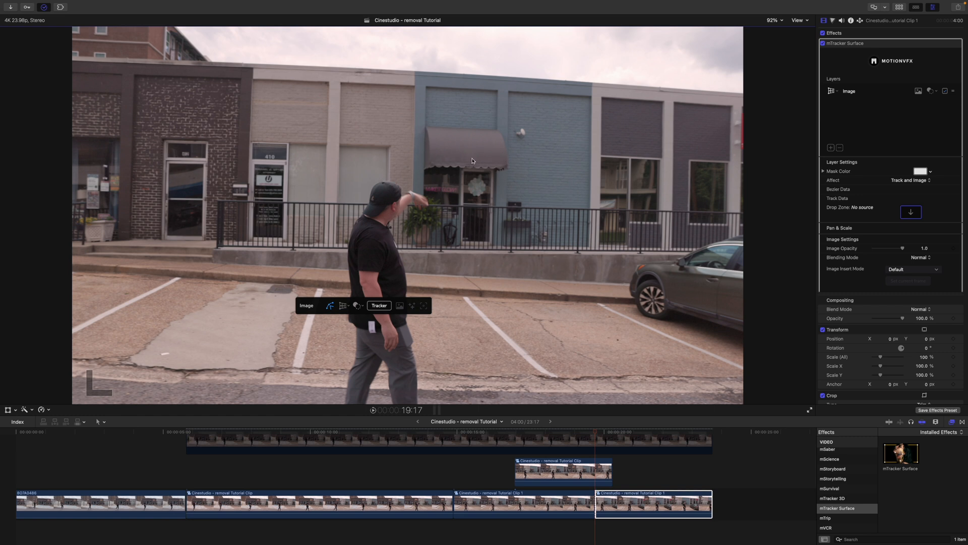
mouse_move(488, 163)
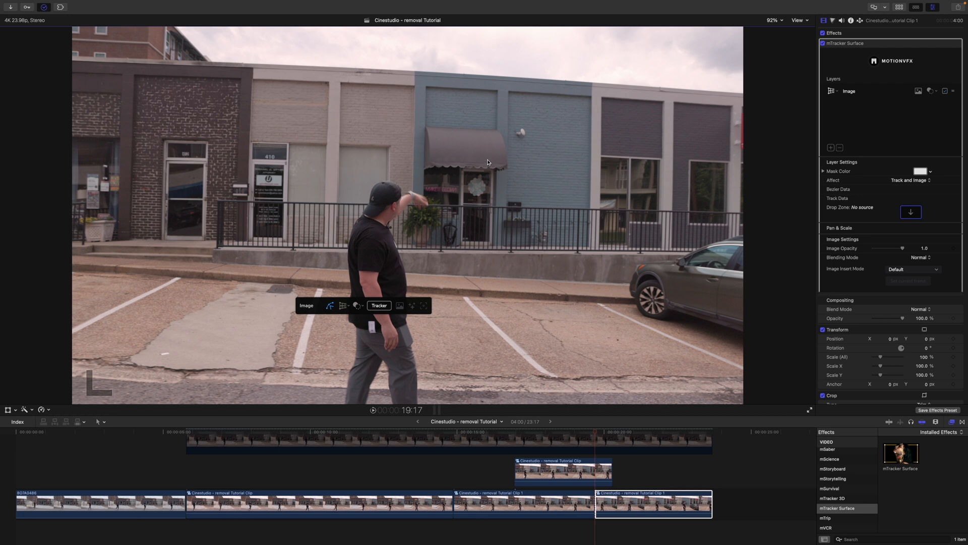
mouse_move(594, 432)
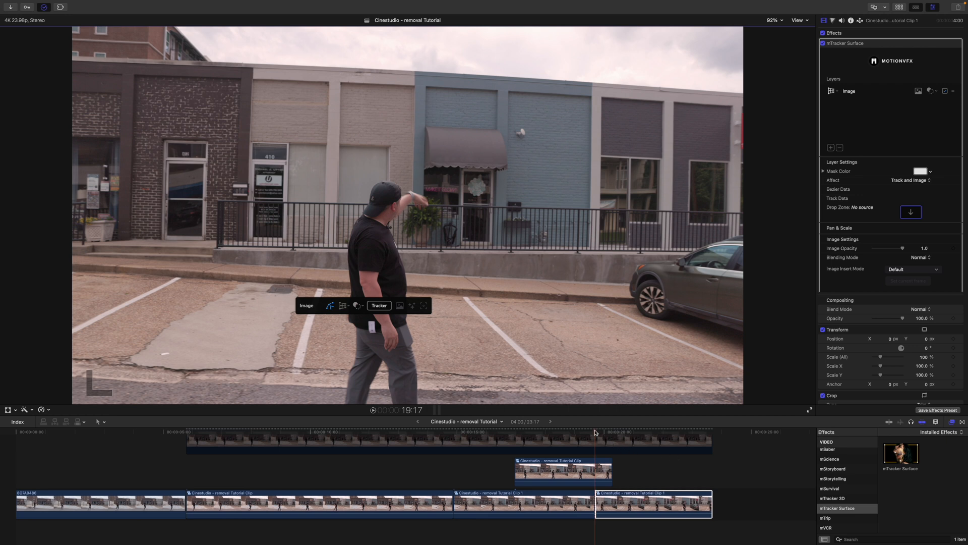
click(645, 433)
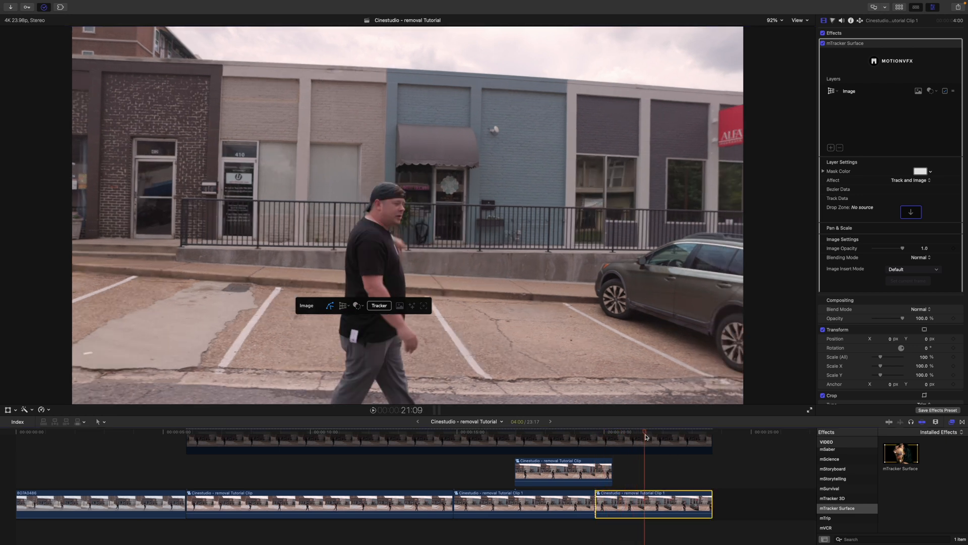
click(655, 432)
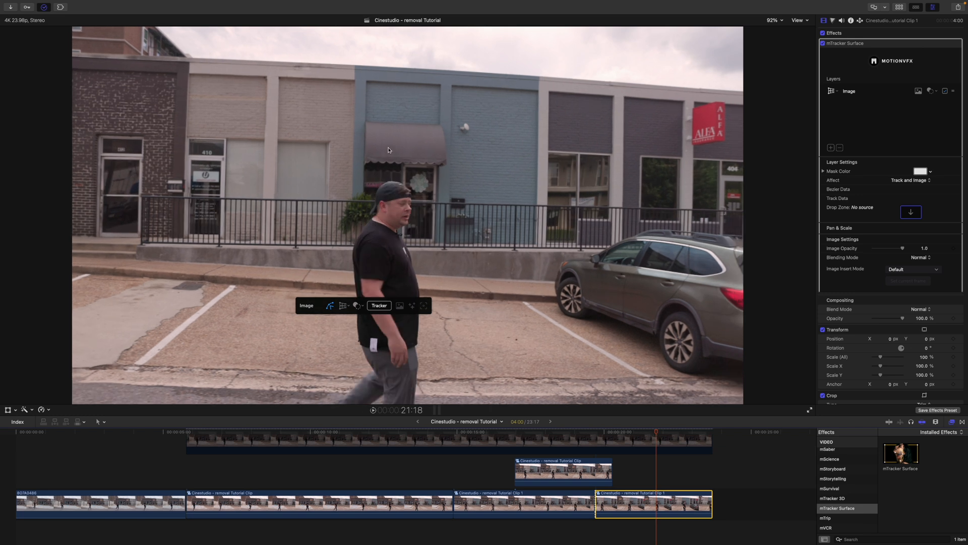
mouse_move(417, 143)
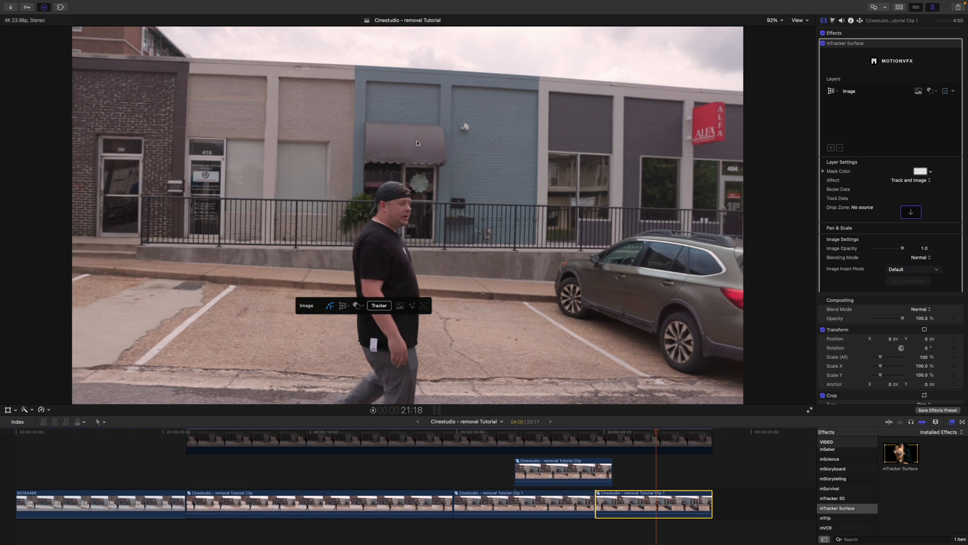
mouse_move(387, 149)
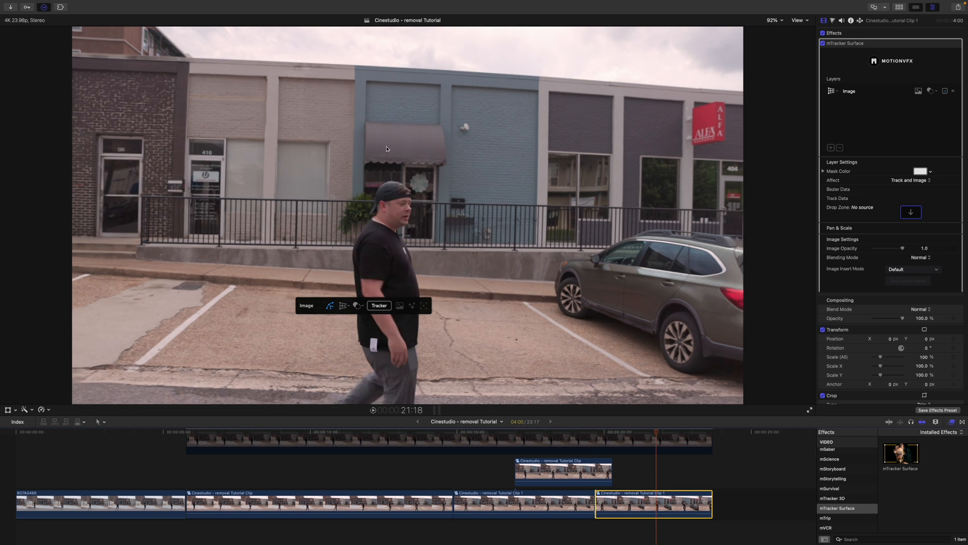
click(623, 435)
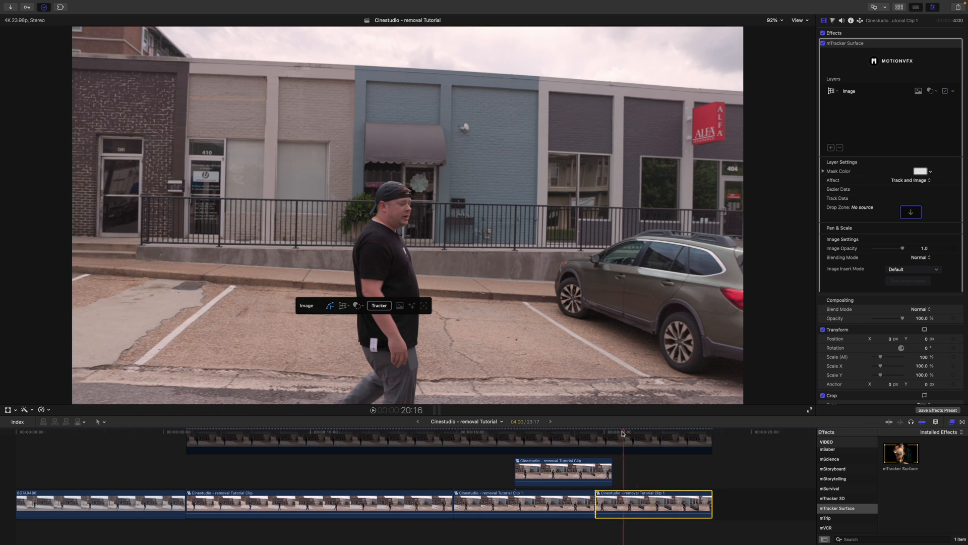
click(595, 432)
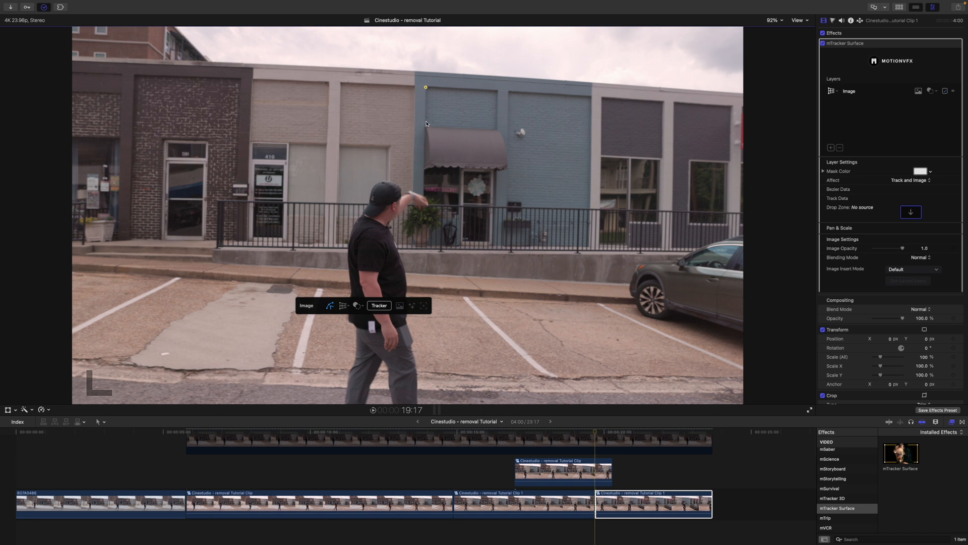
mouse_move(503, 129)
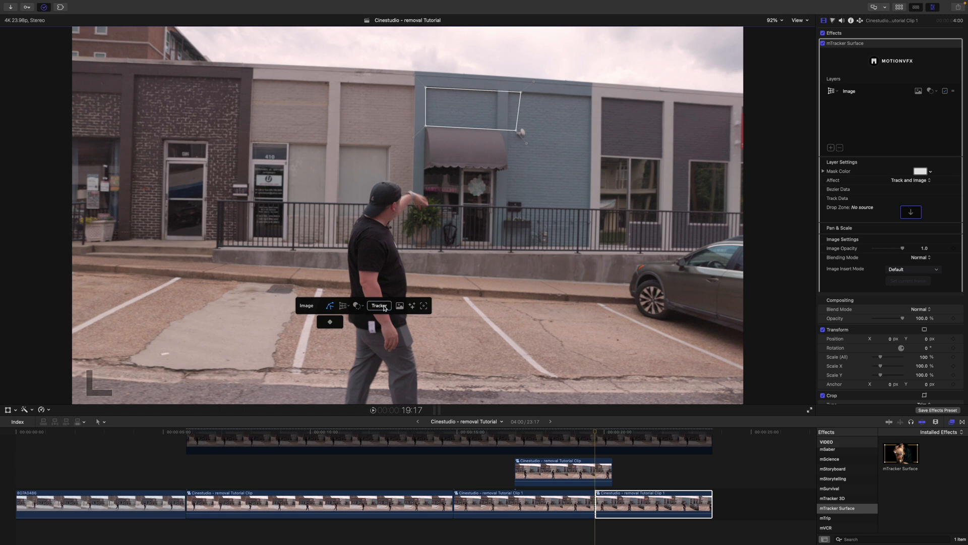
- Fill the blue-wall surface with the cleaned source clip, using Fullscreen image insert mode
click(378, 305)
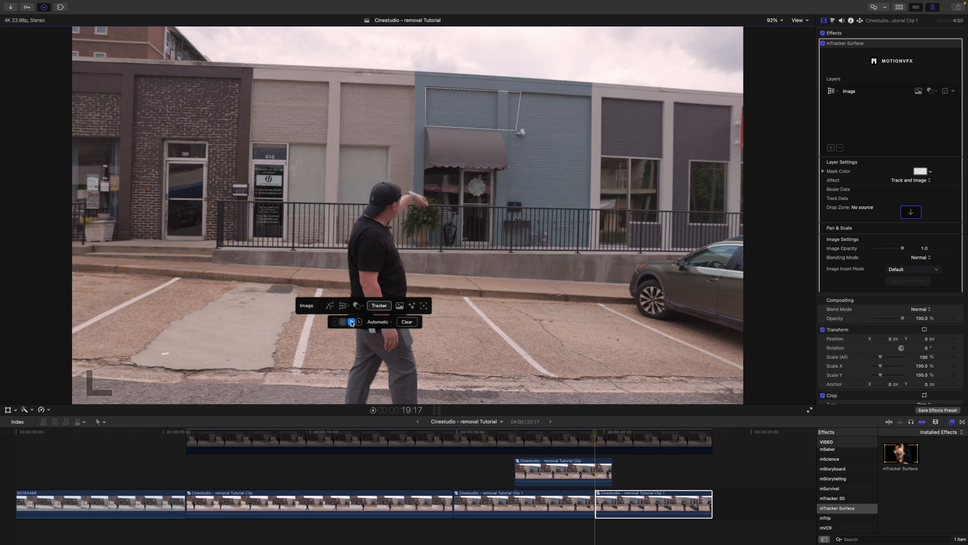
click(911, 212)
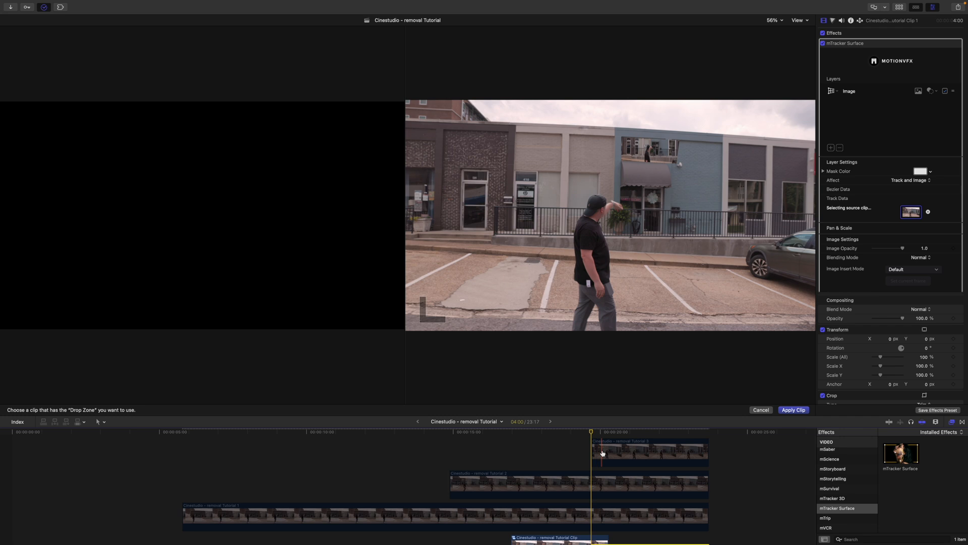
click(793, 410)
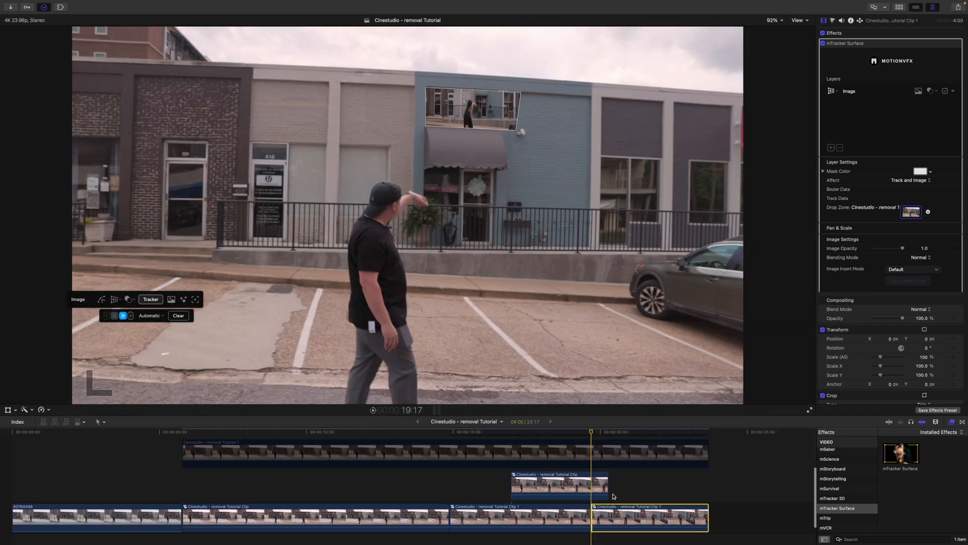
mouse_move(879, 272)
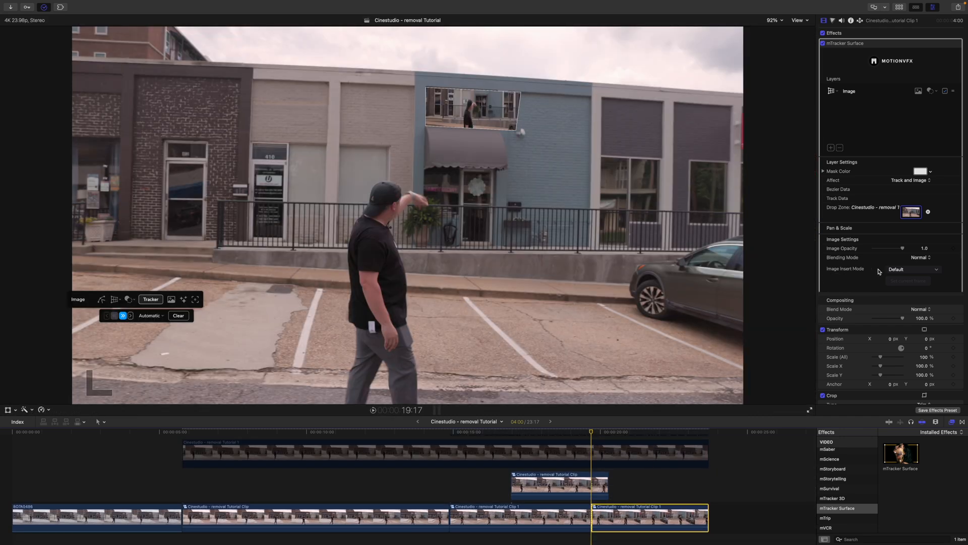
click(912, 269)
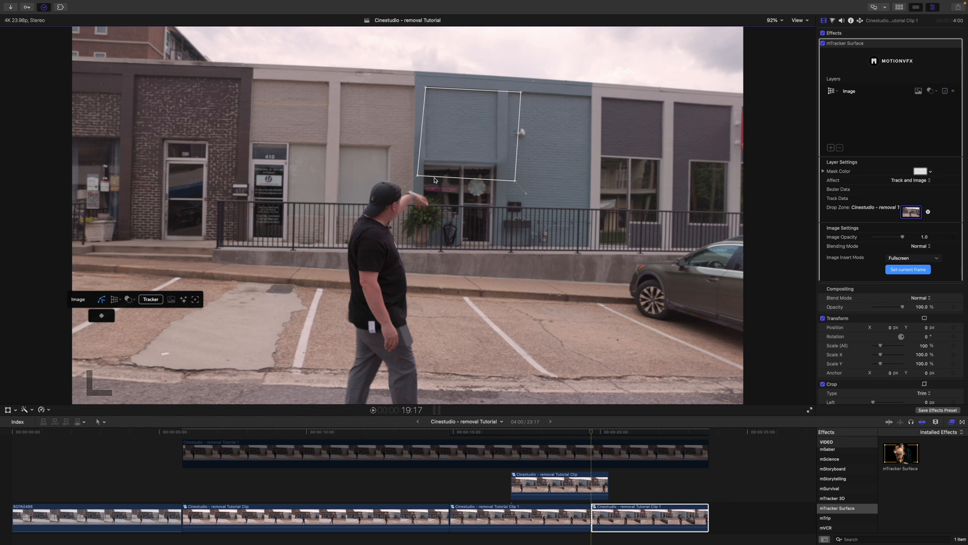
mouse_move(418, 179)
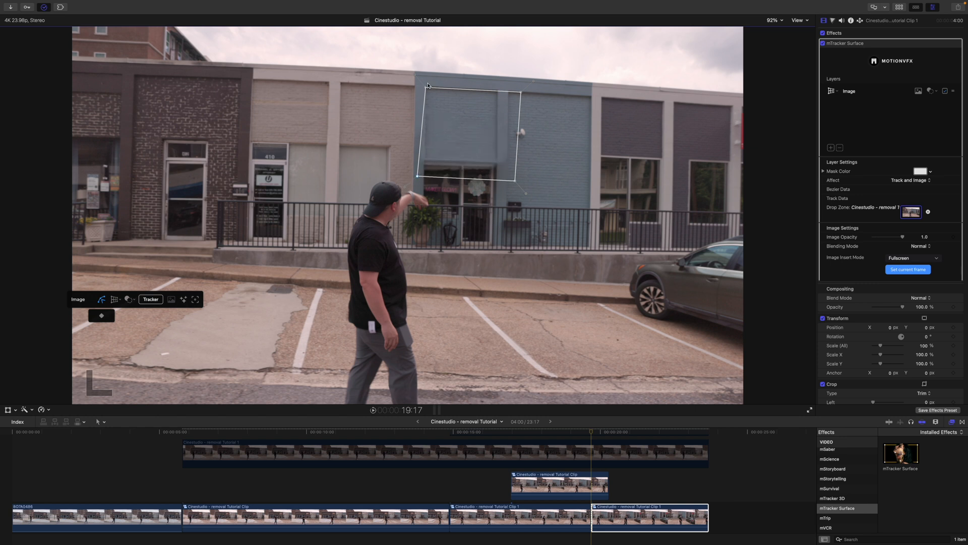
- Fit the patch corner onto the blue wall and scrub forward to check the track
click(673, 431)
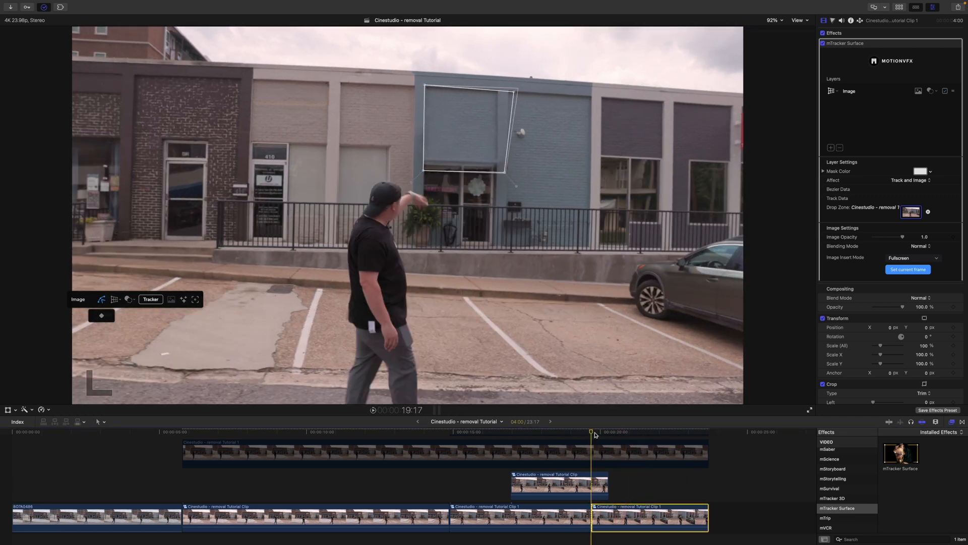
click(628, 430)
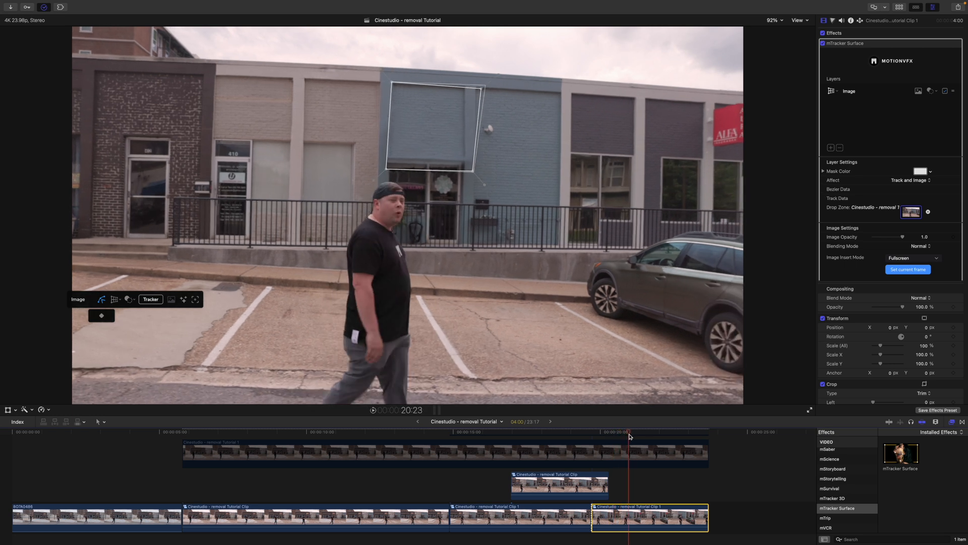
click(628, 435)
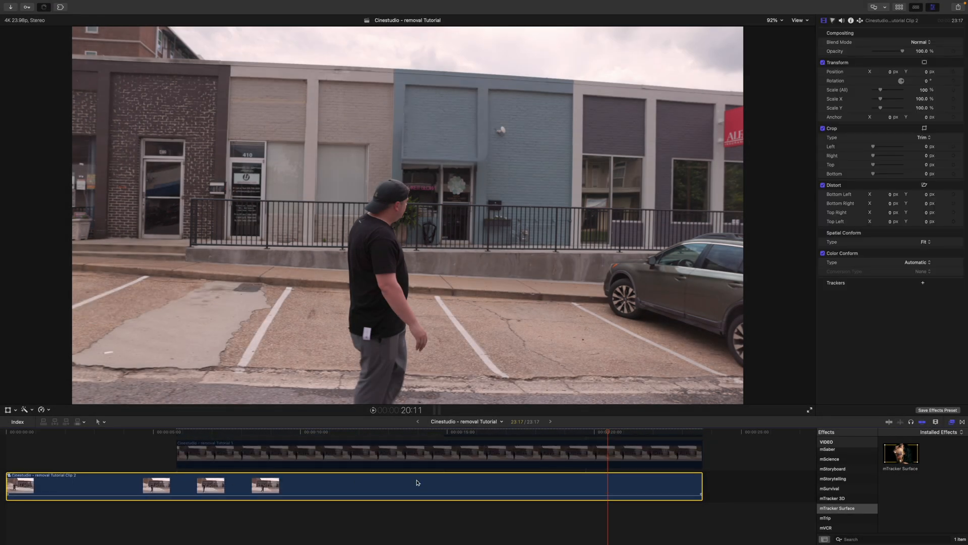
- Scrub to where the presenter faces camera and apply the mFilmLook effect to the clip
click(283, 430)
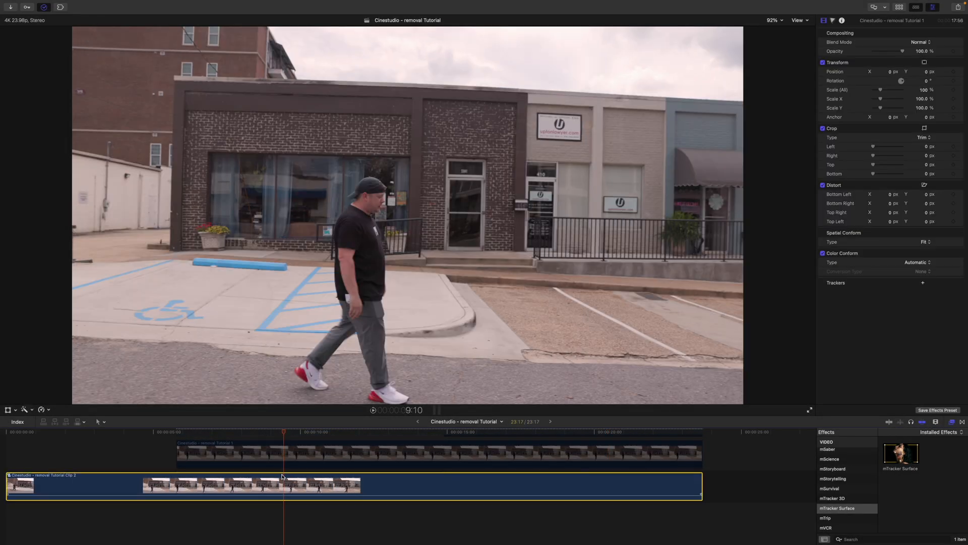
click(358, 433)
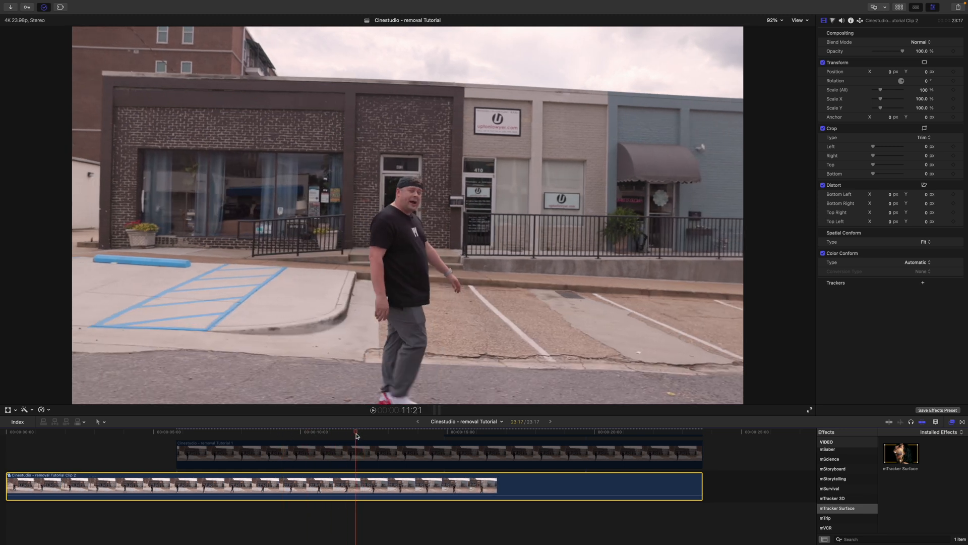
scroll(up, 3)
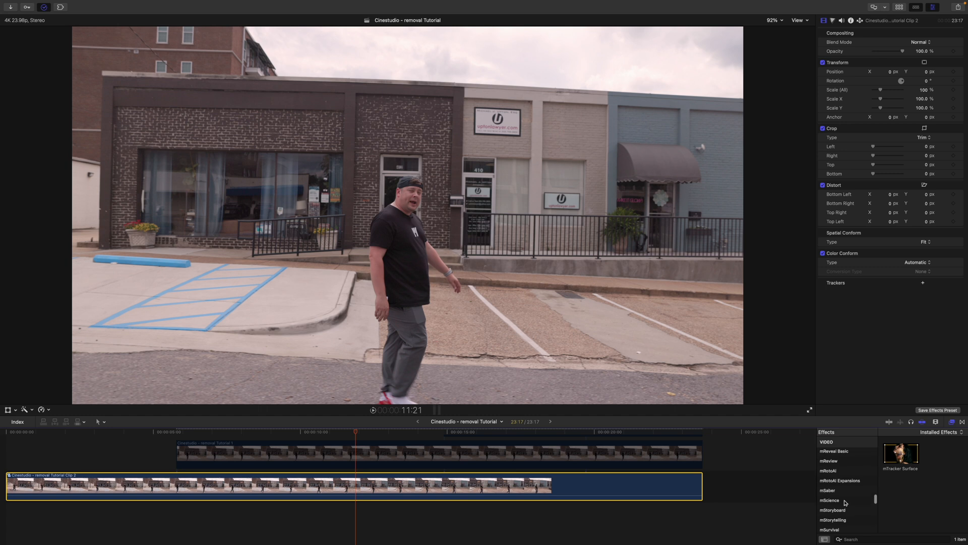
scroll(down, 3)
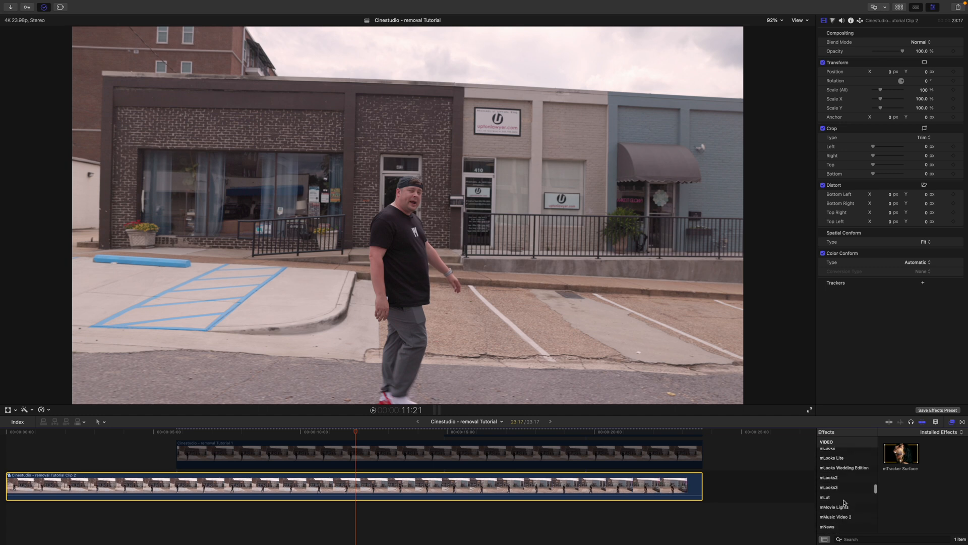
click(831, 471)
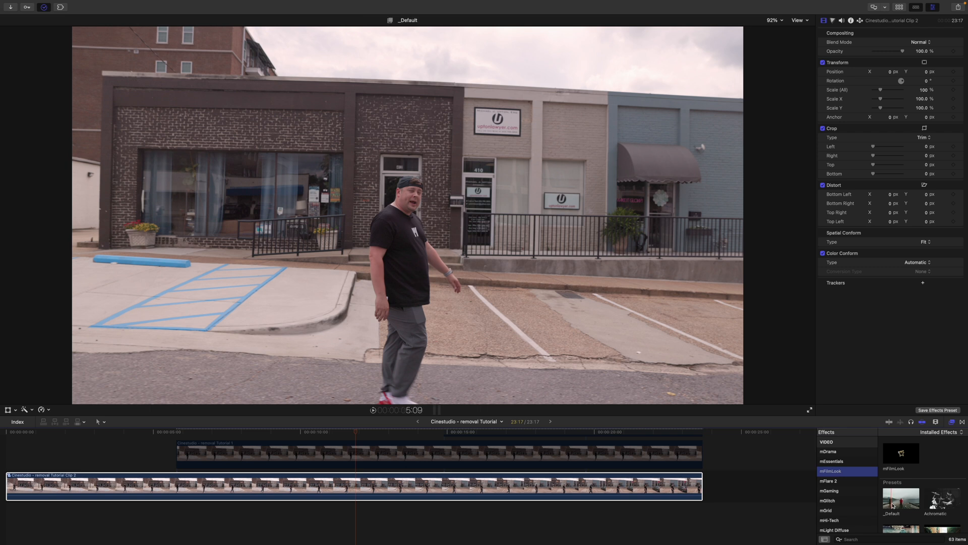
double_click(936, 501)
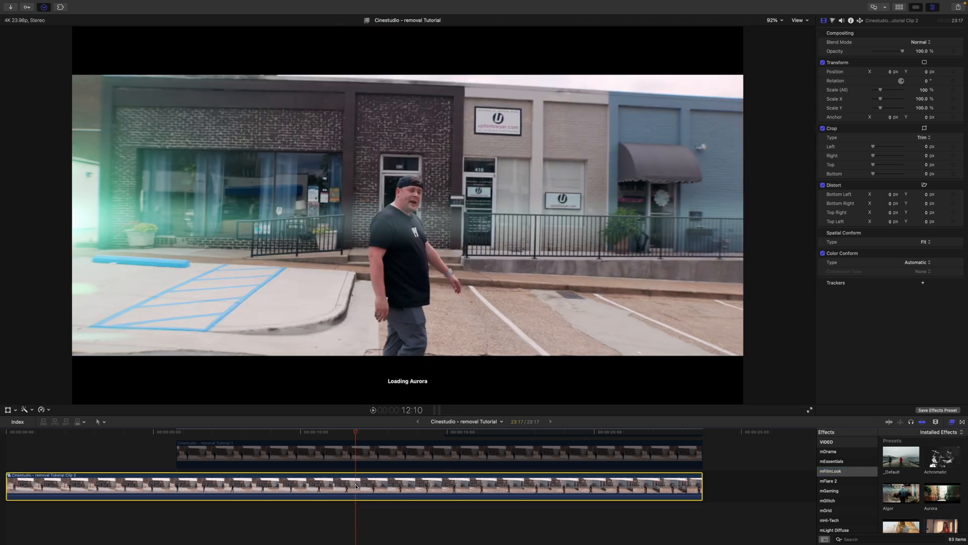
- Apply the Aurora preset and review the letterboxed grade at several points in the shot
double_click(943, 493)
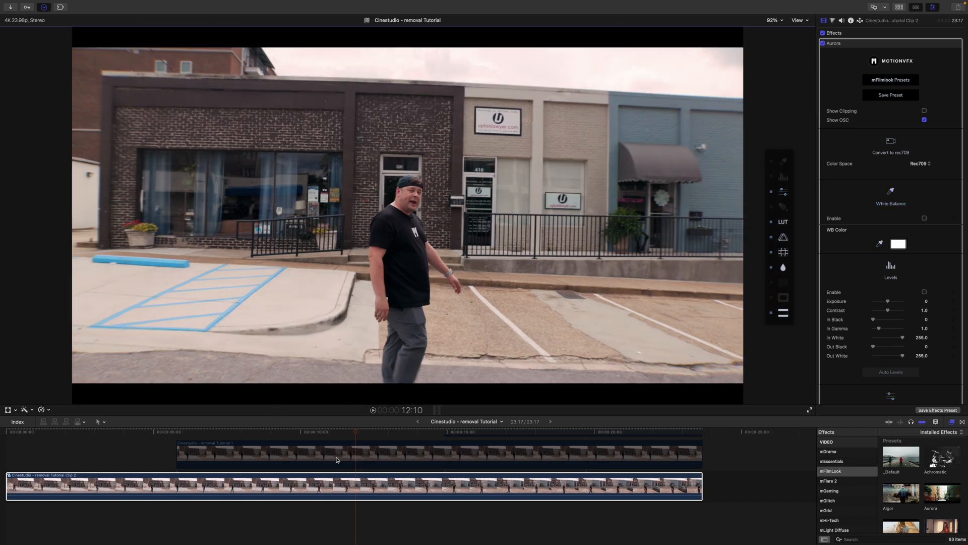
click(207, 443)
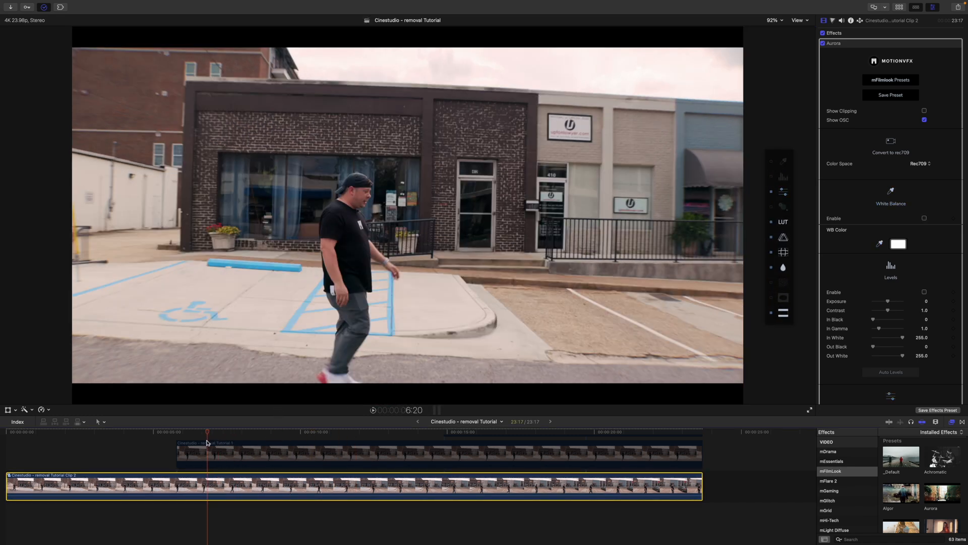
click(177, 431)
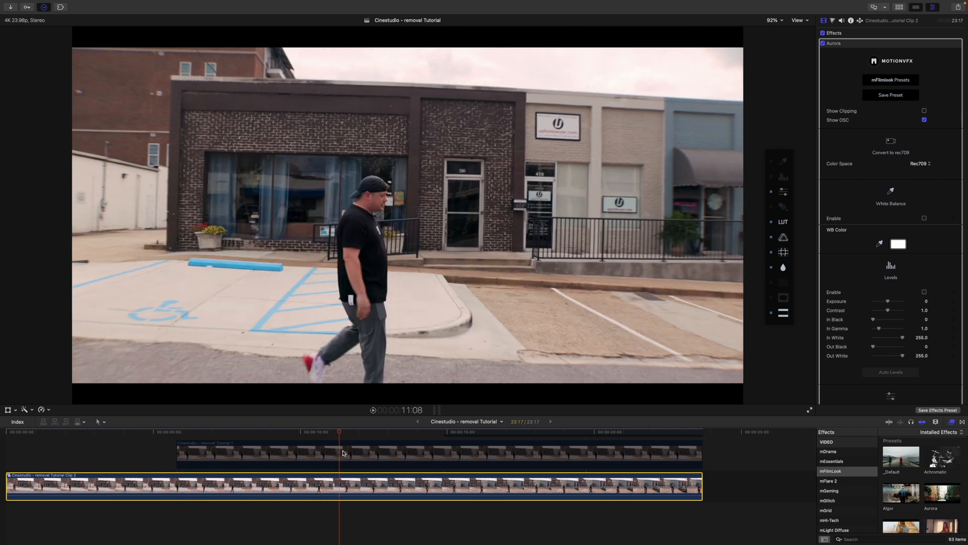
click(434, 444)
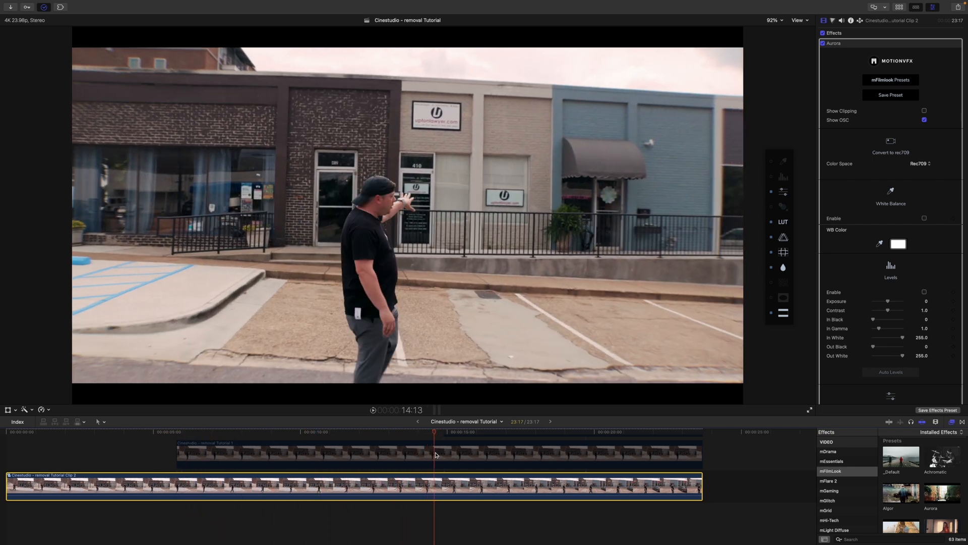